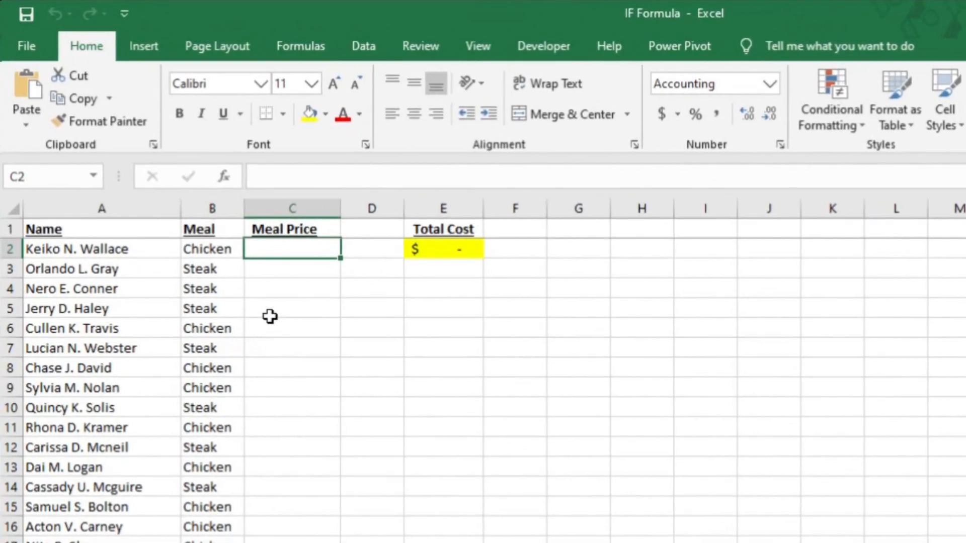
mouse_move(282, 286)
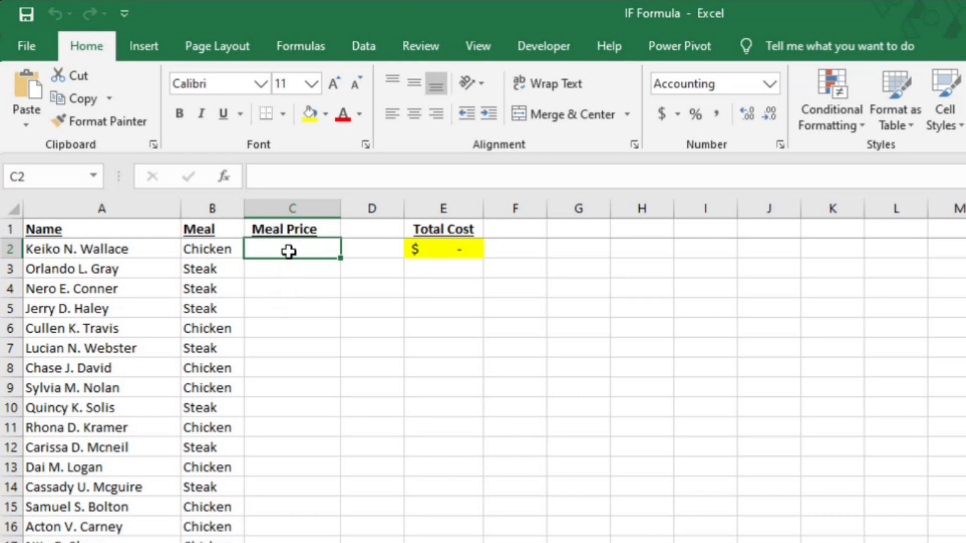
Step: Abandon a first IF attempt, inspect the Total Cost formula, and return to the first Meal Price cell
text(=IF()
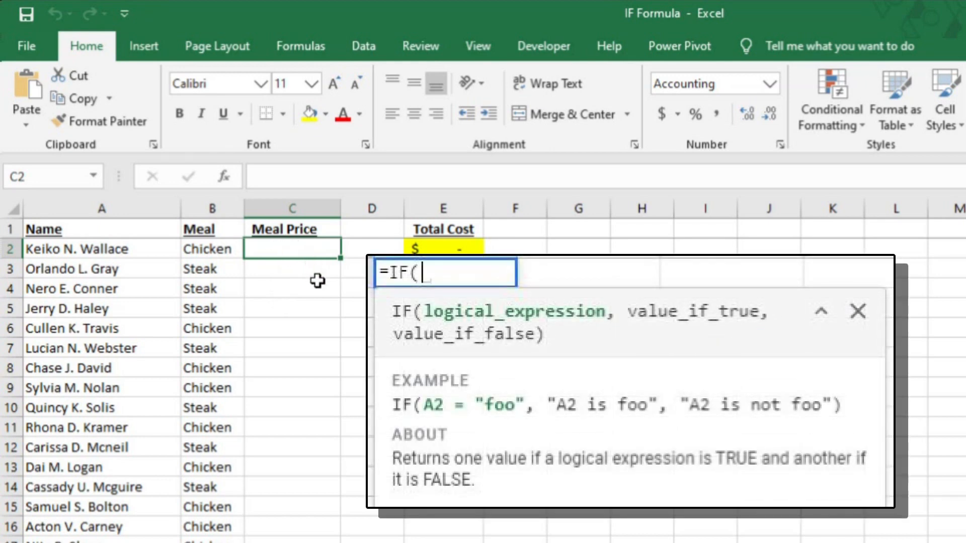
mouse_move(301, 307)
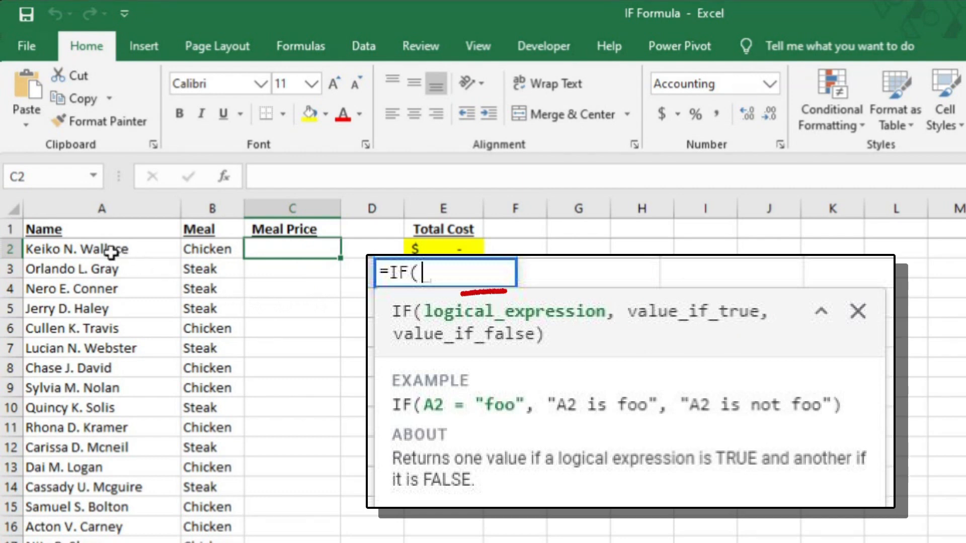
key(Escape)
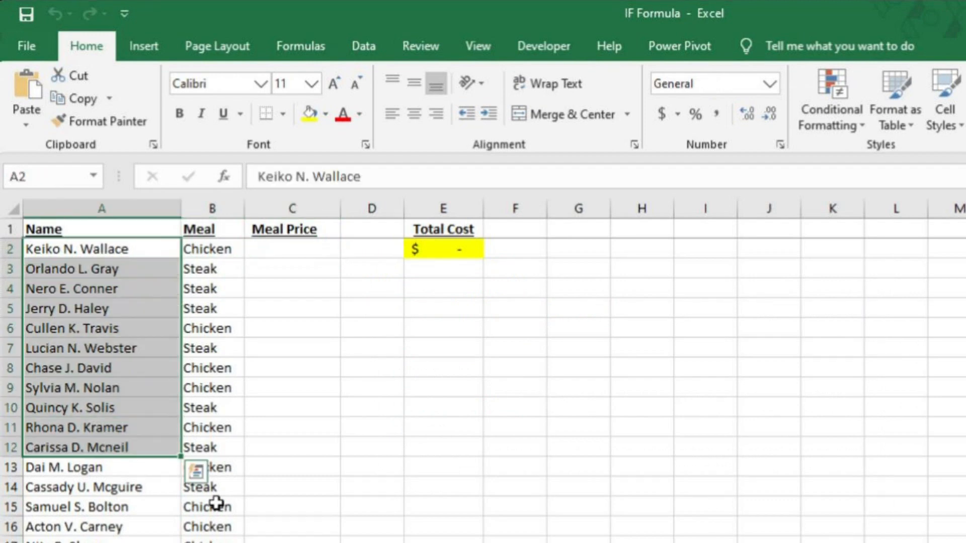
mouse_move(427, 249)
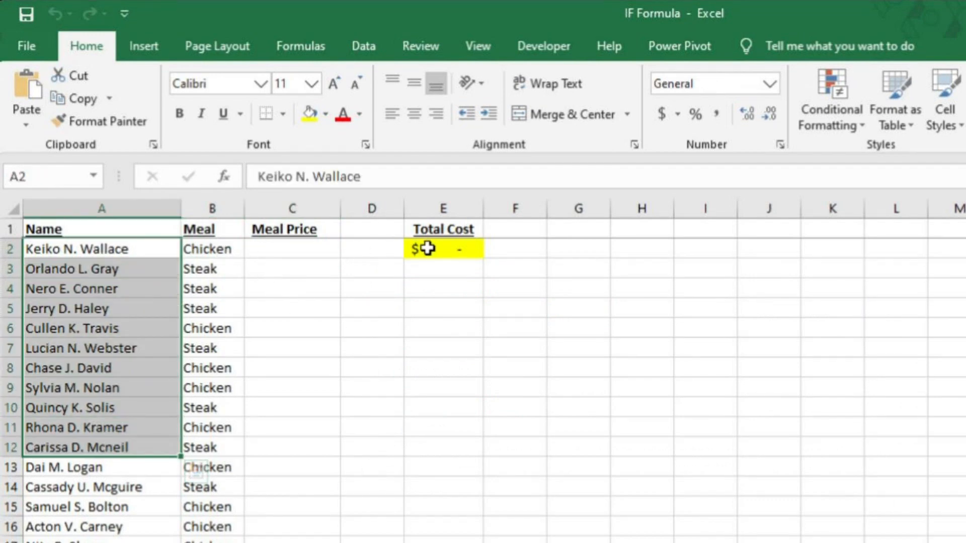
click(443, 248)
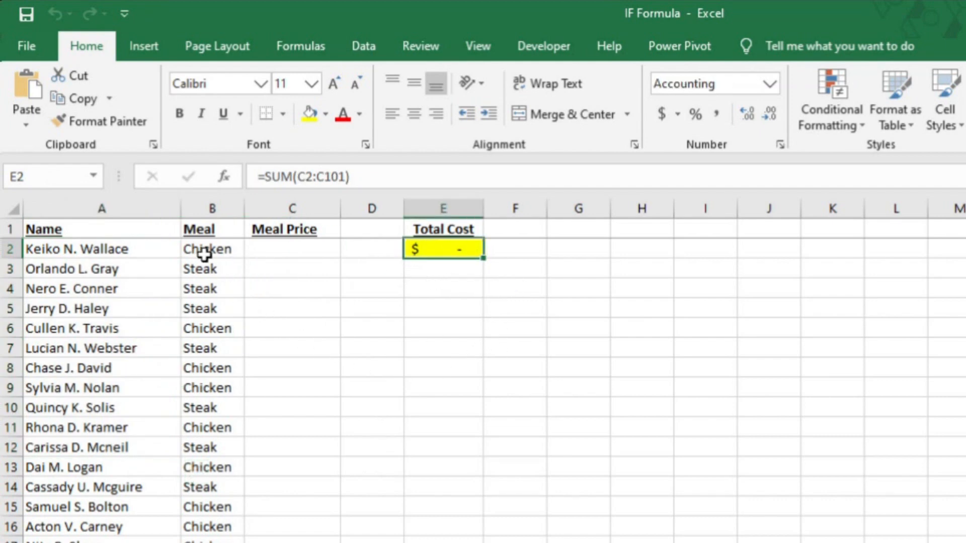
click(292, 249)
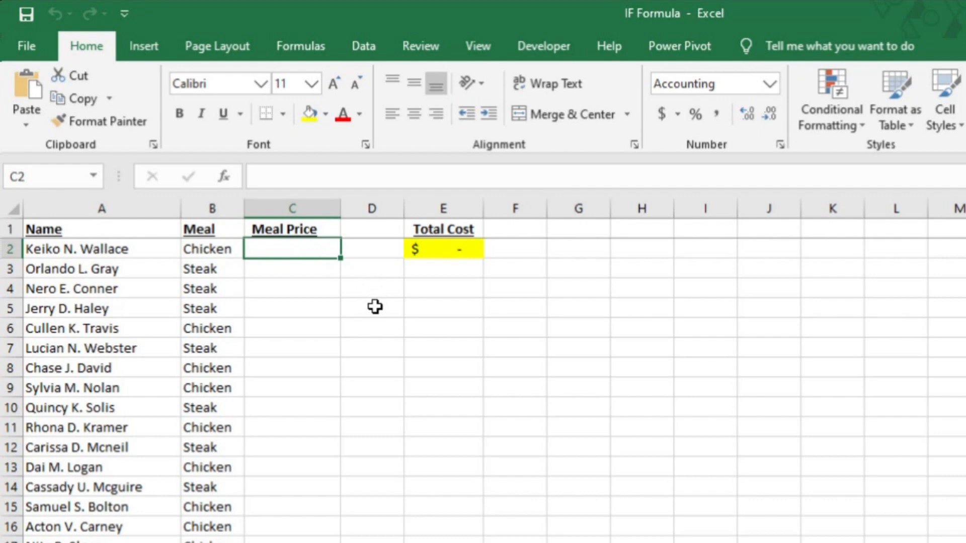
mouse_move(267, 264)
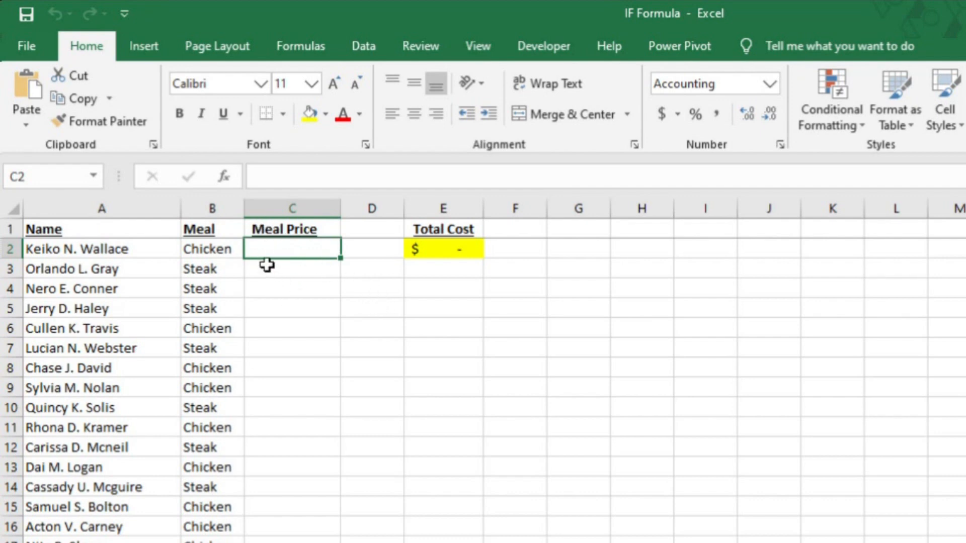
click(292, 328)
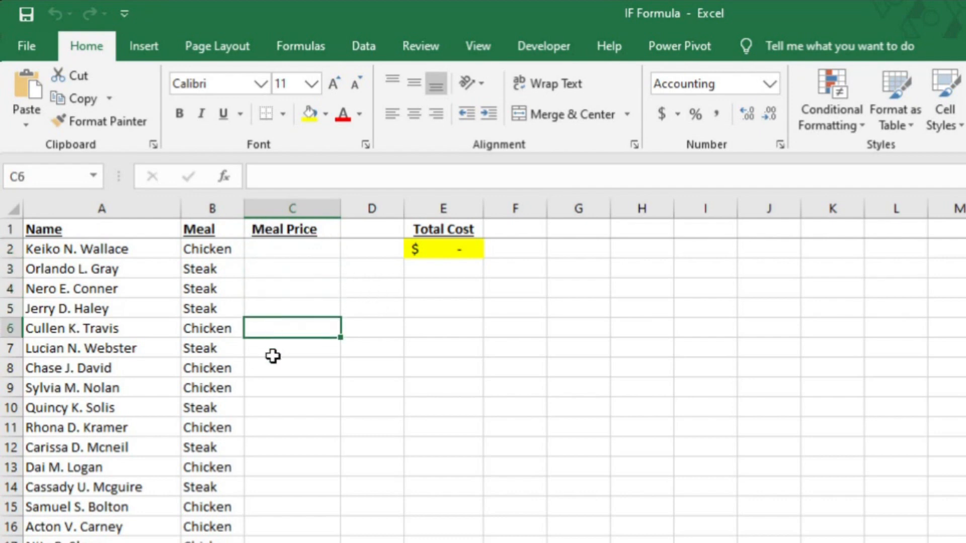
click(292, 348)
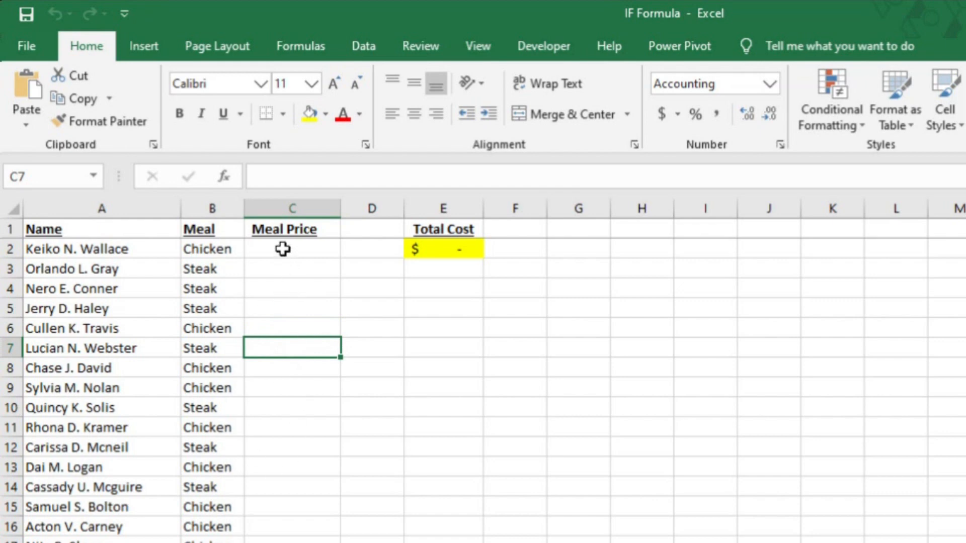
click(292, 249)
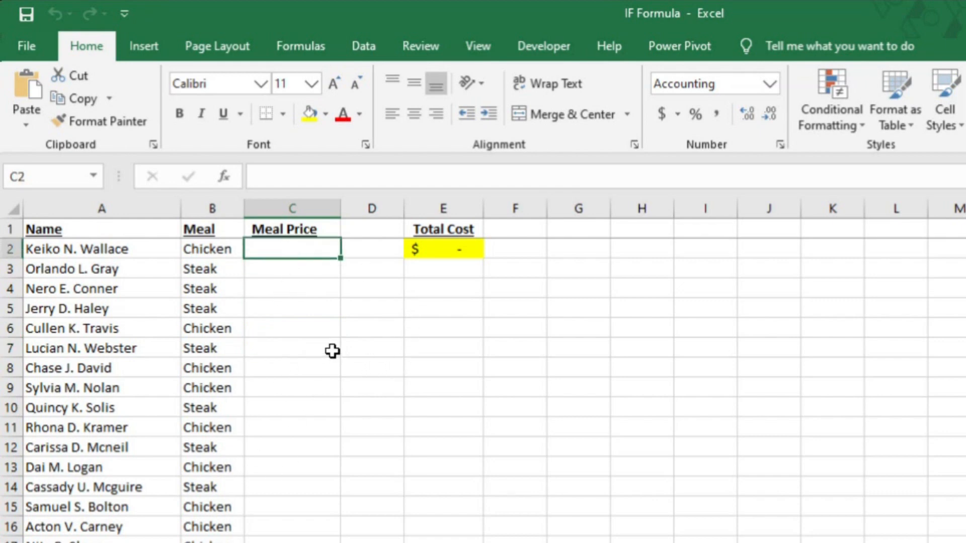
Step: Enter =IF(B2="Chicken", 15, 20) in the first Meal Price cell C2
text(=)
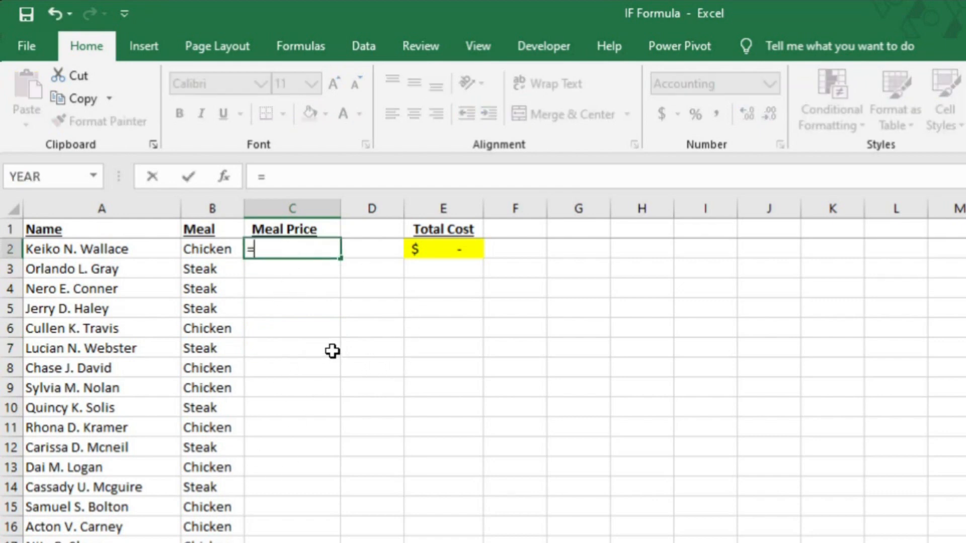
text(IF()
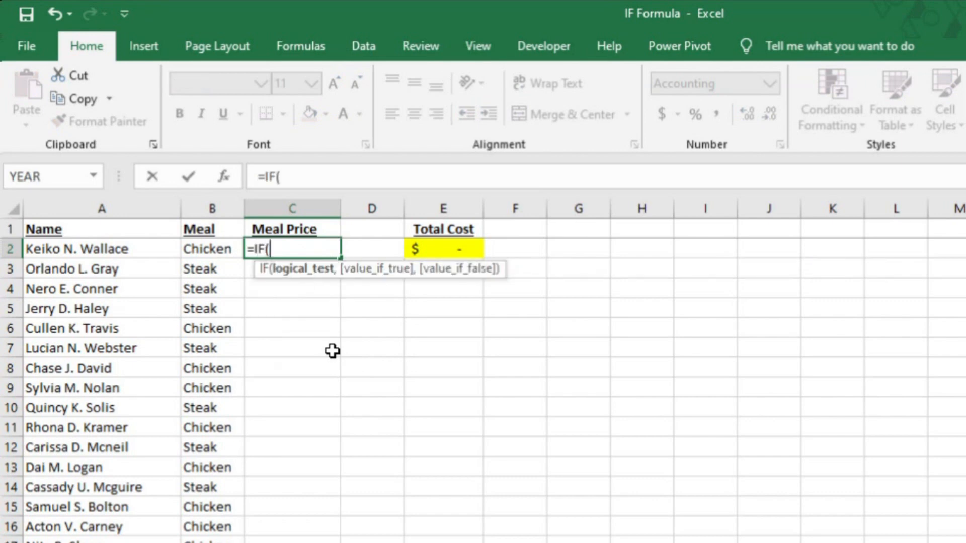
mouse_move(314, 274)
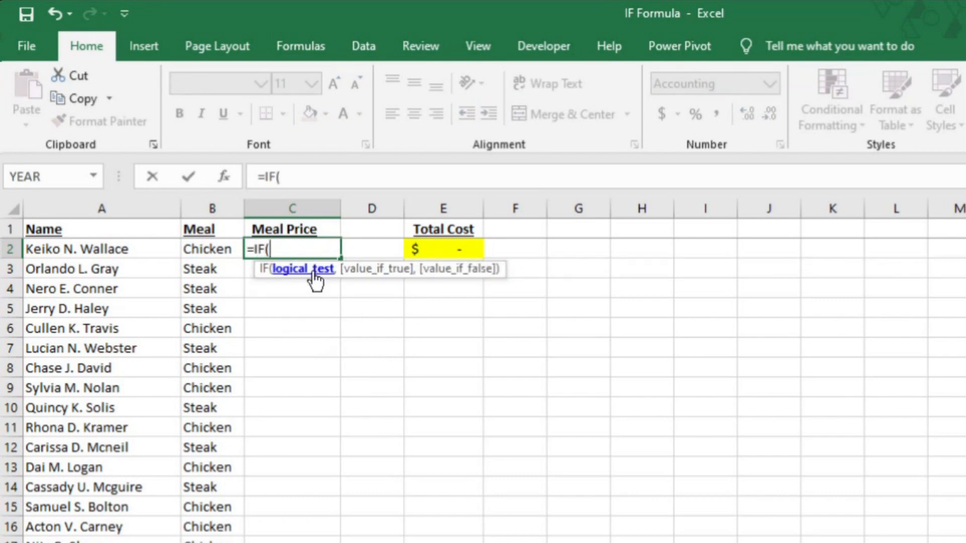
mouse_move(287, 315)
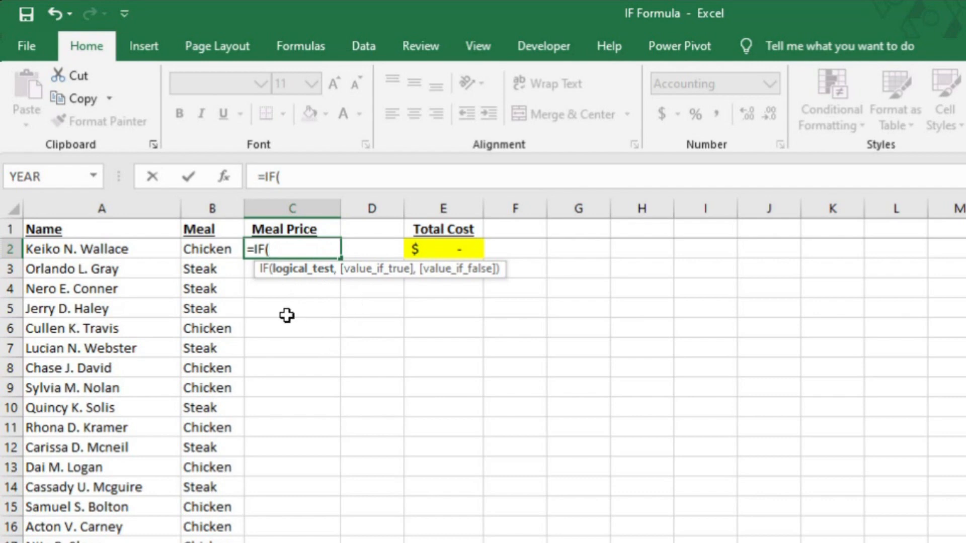
mouse_move(316, 343)
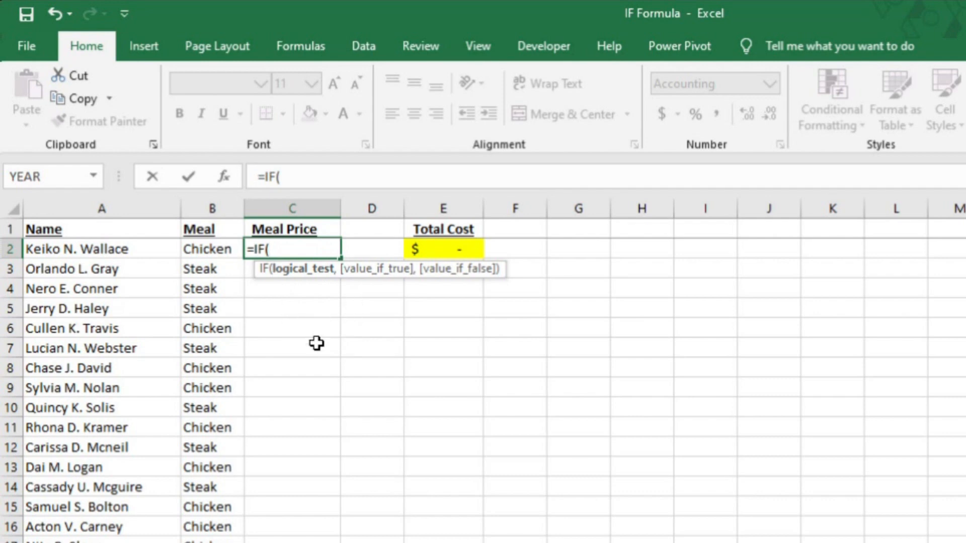
click(211, 248)
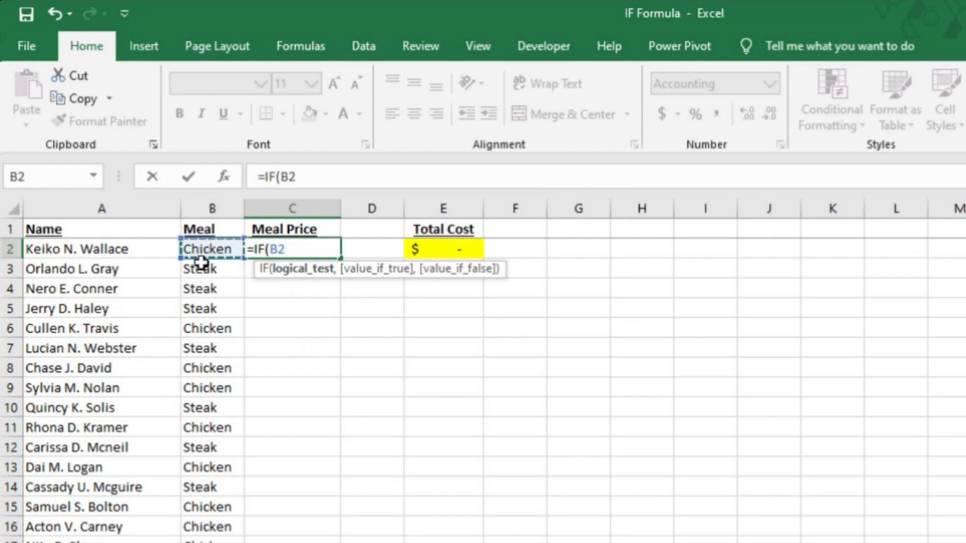
text(=)
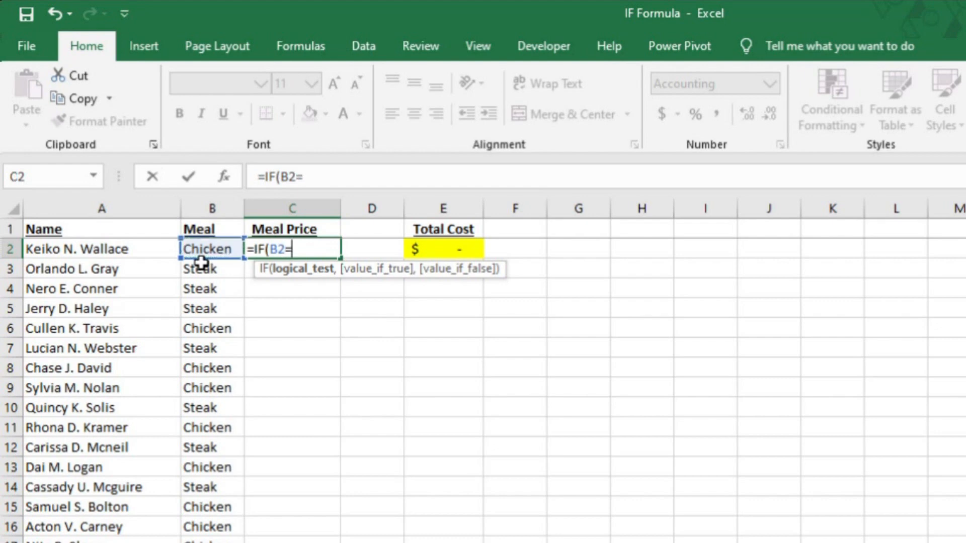
text(")
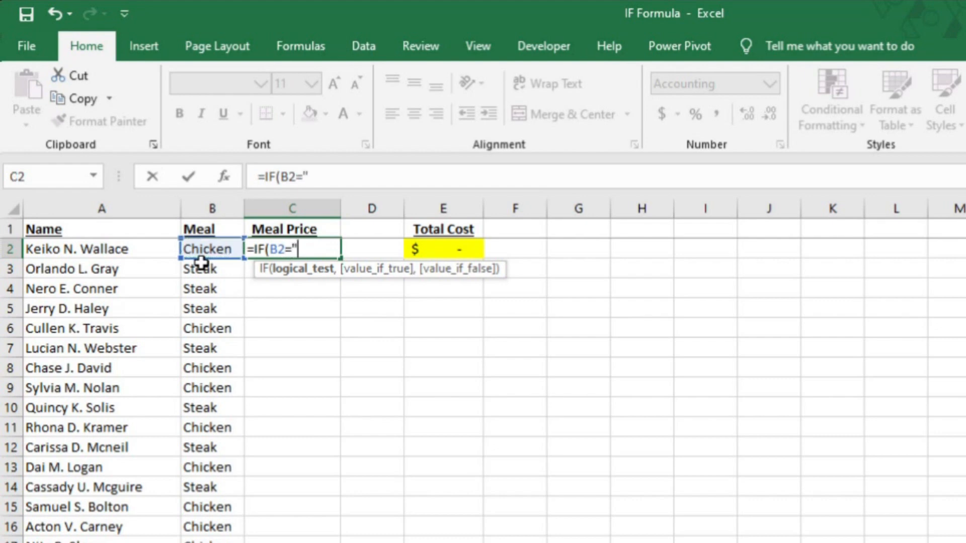
text(Chicken")
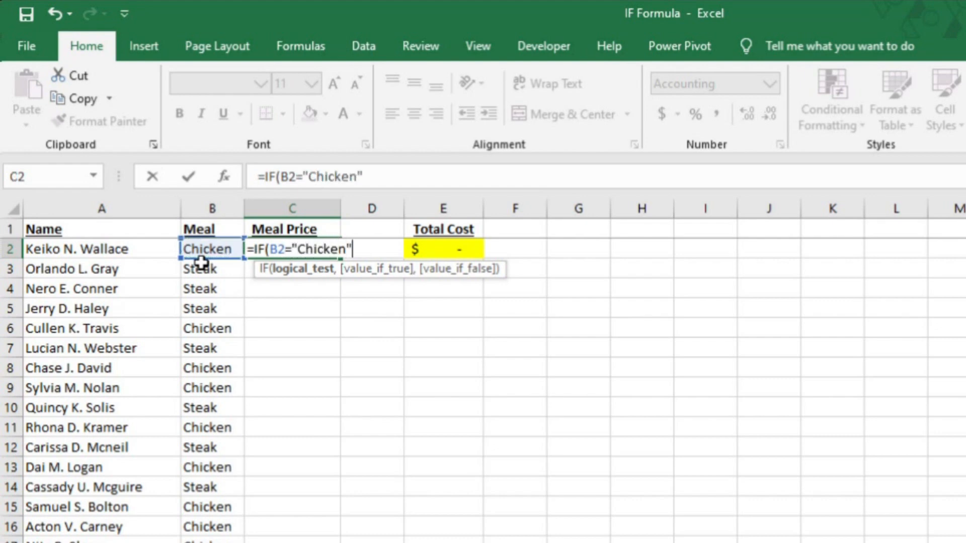
text(,)
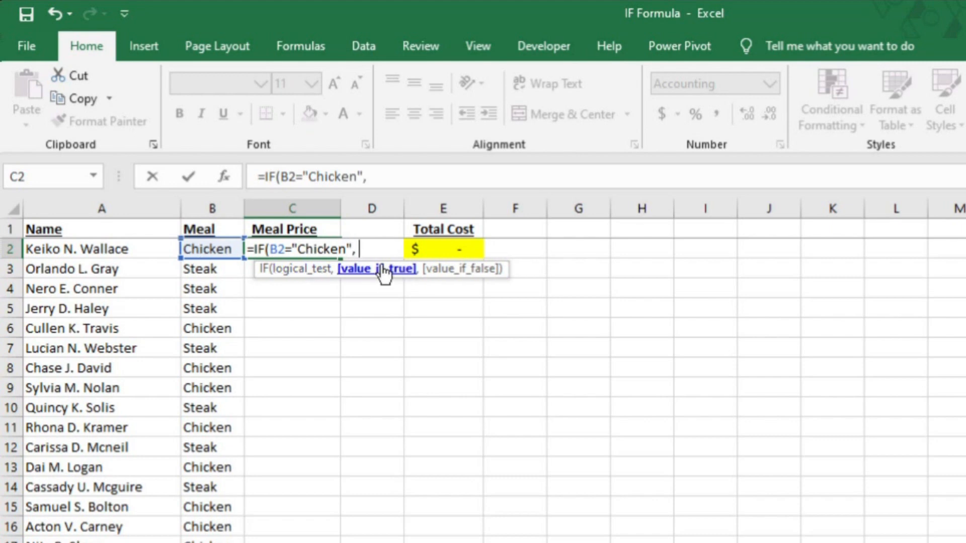
mouse_move(386, 279)
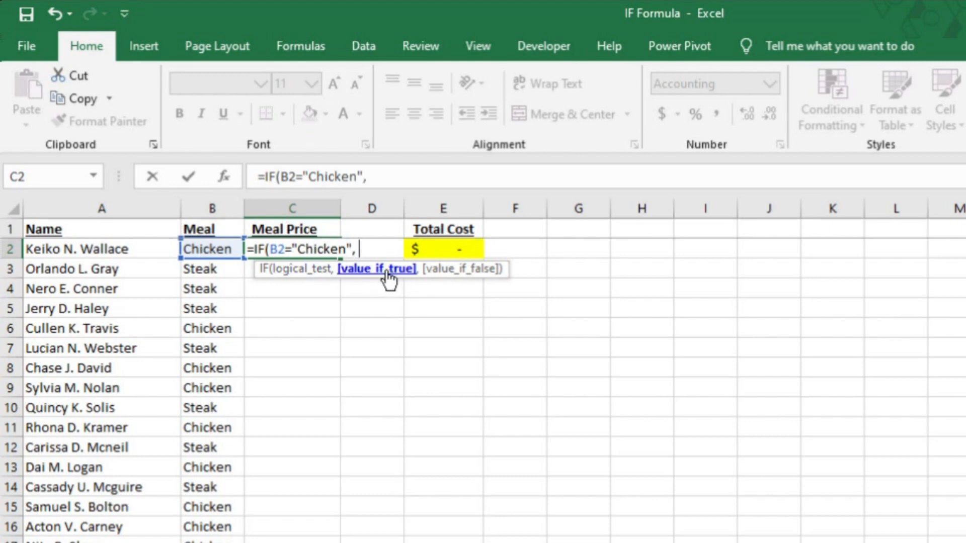
mouse_move(383, 283)
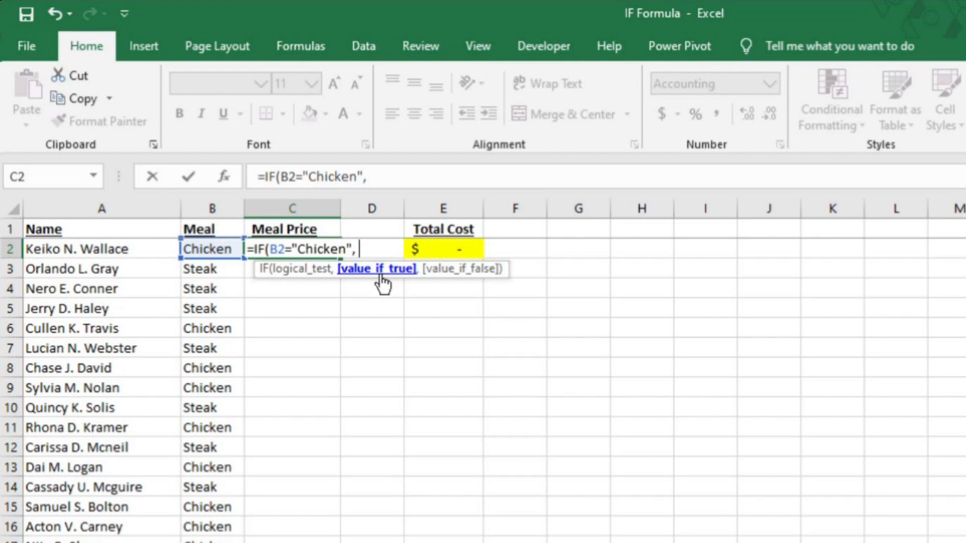
text(15)
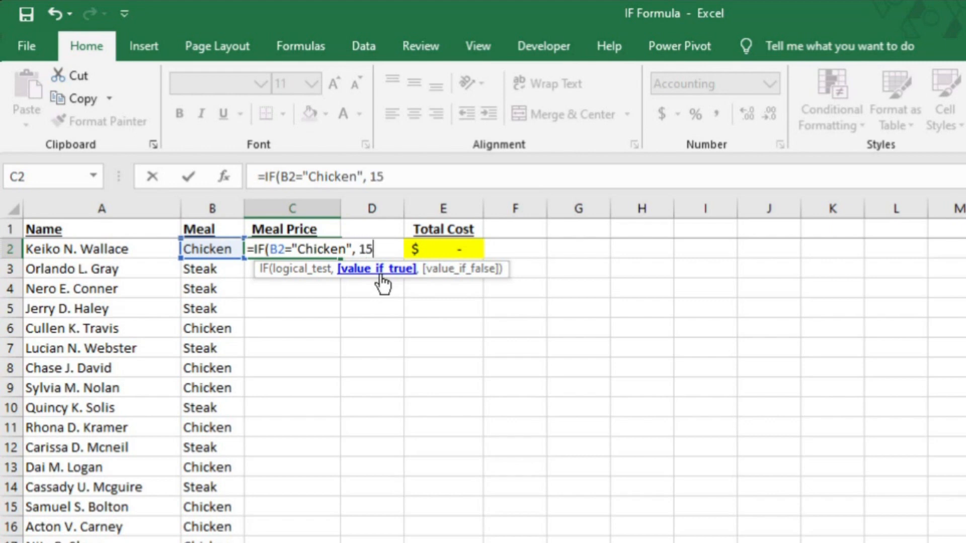
text(,)
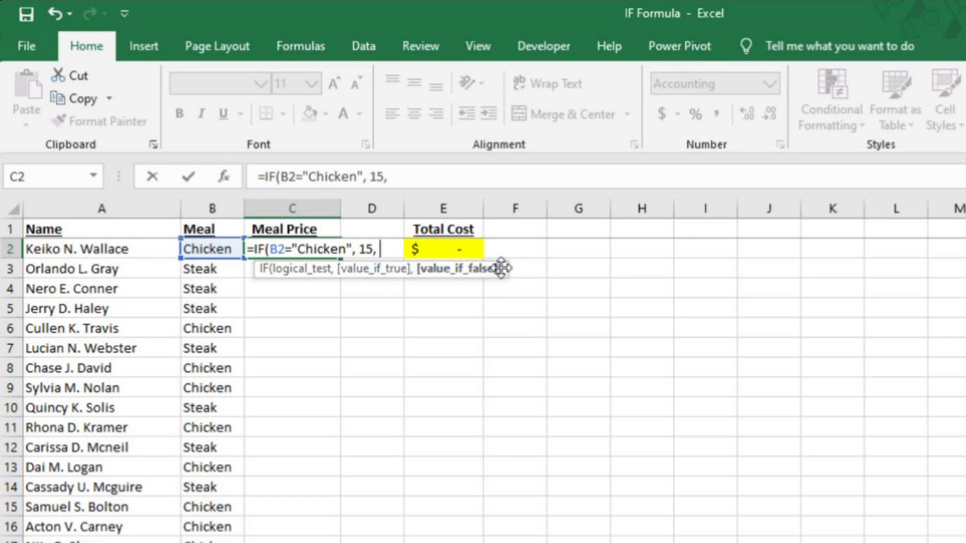
mouse_move(459, 270)
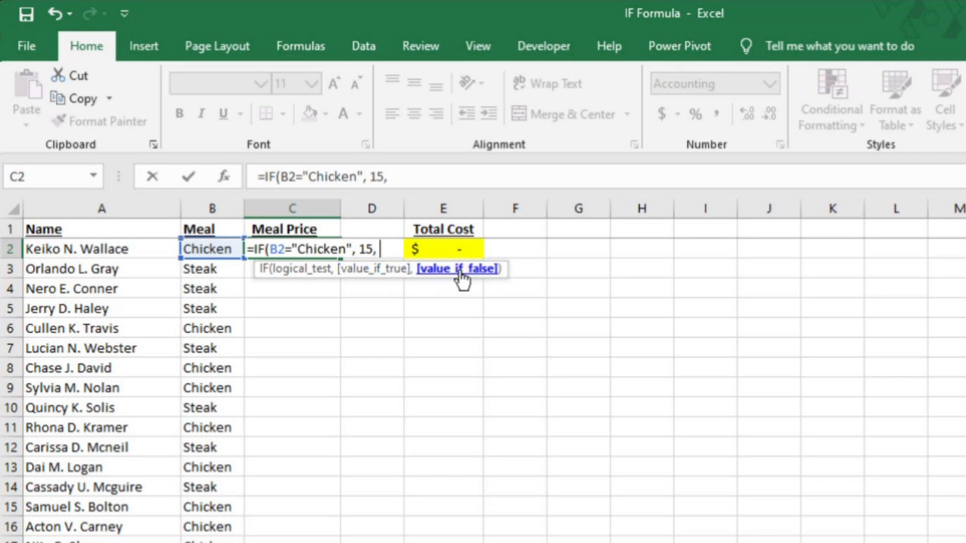
mouse_move(432, 295)
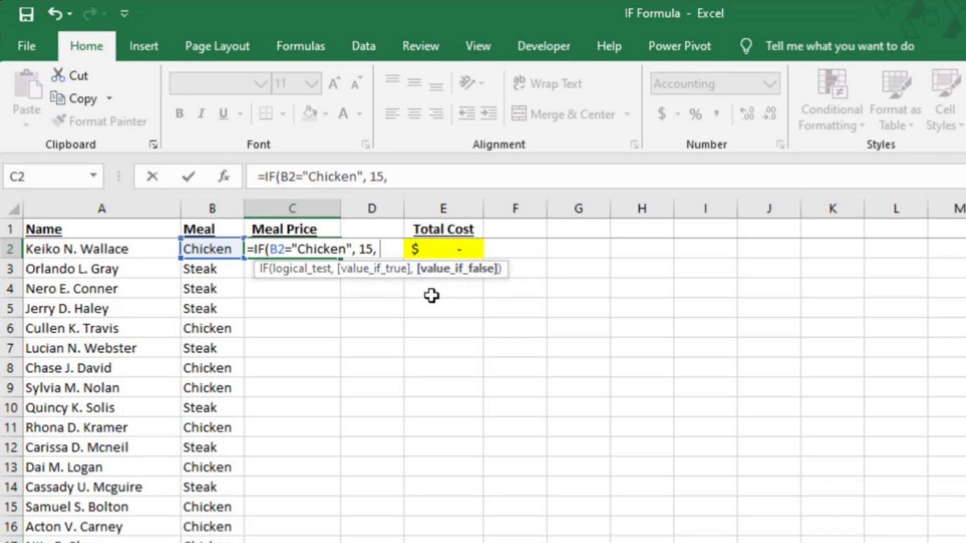
mouse_move(348, 272)
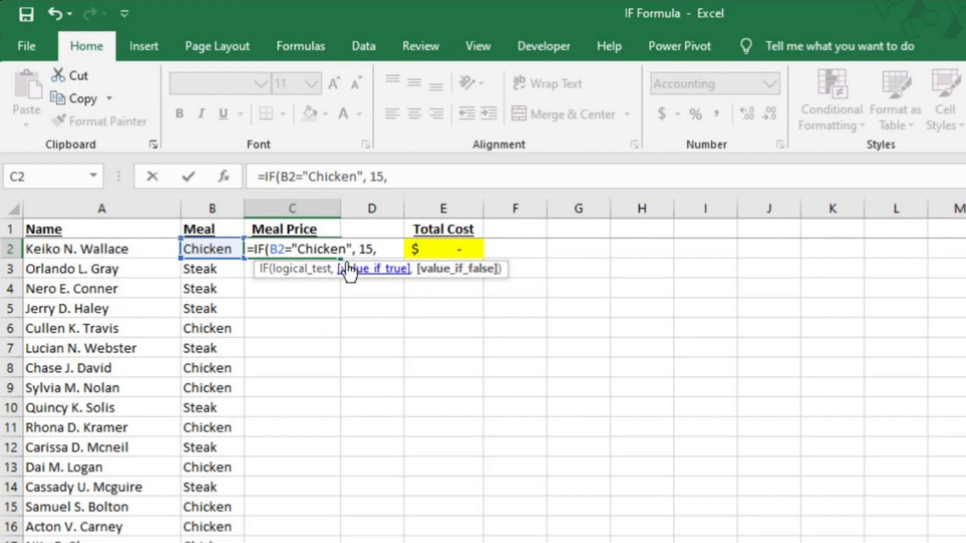
text(20)
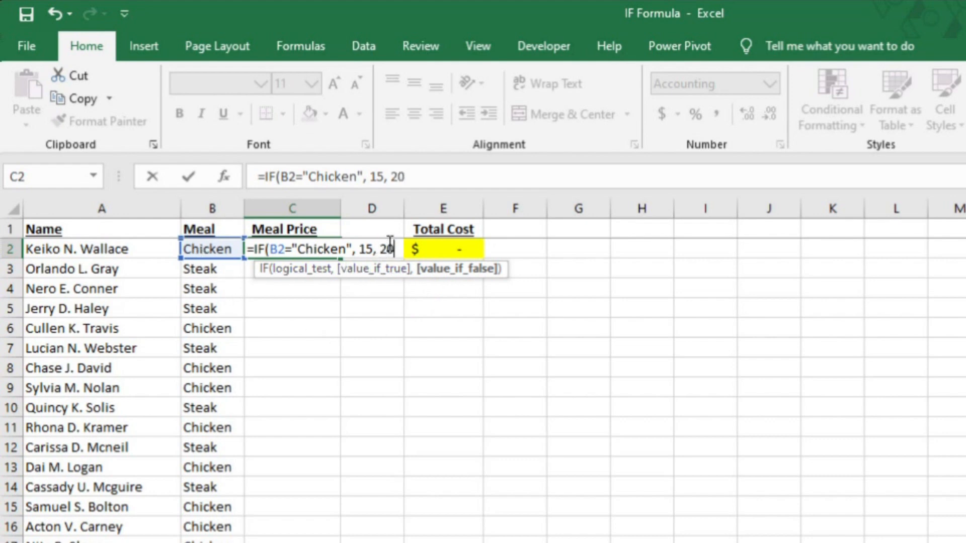
text())
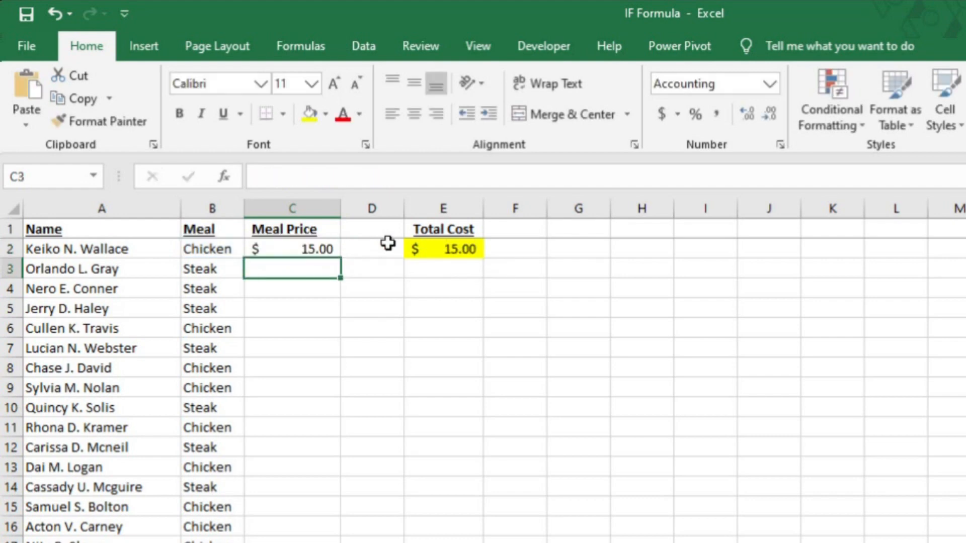
Step: Deselect the filled Meal Price column and review the =SUM(C2:C101) total in E2
click(292, 248)
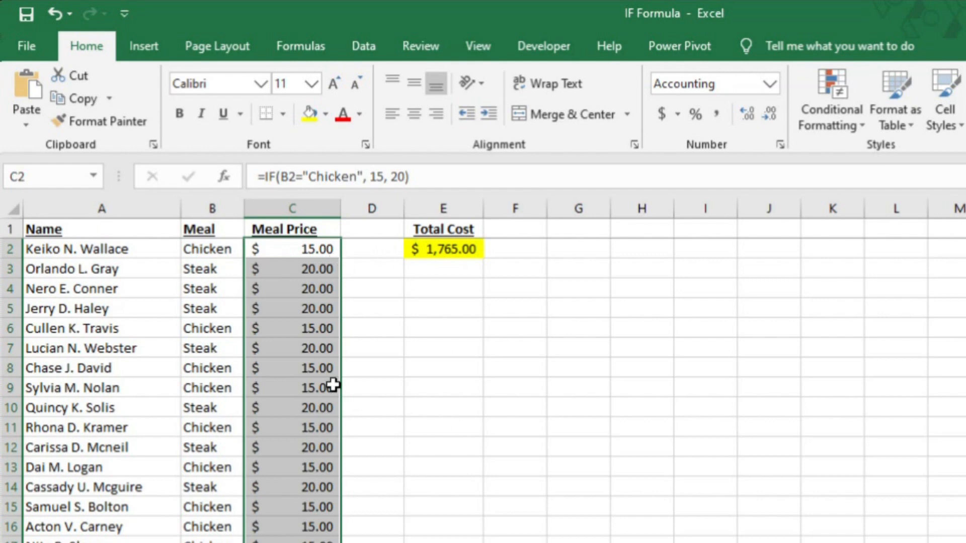
click(371, 328)
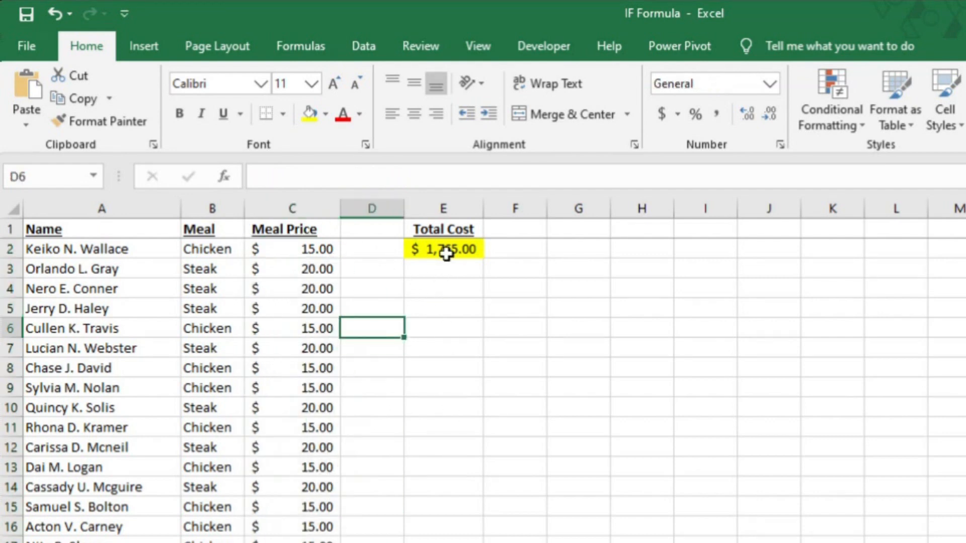
click(442, 249)
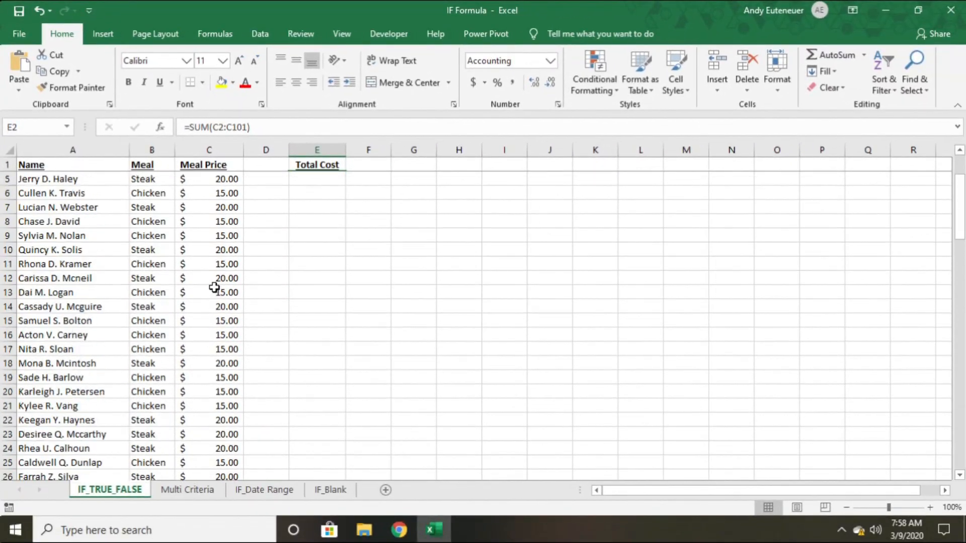
Step: On the Multi Criteria sheet, begin an IFS in D2 giving 0 when Under 2 Yrs (C2) is "Yes"
click(187, 491)
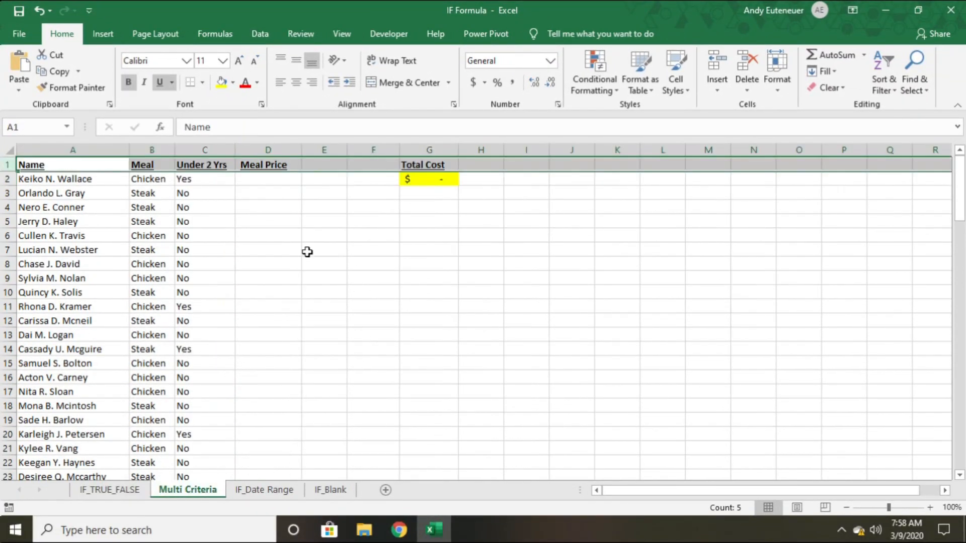
click(308, 206)
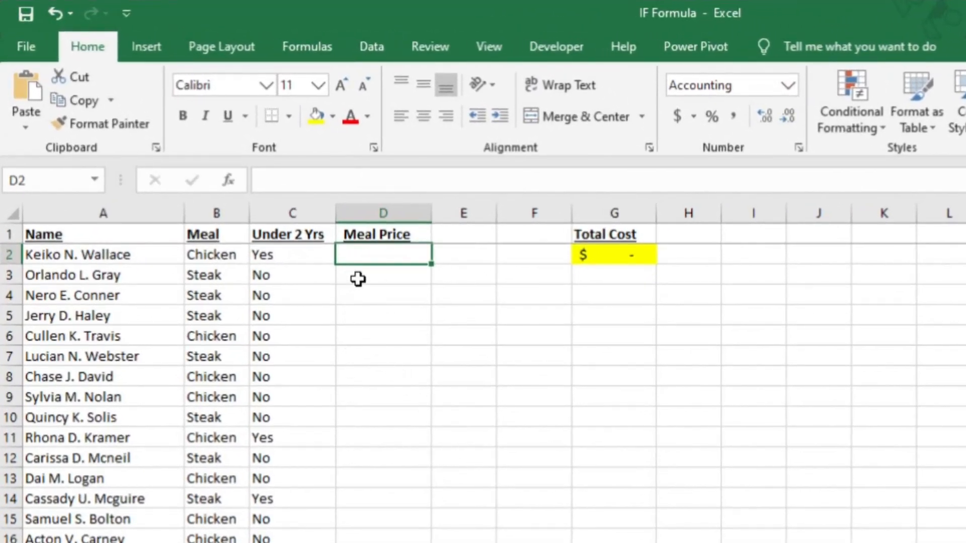
mouse_move(404, 330)
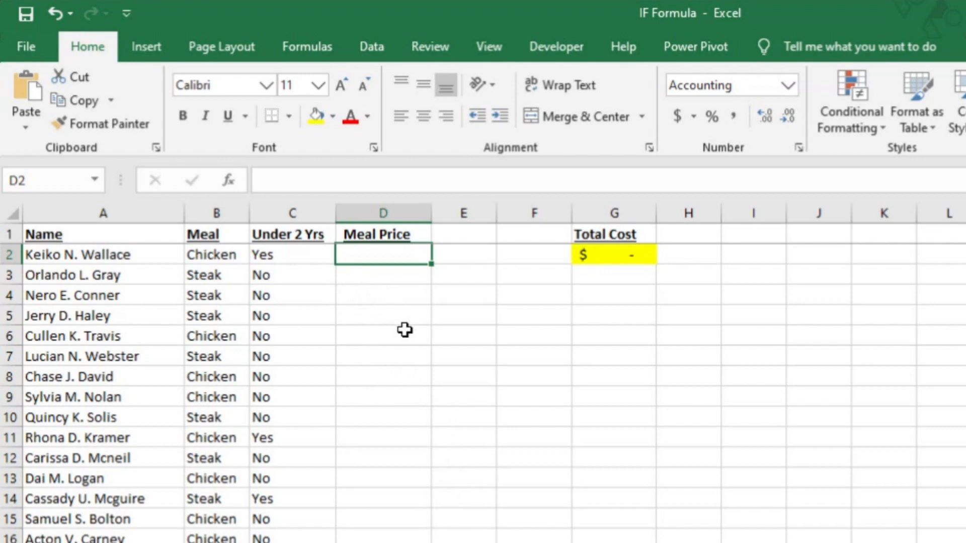
mouse_move(396, 326)
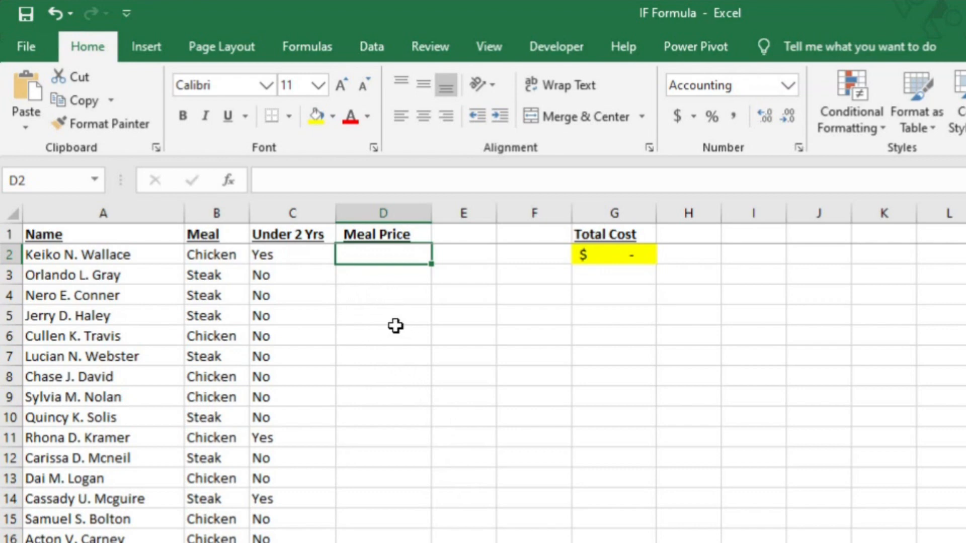
mouse_move(270, 303)
text(=)
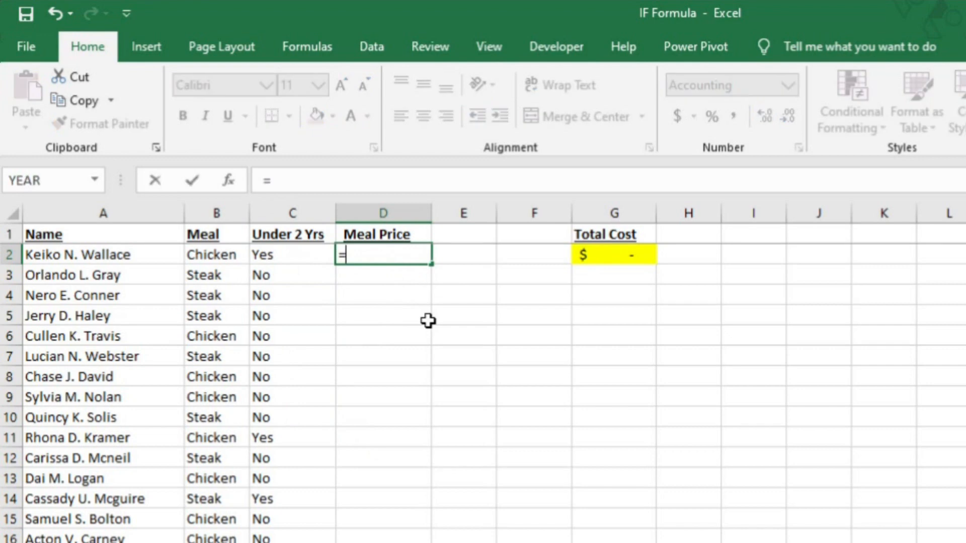
text(IFS()
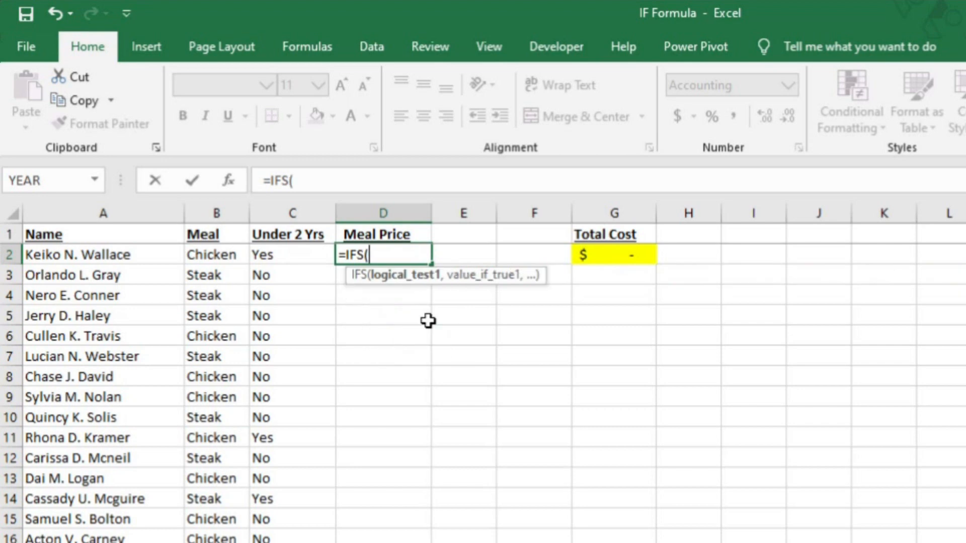
mouse_move(266, 255)
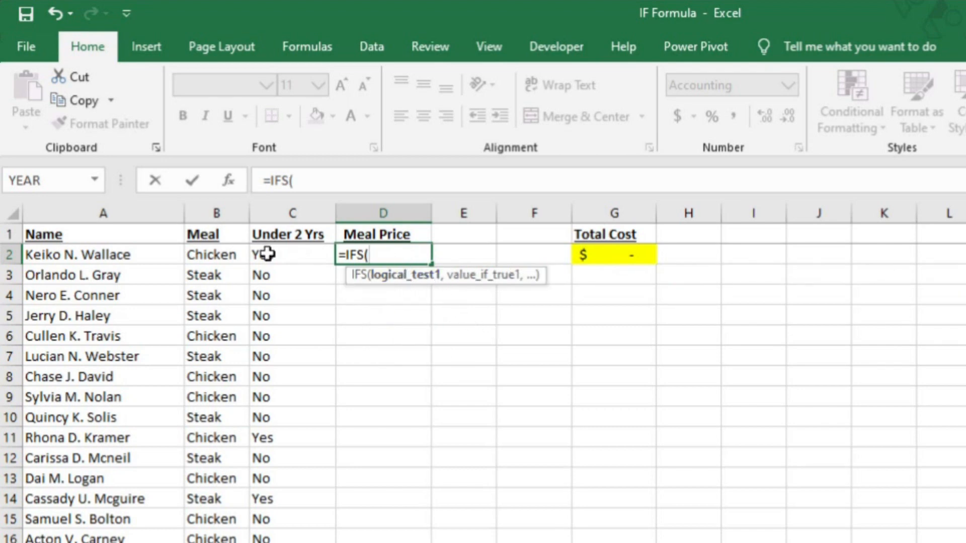
click(292, 255)
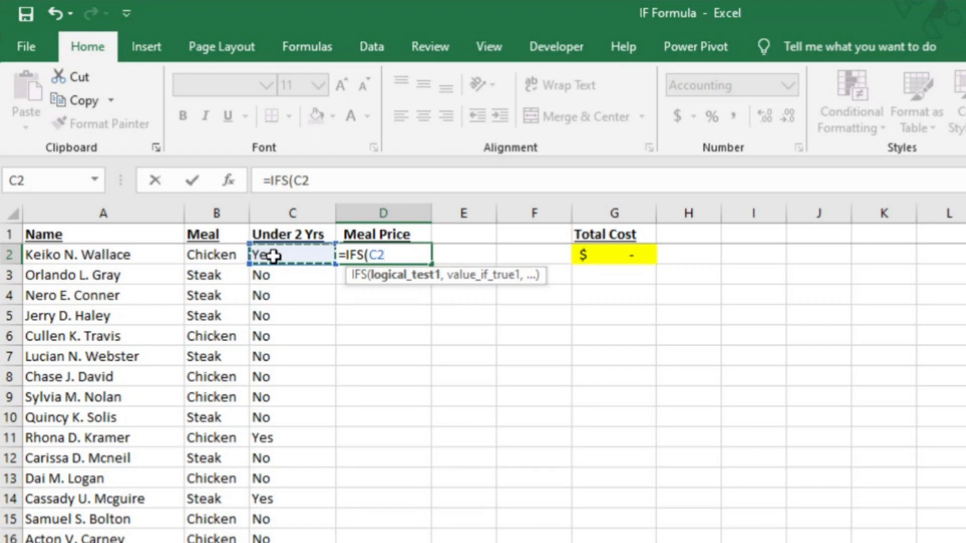
text(=)
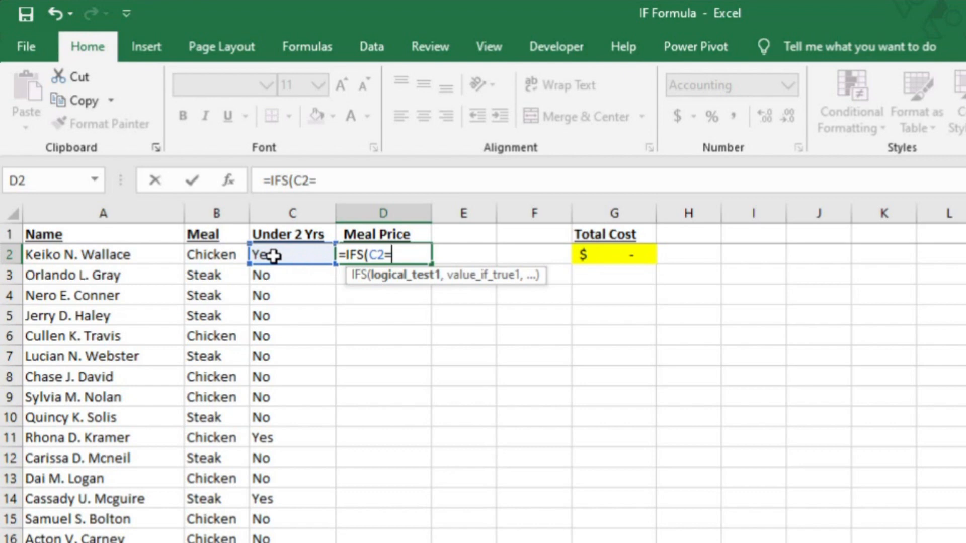
text("Yes)
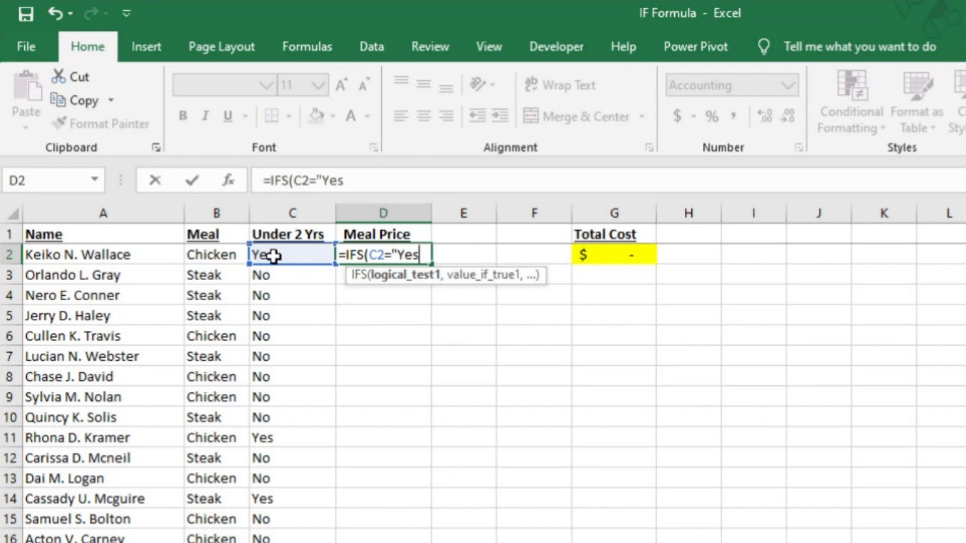
text(,)
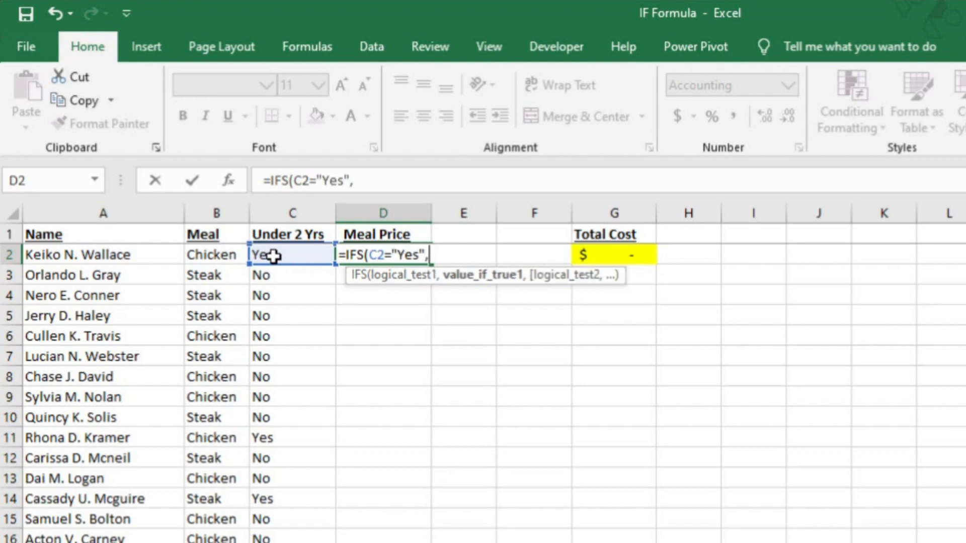
mouse_move(349, 301)
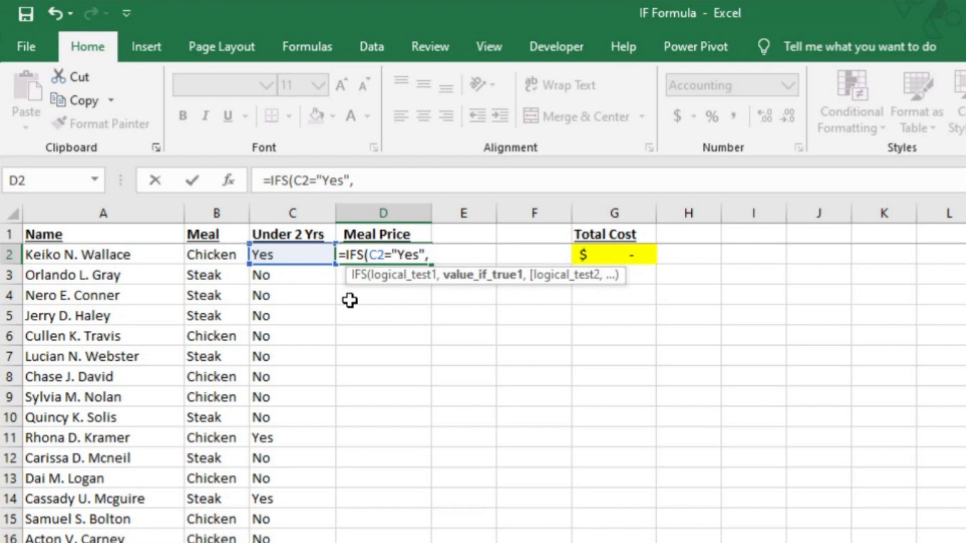
mouse_move(366, 290)
text( 0)
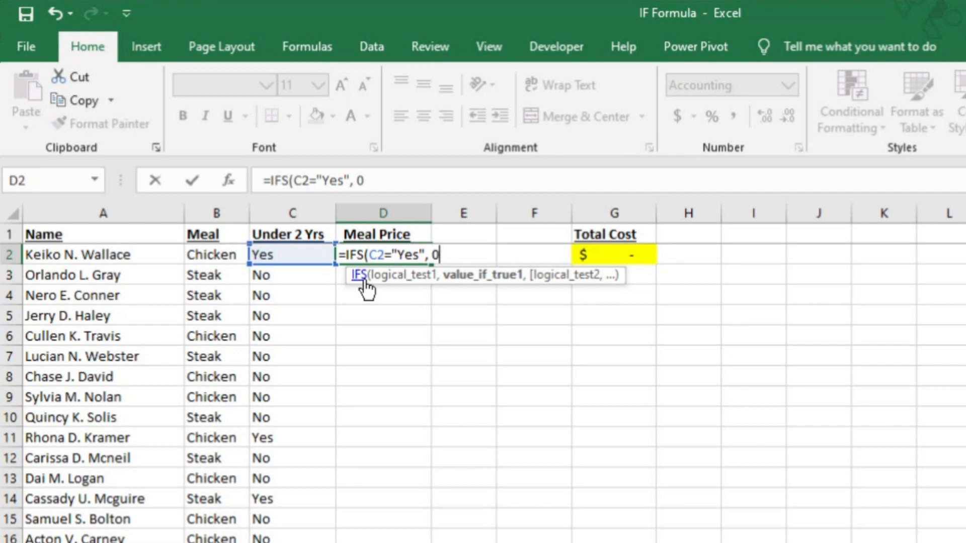
text(,)
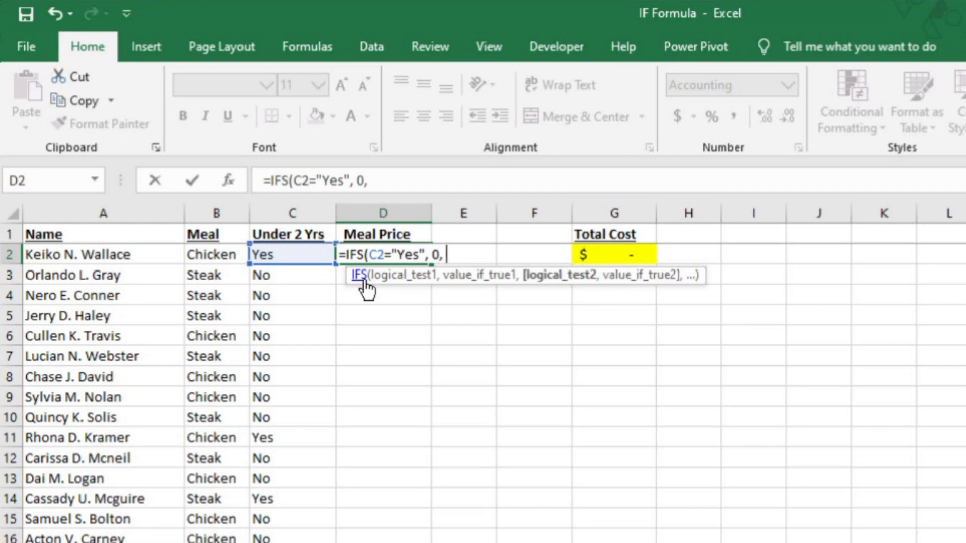
mouse_move(212, 246)
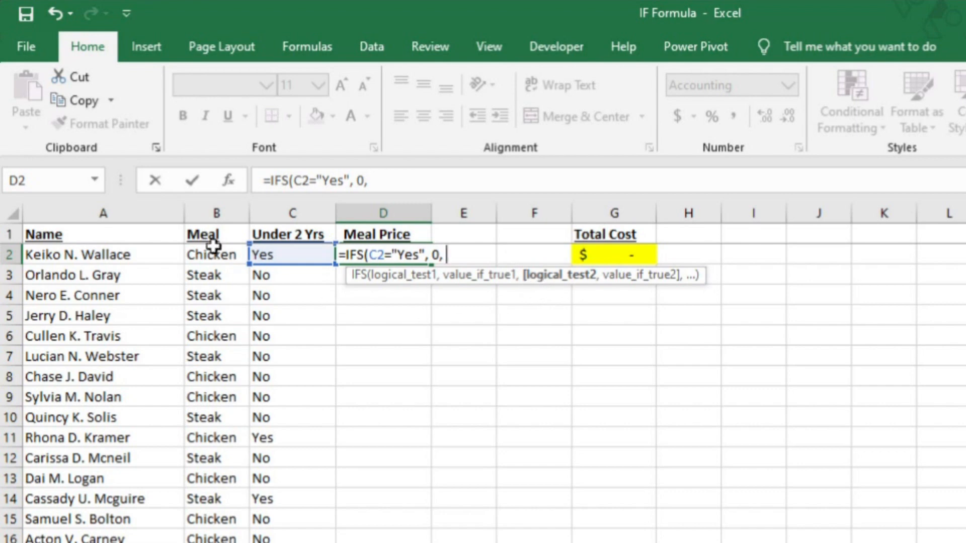
Step: Add the B2="Chicken" 15 and B2="Steak" 20 tests and commit the IFS formula
click(216, 255)
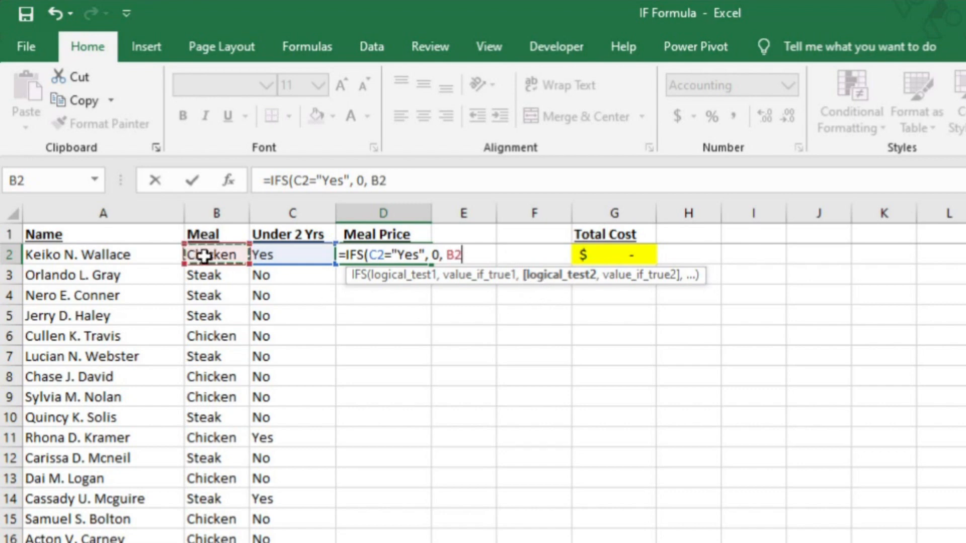
text(="Ch)
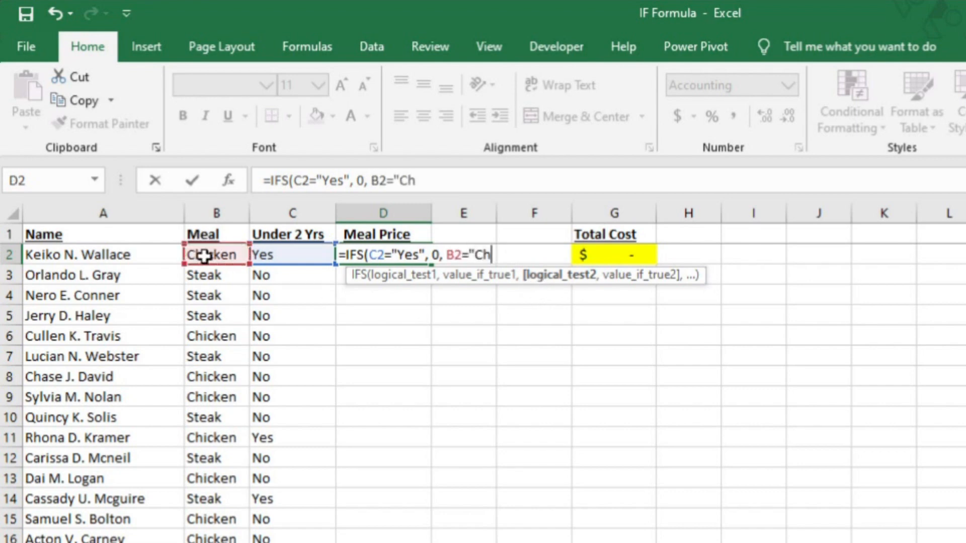
text(icken")
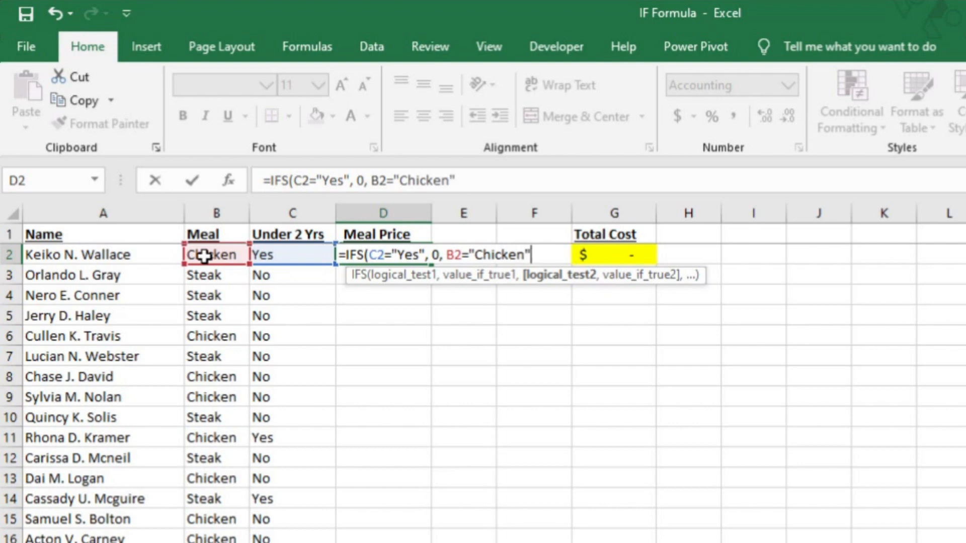
text(, 15)
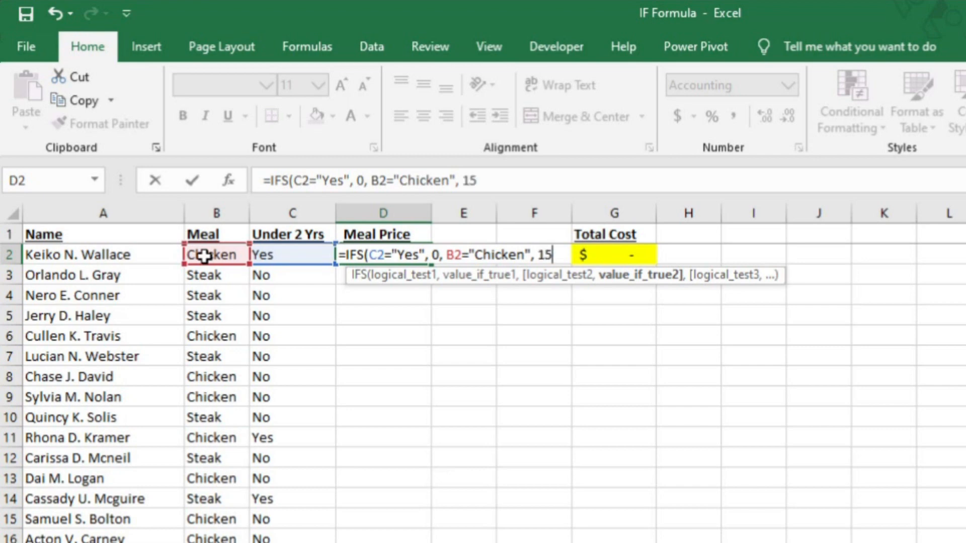
text(,)
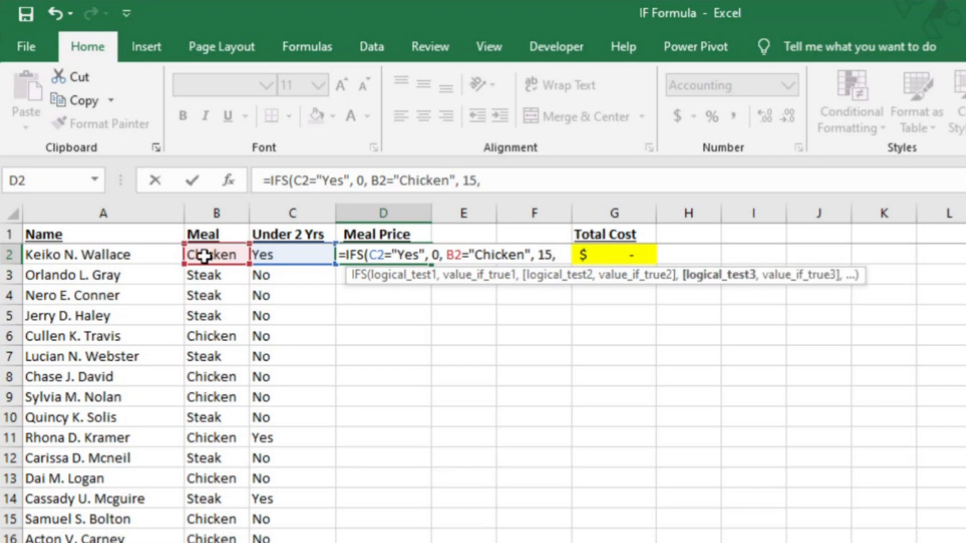
mouse_move(719, 275)
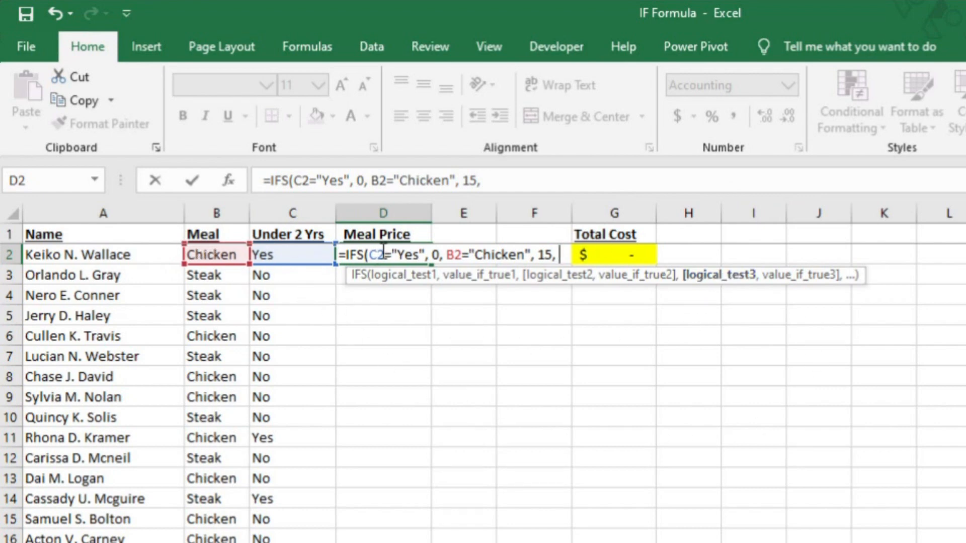
mouse_move(215, 255)
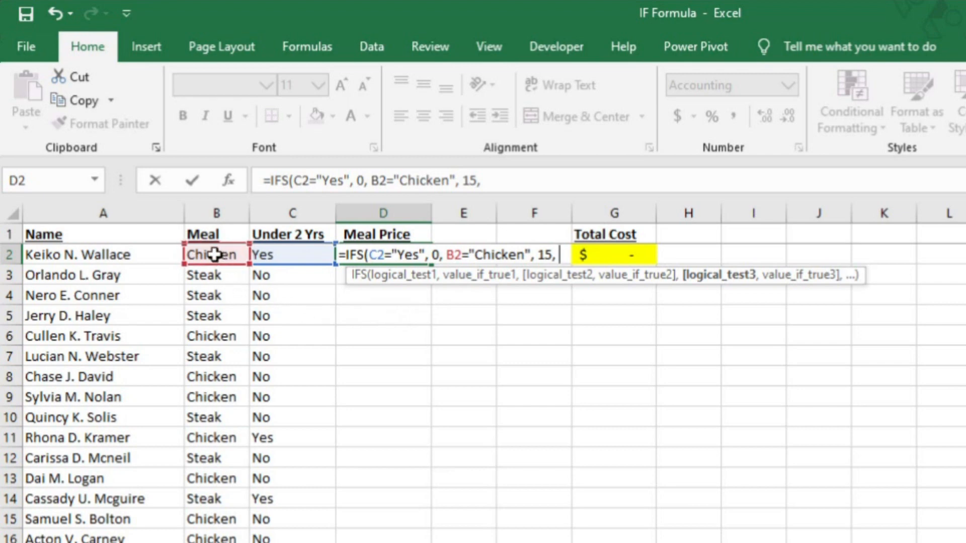
text(B2)
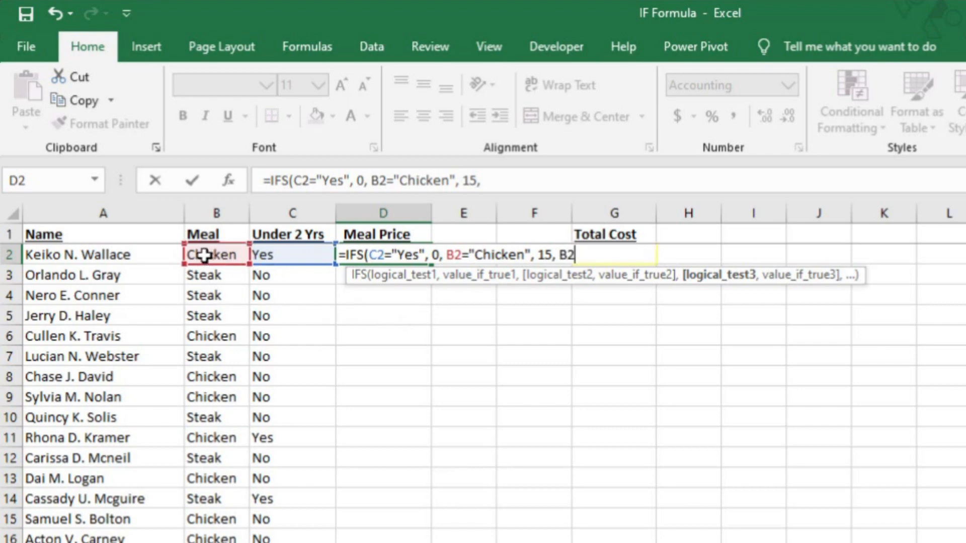
text(=)
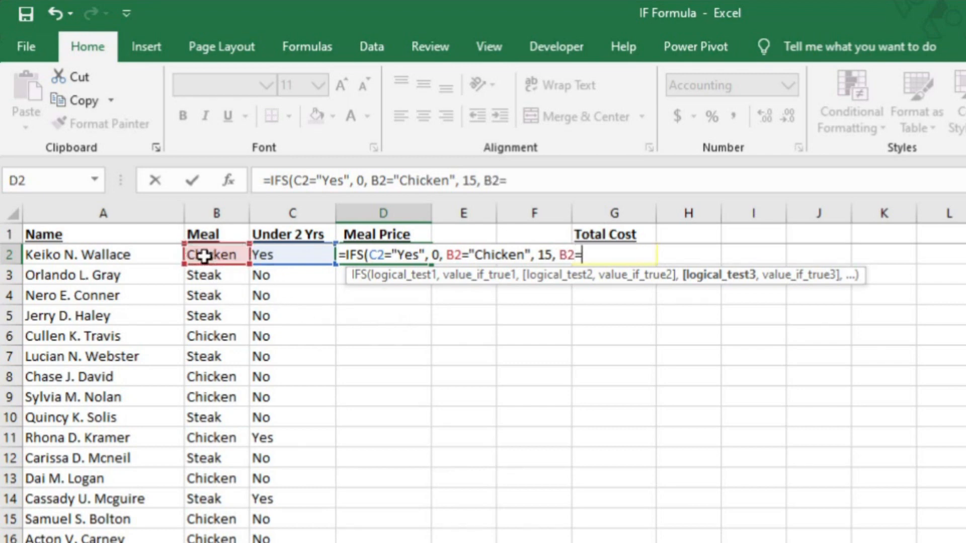
text(")
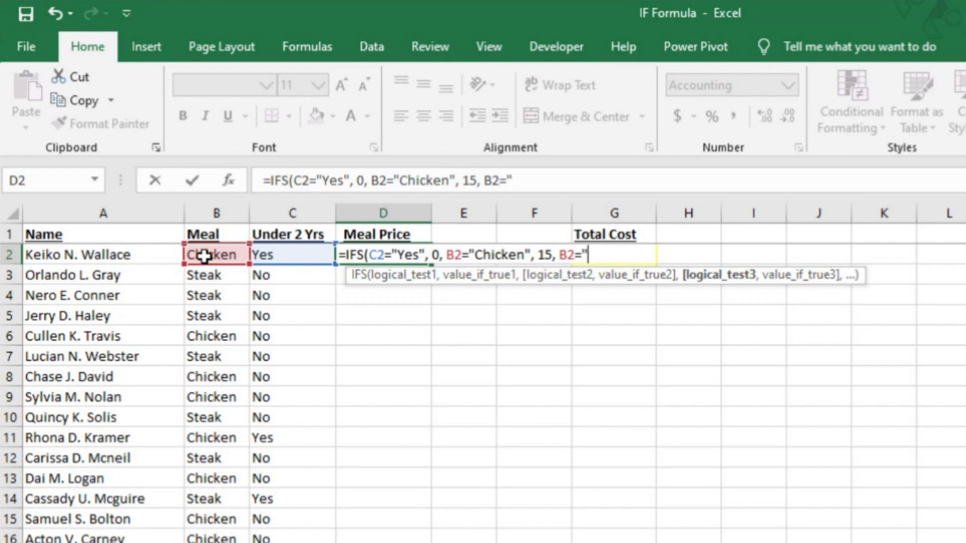
text(Steak)
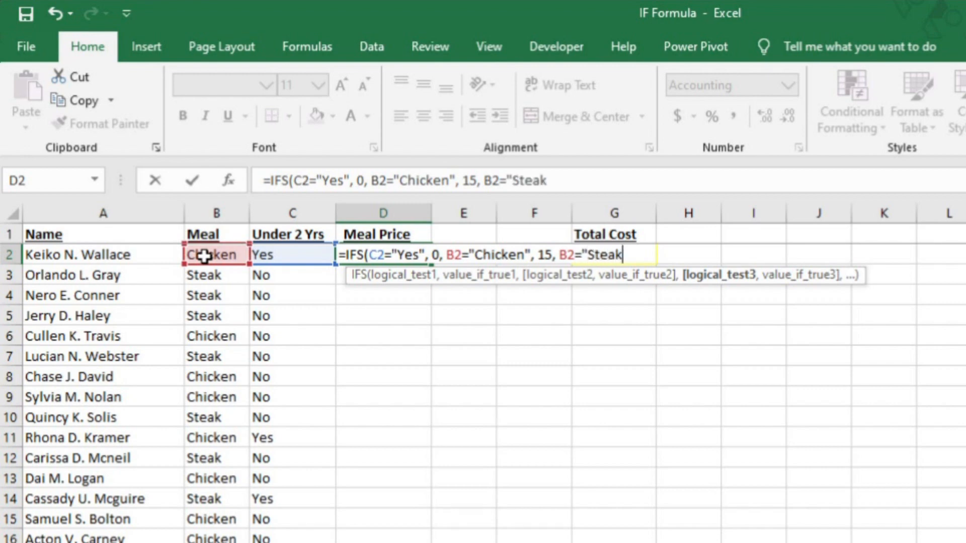
text(,)
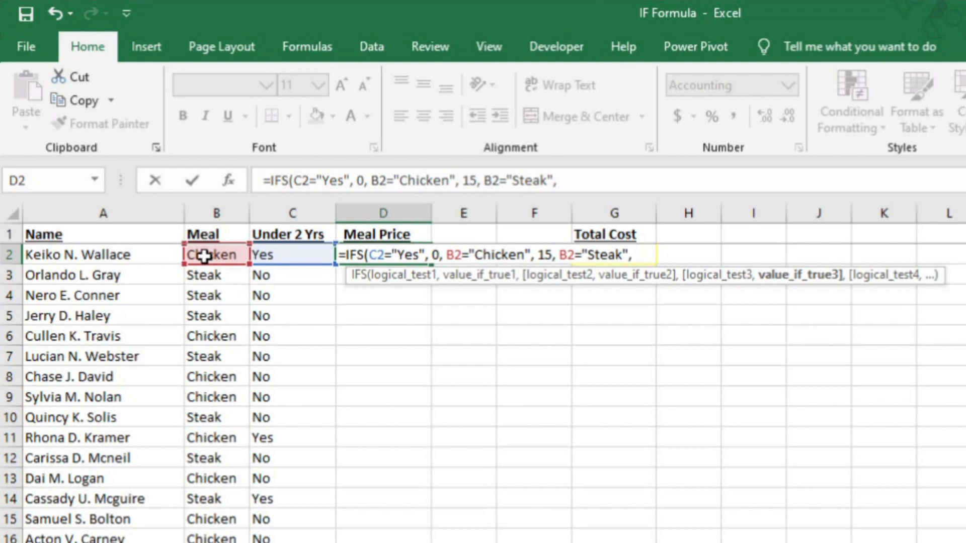
text(20)
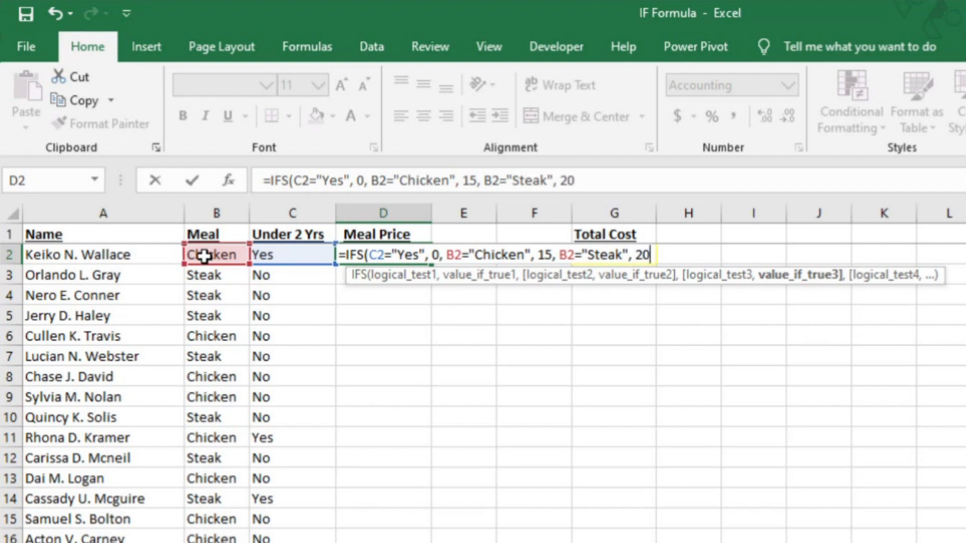
key(Return)
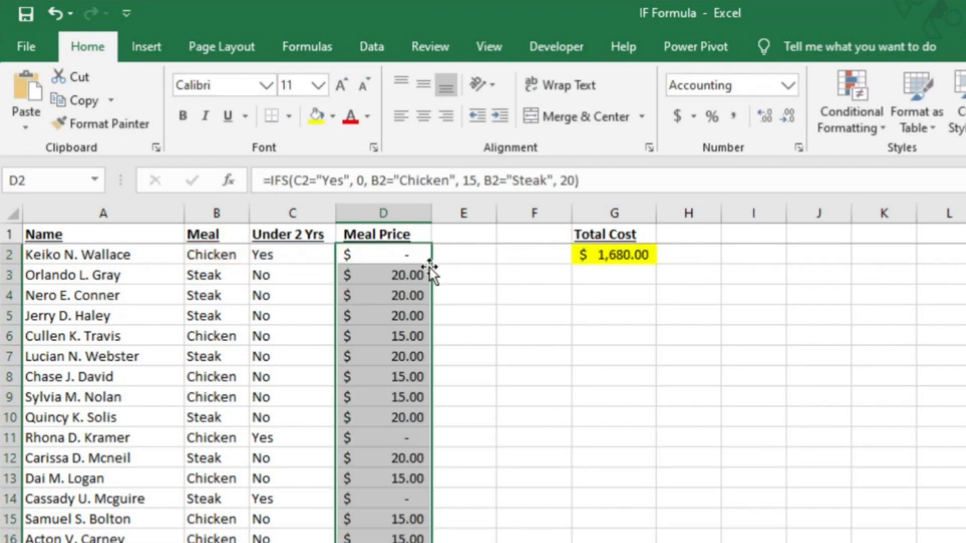
mouse_move(435, 382)
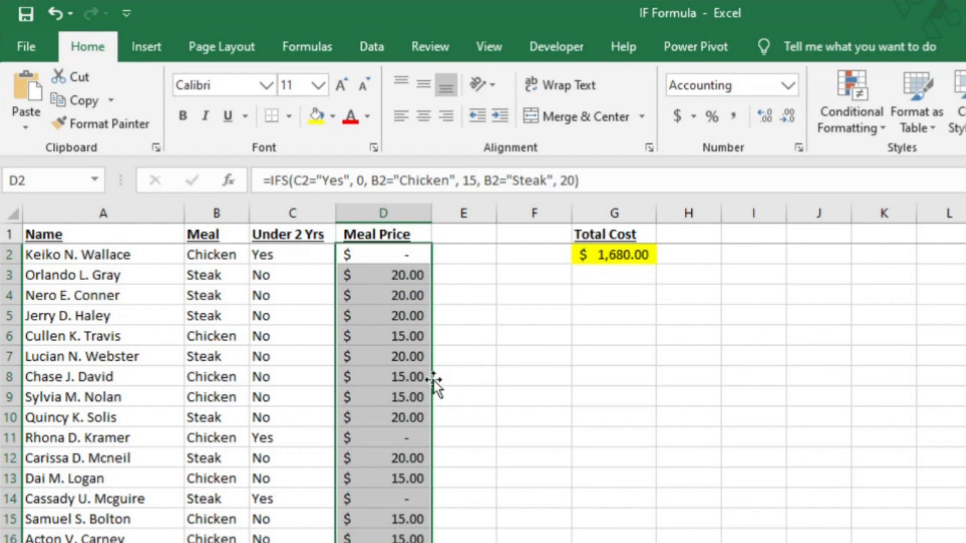
mouse_move(302, 246)
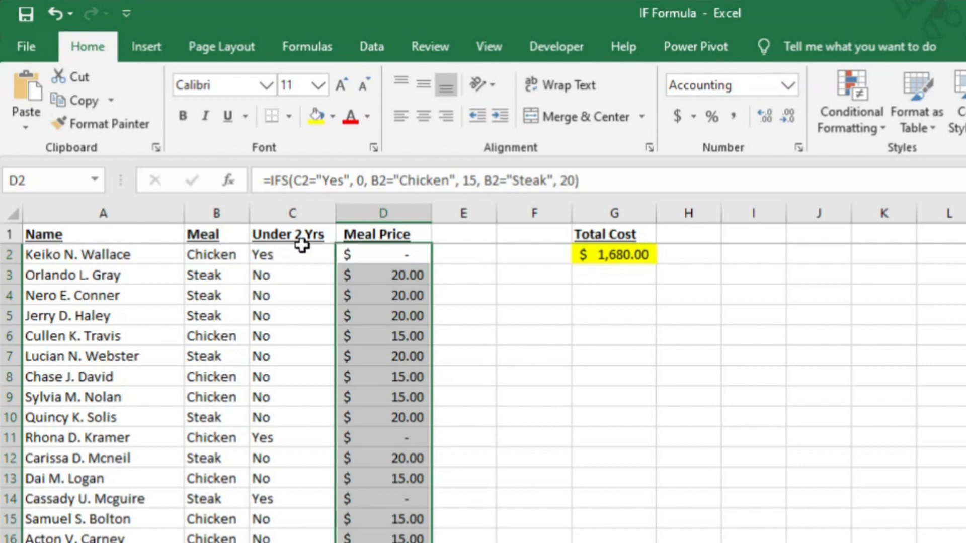
mouse_move(406, 180)
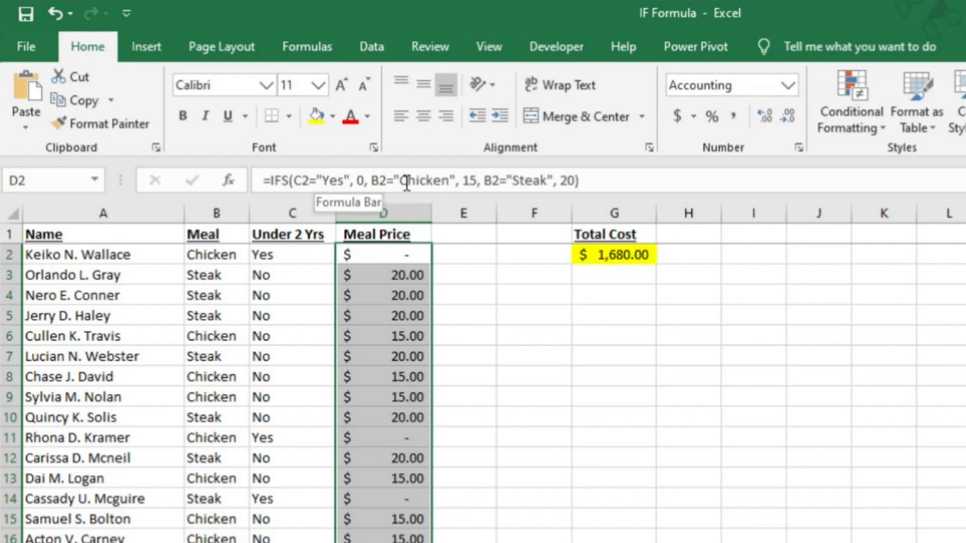
mouse_move(294, 256)
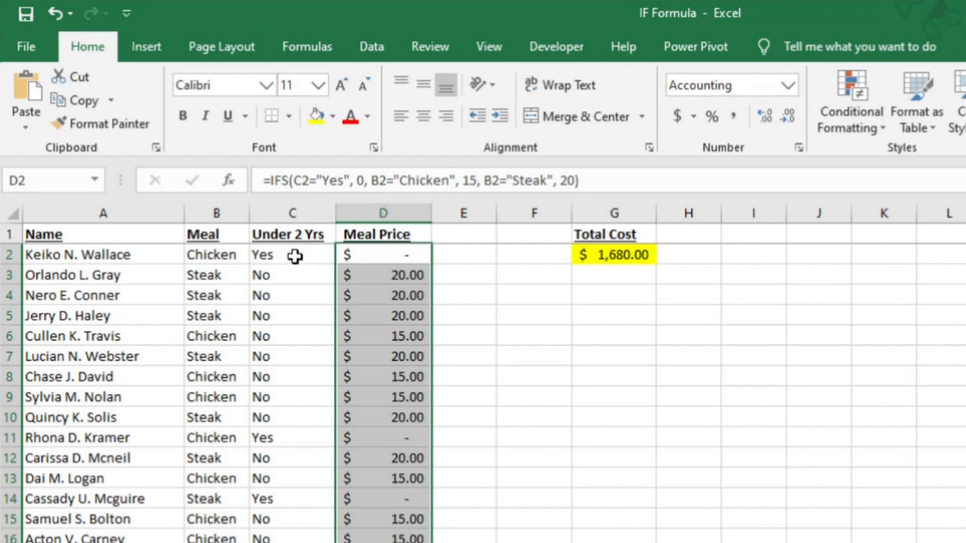
click(292, 254)
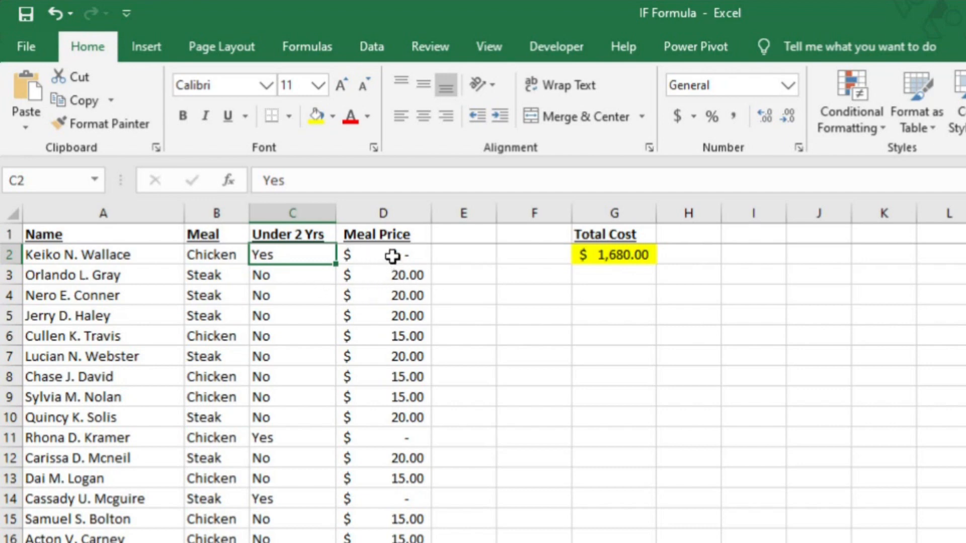
click(383, 254)
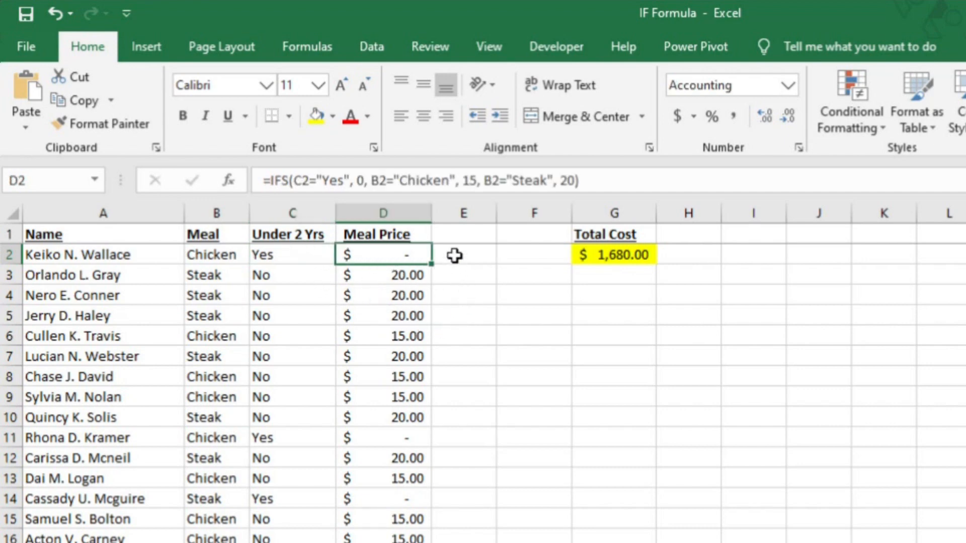
click(463, 255)
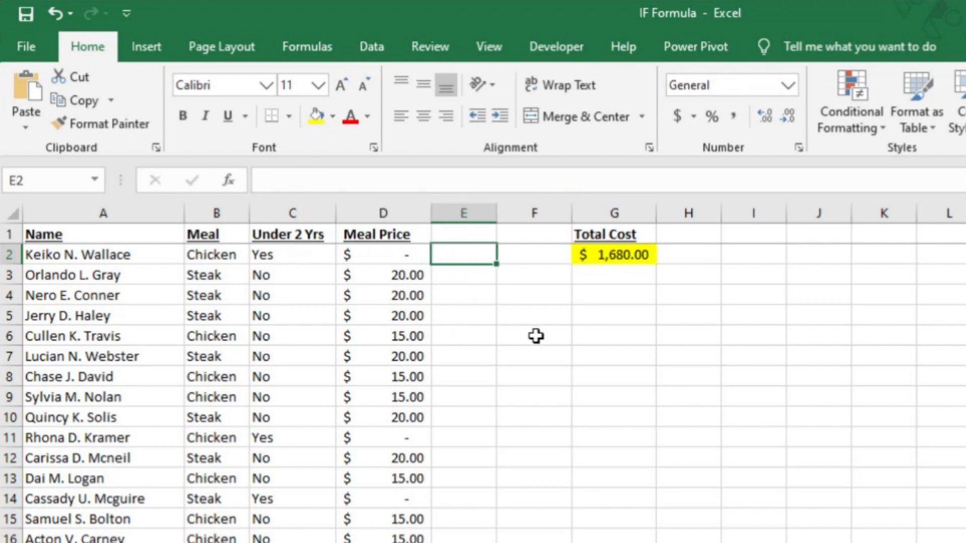
Step: Enter a reordered =ifs(B2="Chicken",15,B2="Steak",20,C2="Yes",0) in E2, showing 15
text(=)
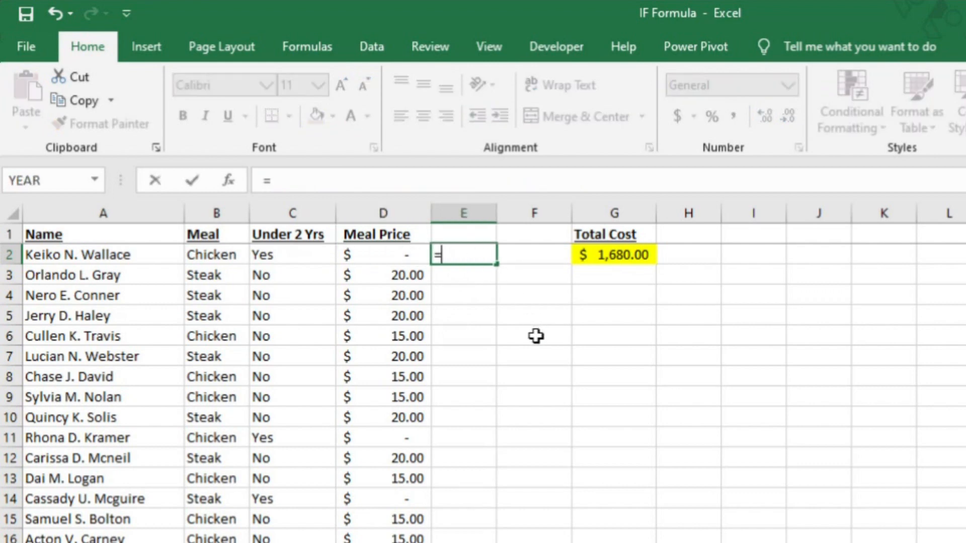
text(ifs)
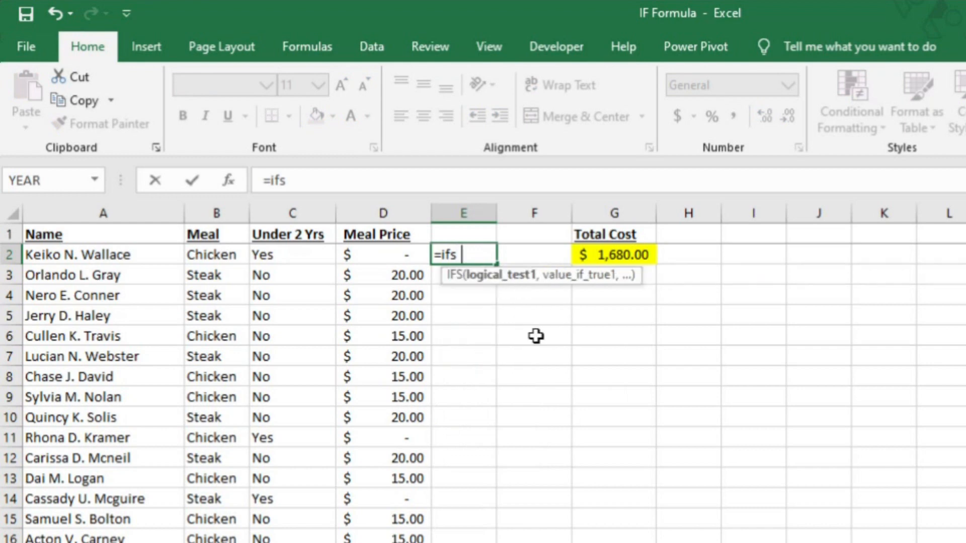
text(()
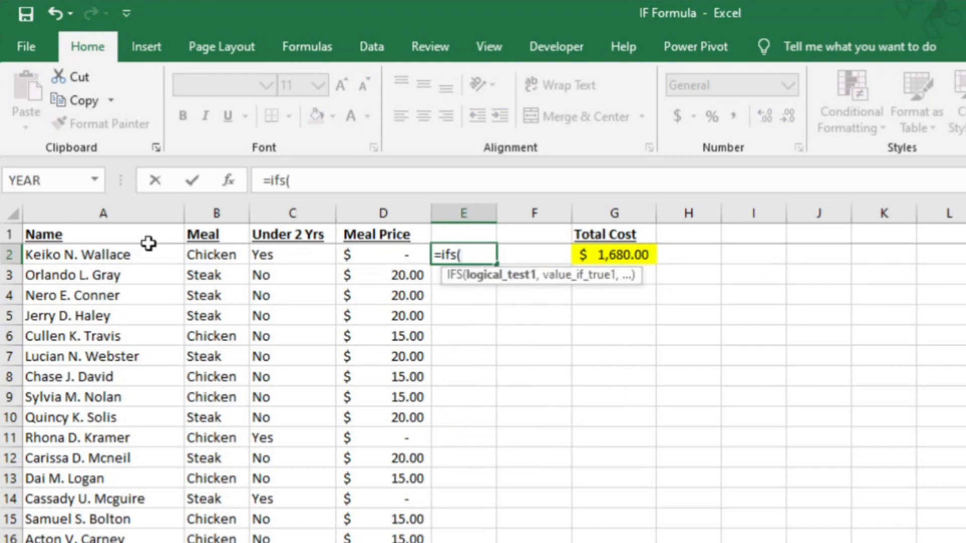
click(216, 254)
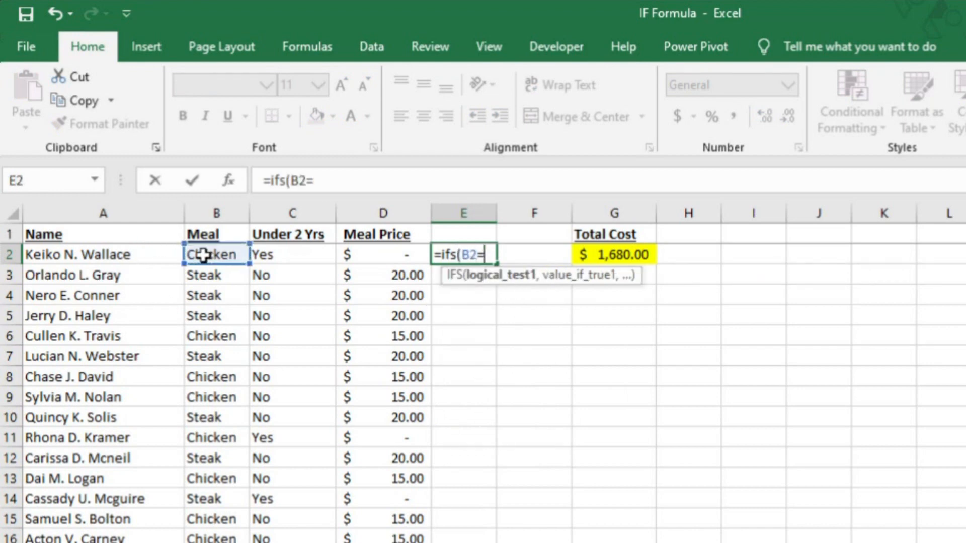
text("Chicken")
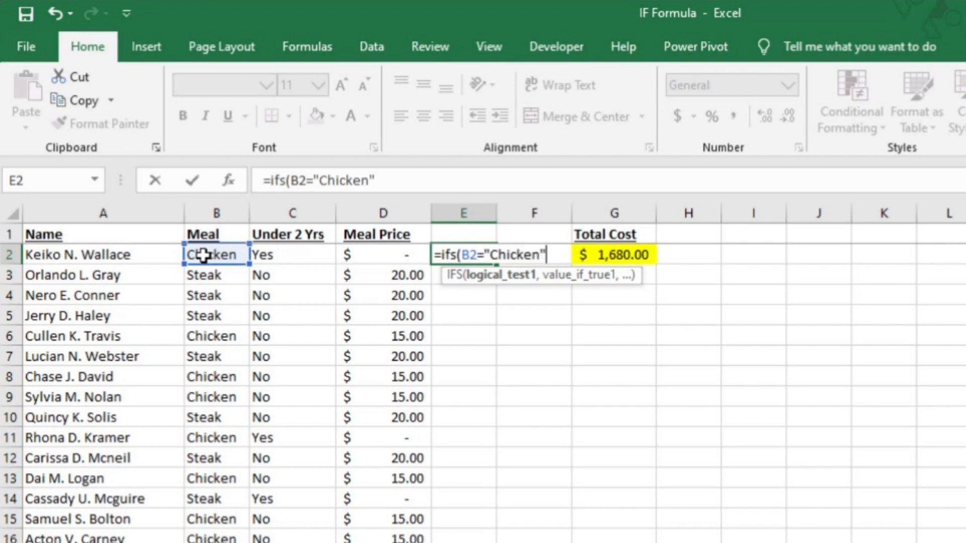
text(, 15)
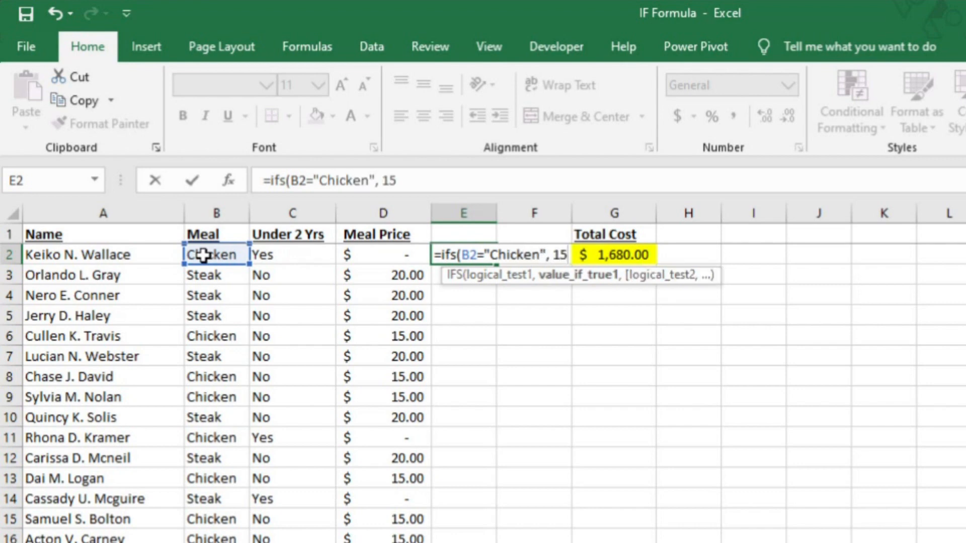
text(, B2=")
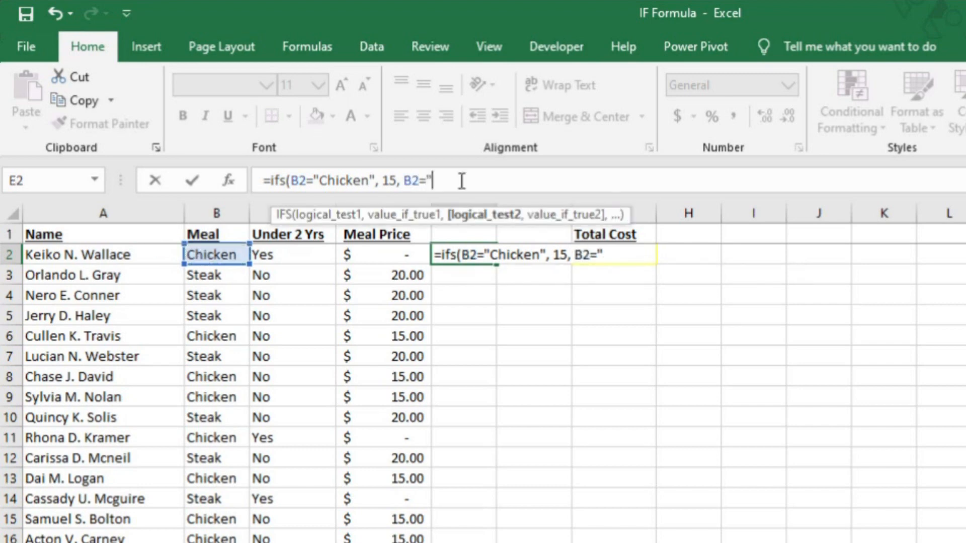
text(Steak", 20)
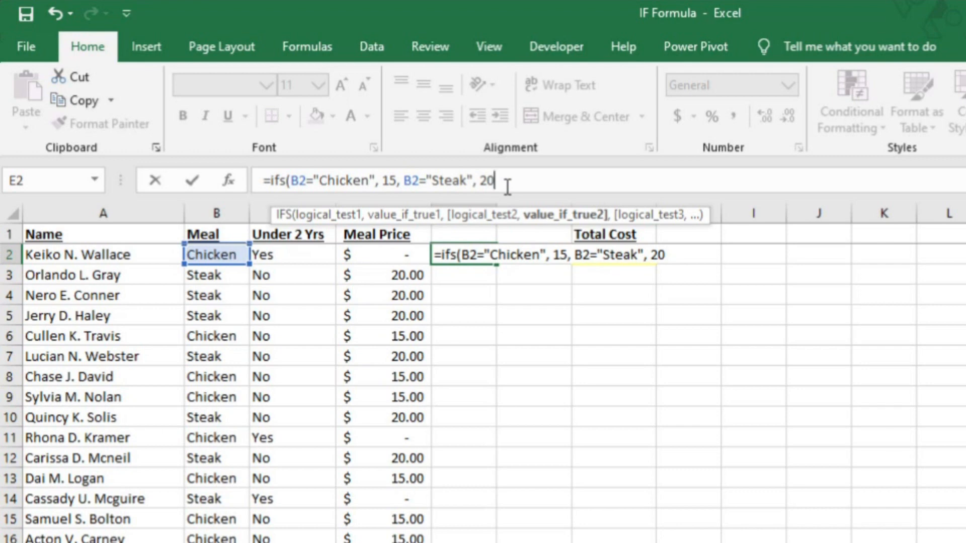
click(290, 255)
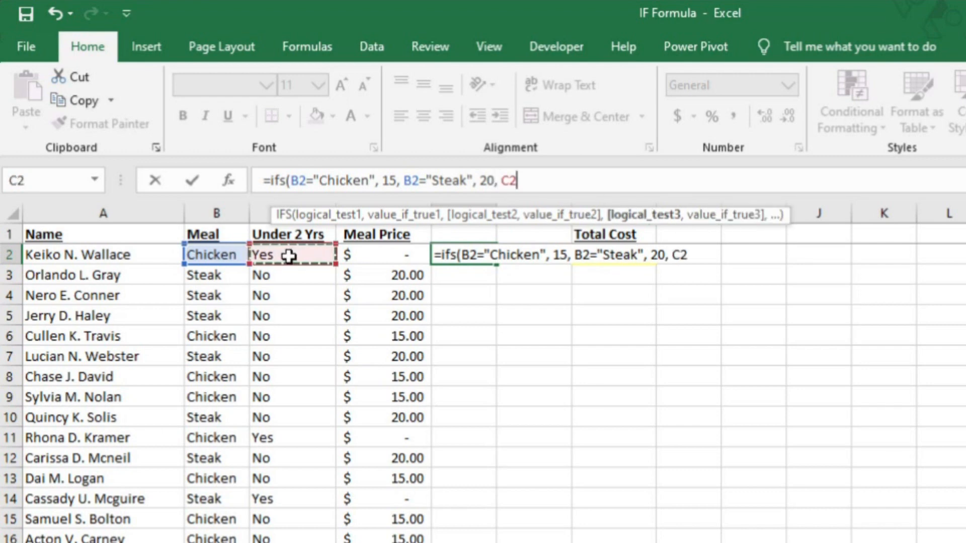
text(="Yes")
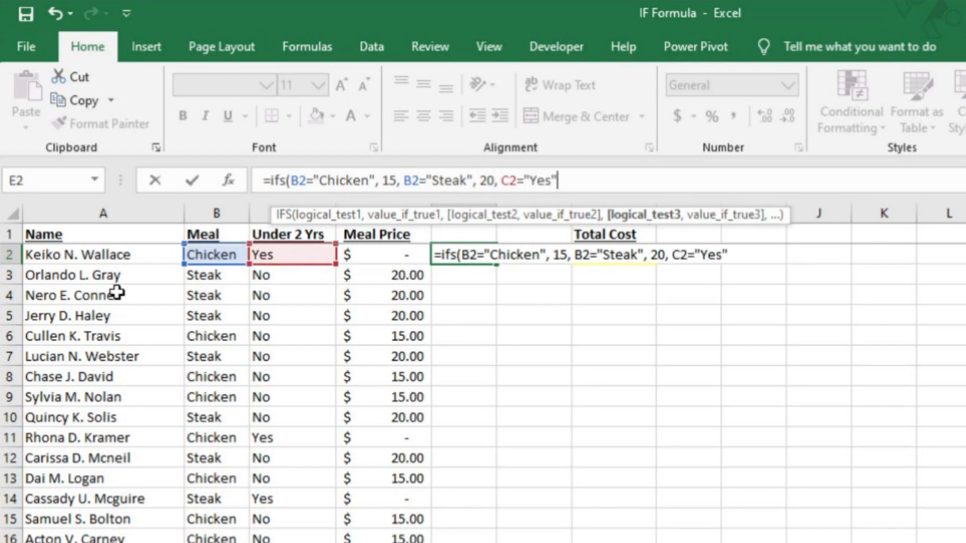
text(, 0)
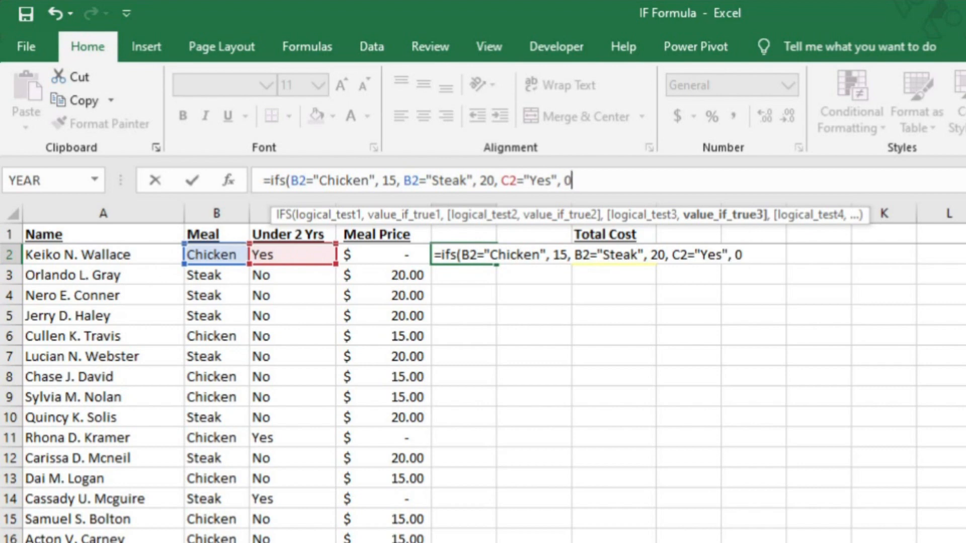
key(Return)
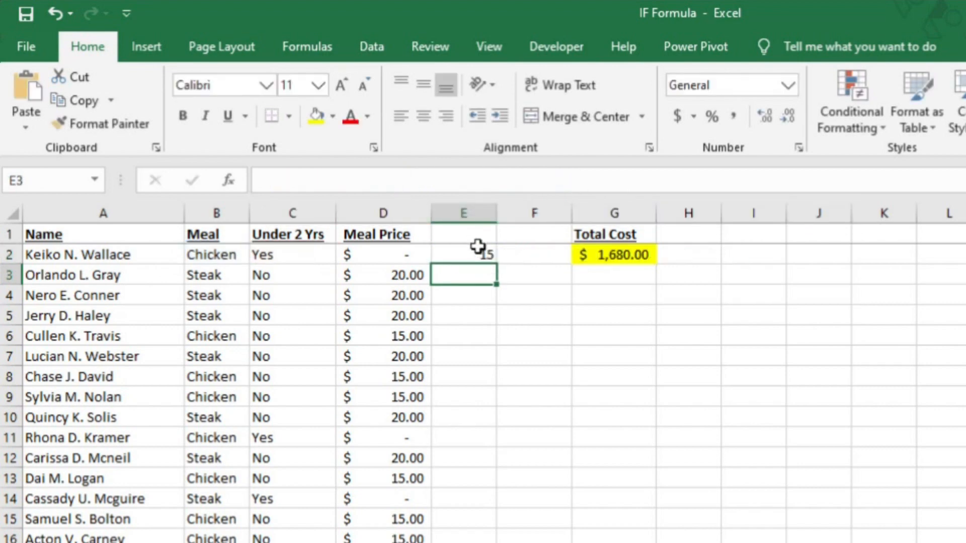
Step: Review the E2 formula, then move to the IF_Date Range sheet
click(463, 255)
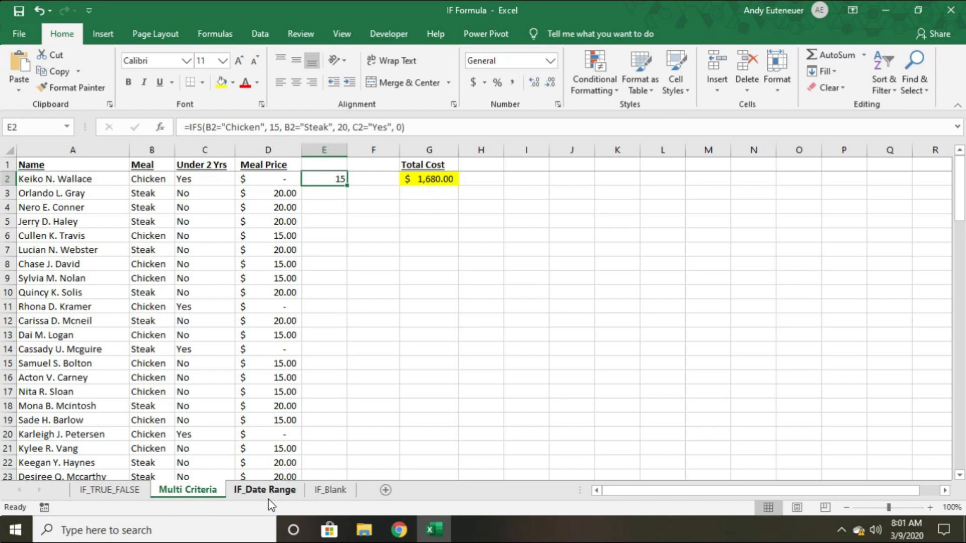
click(265, 490)
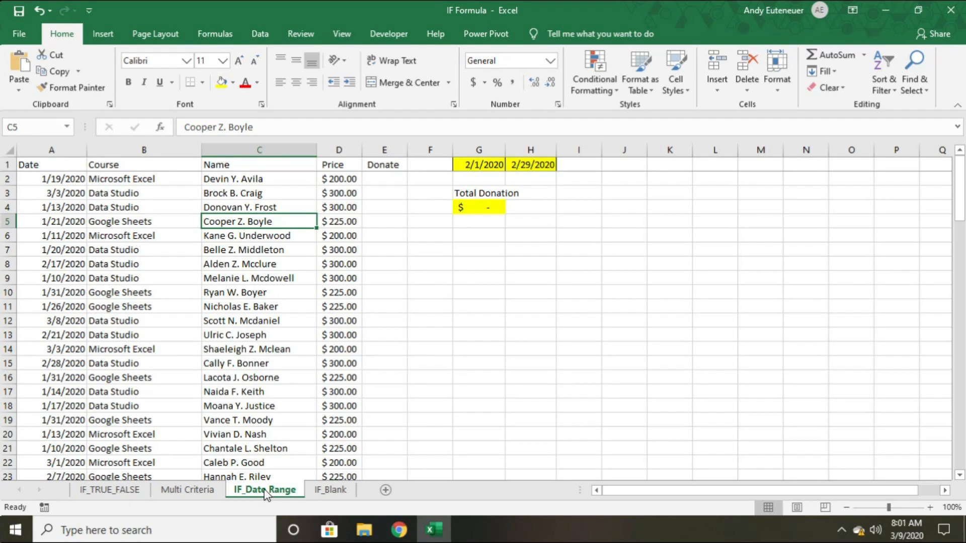
click(399, 530)
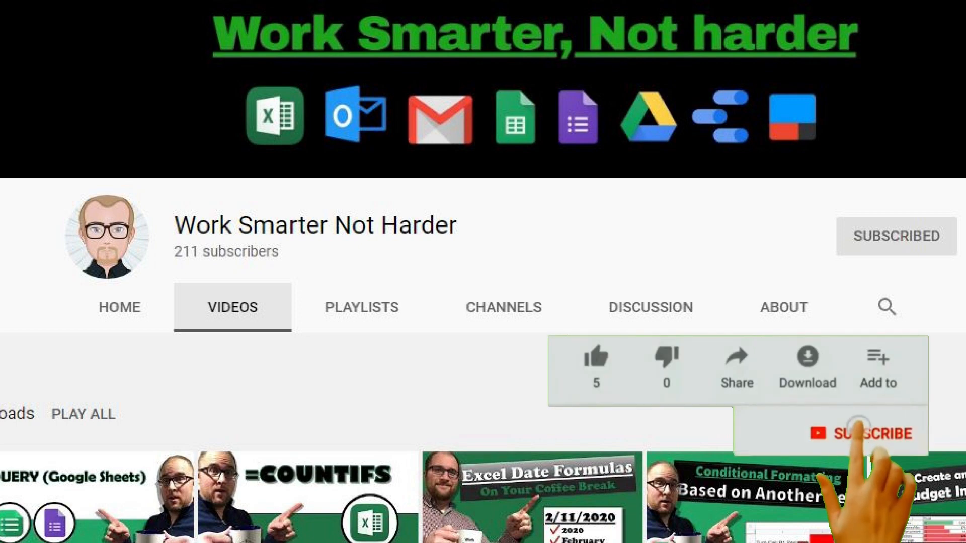
click(867, 433)
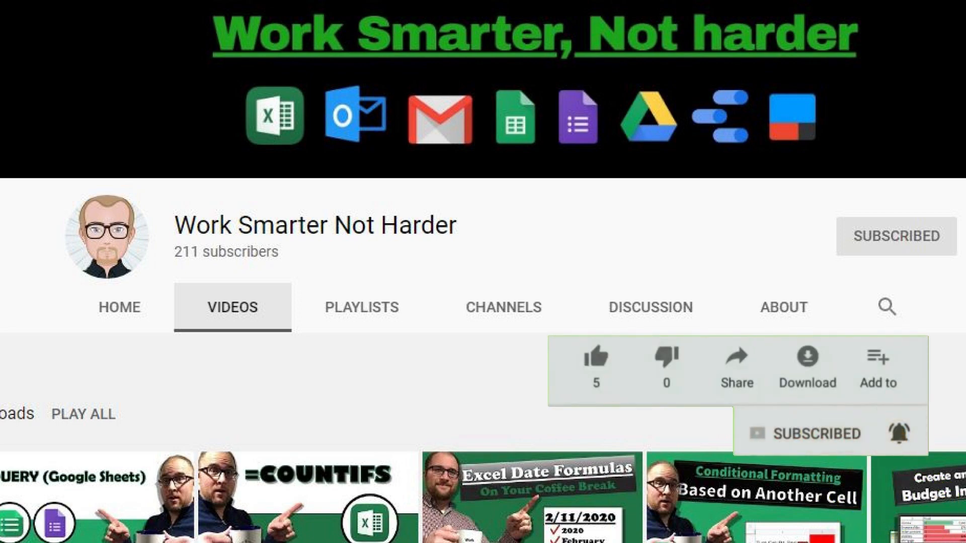
click(726, 44)
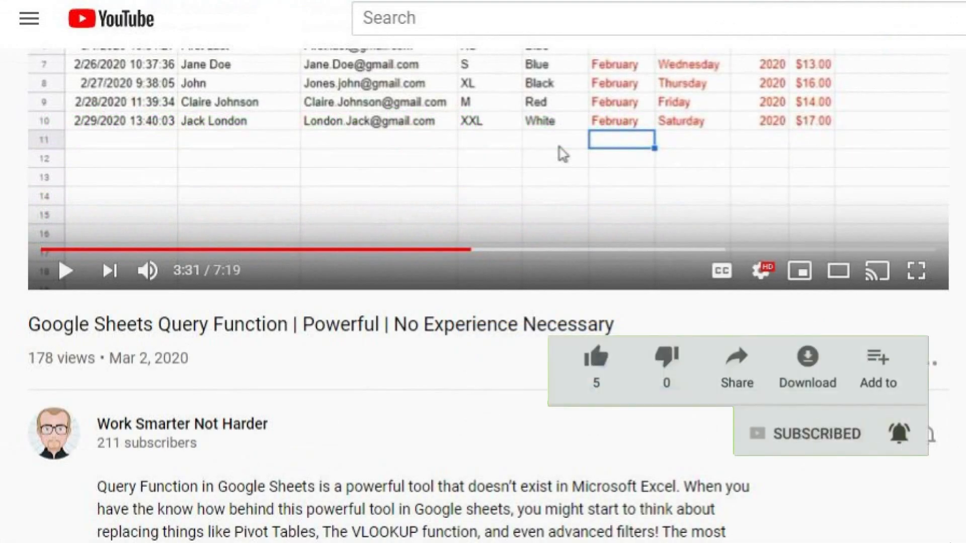
click(594, 356)
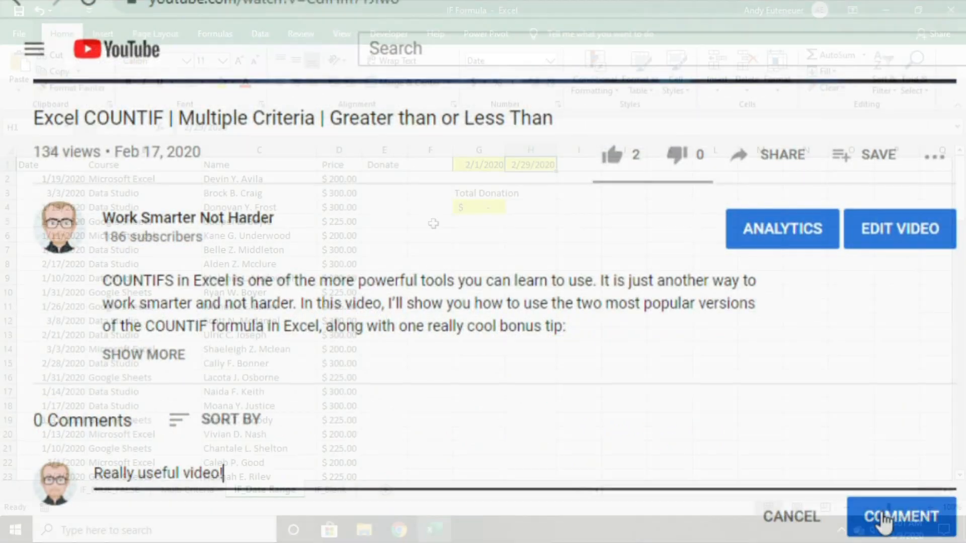
click(900, 516)
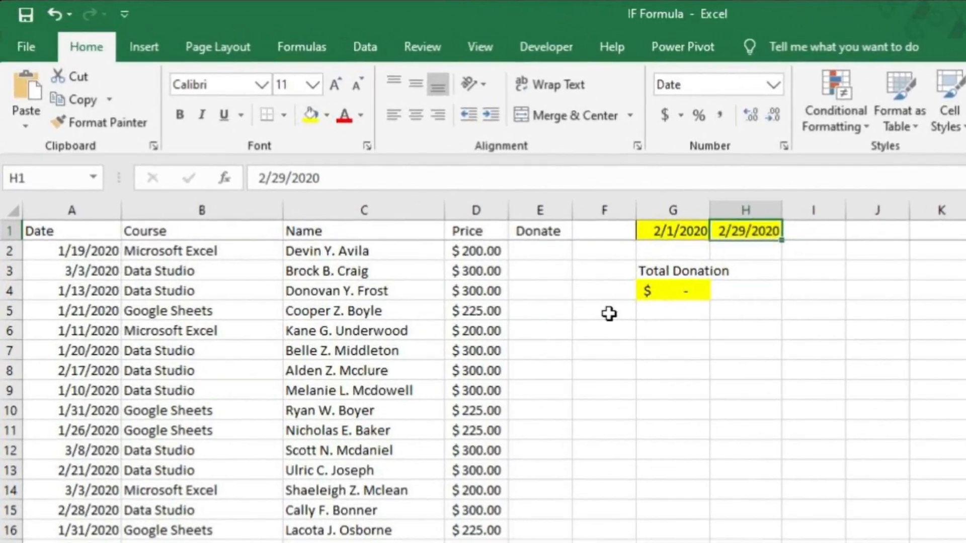
click(74, 241)
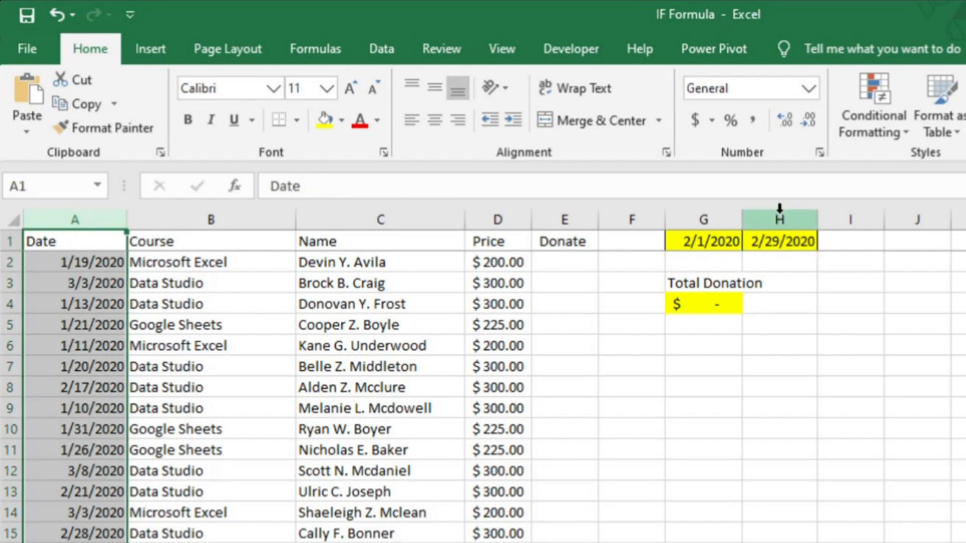
click(779, 240)
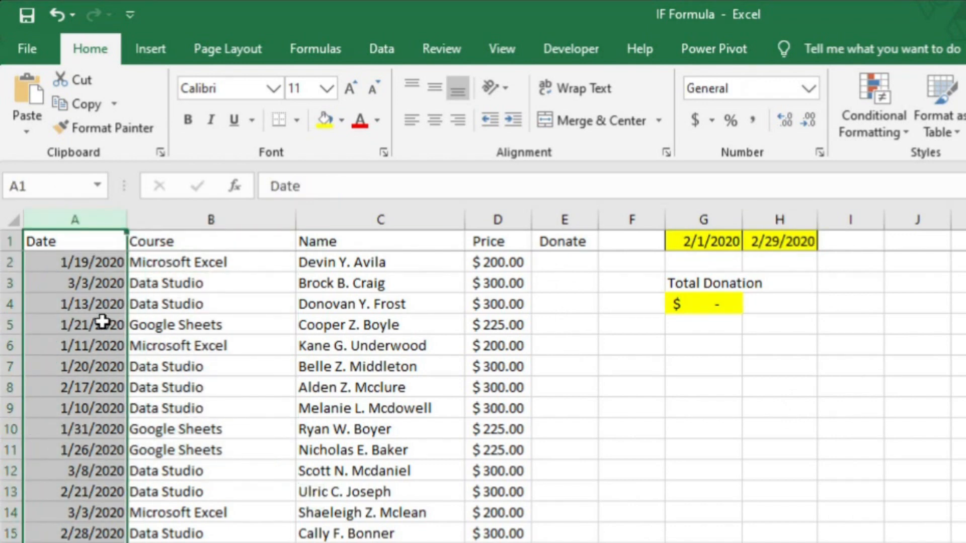
click(210, 241)
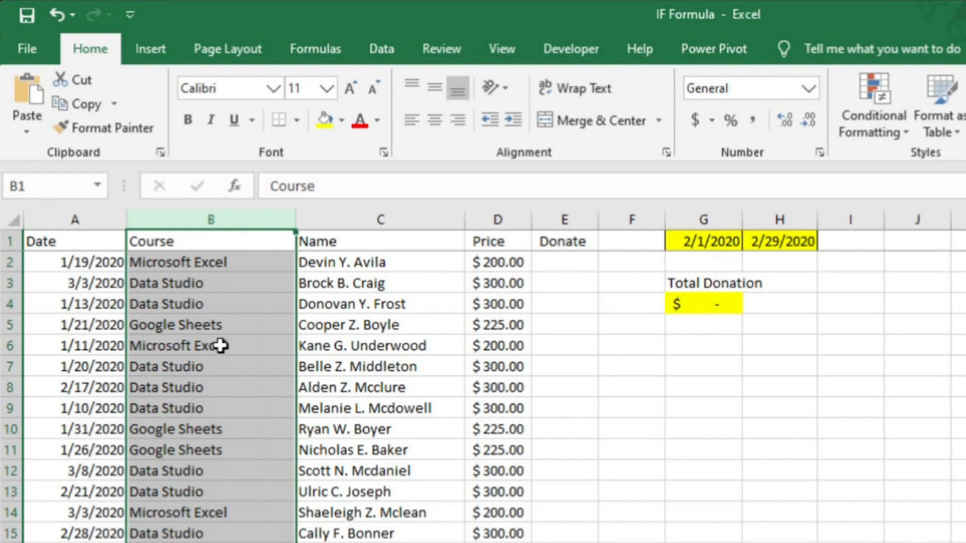
click(380, 241)
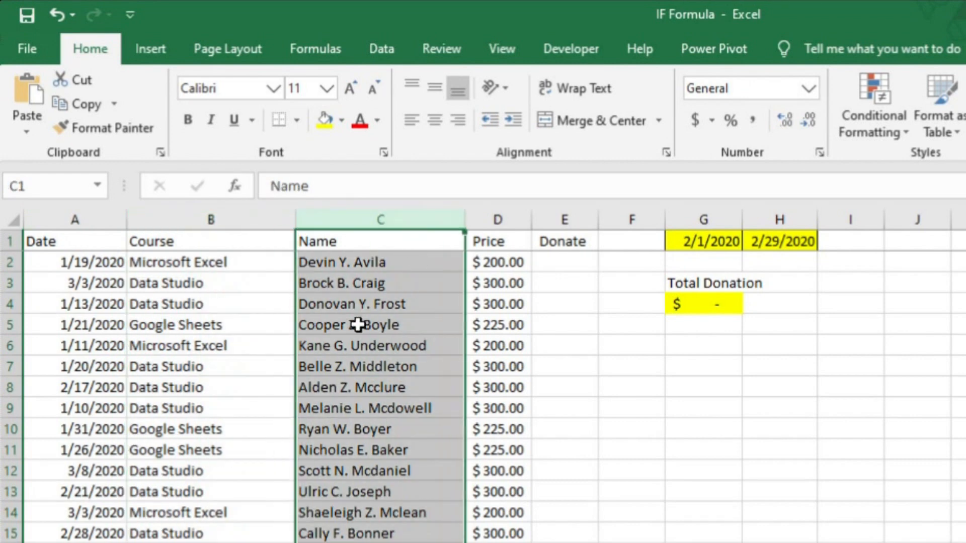
click(497, 241)
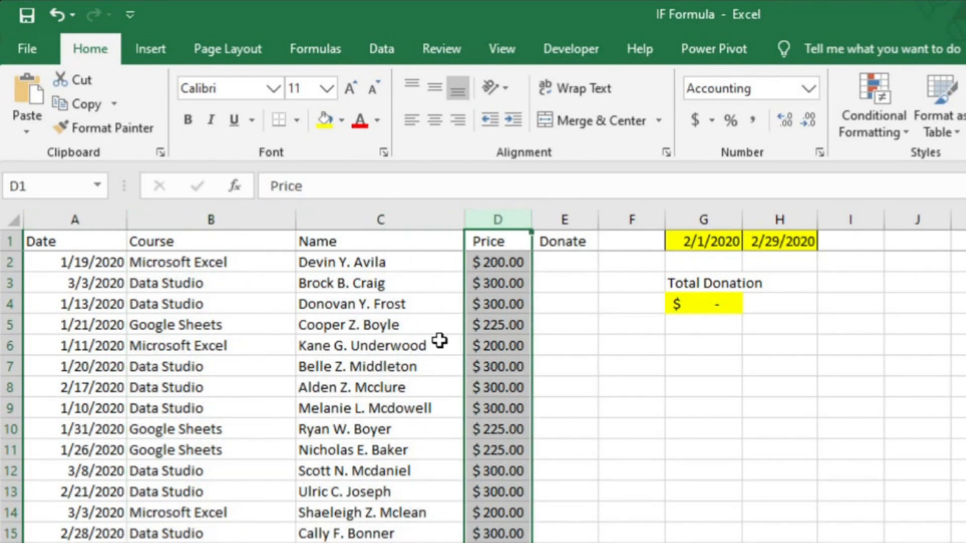
mouse_move(566, 285)
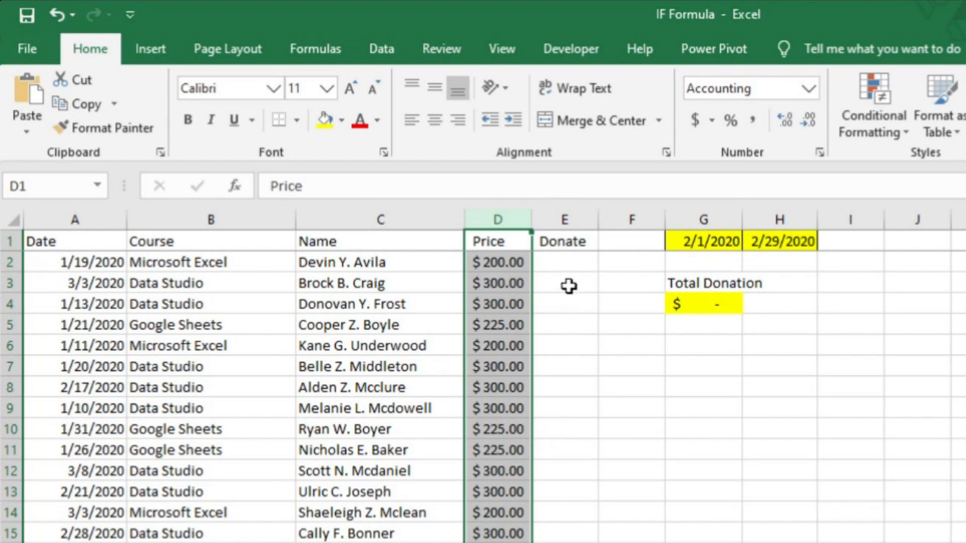
click(563, 261)
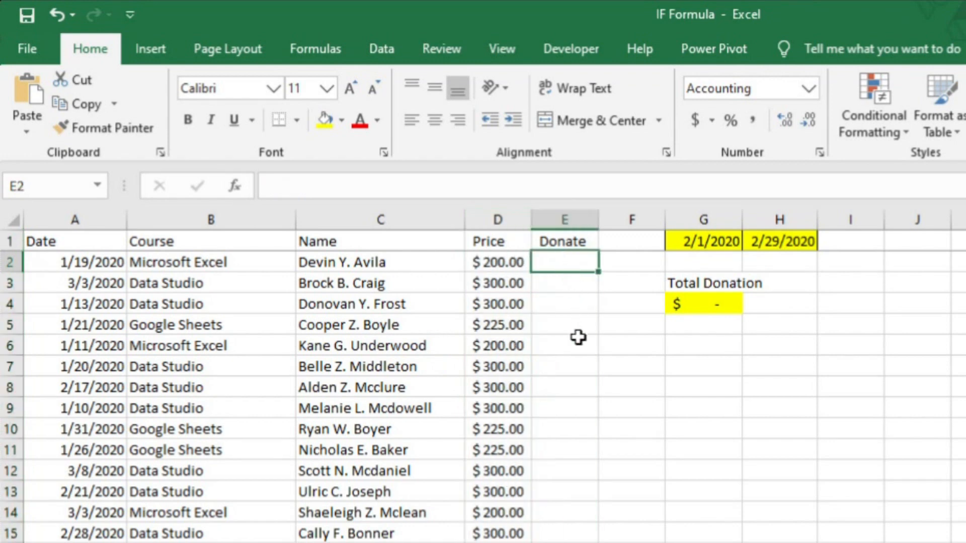
mouse_move(531, 344)
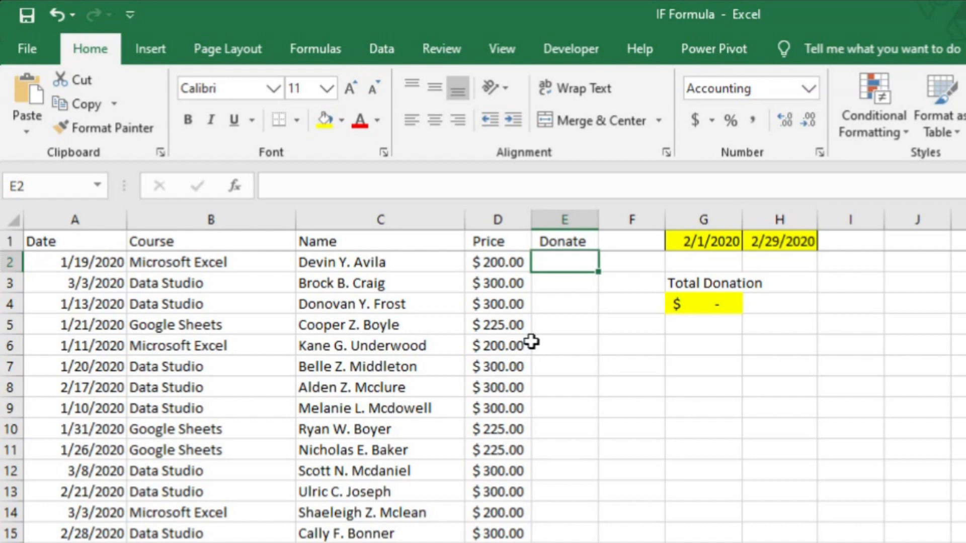
mouse_move(668, 353)
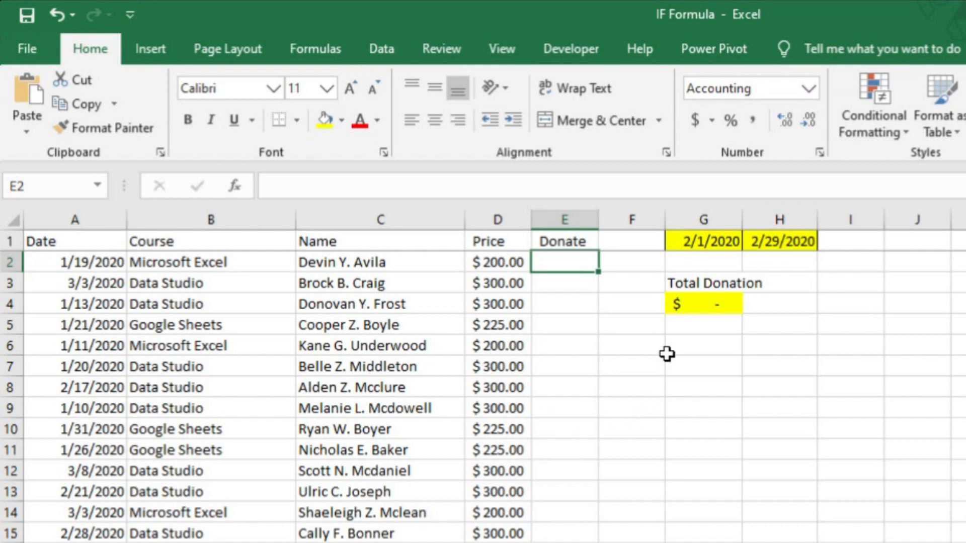
click(703, 303)
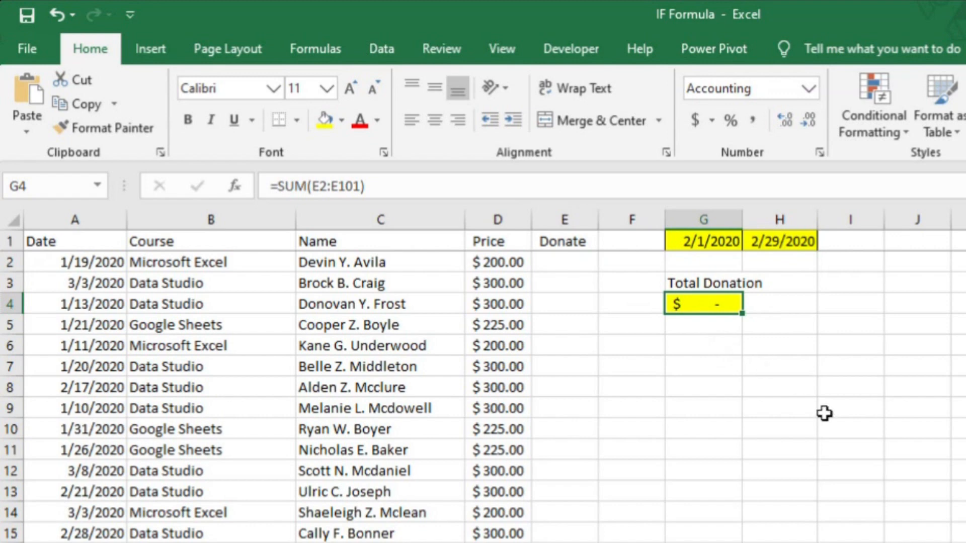
click(564, 261)
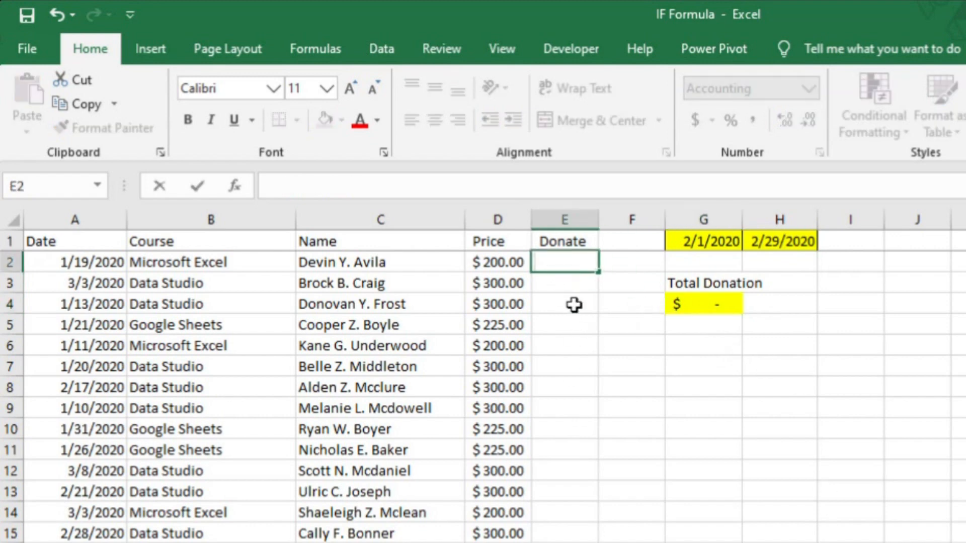
Step: Start =IF( in E2 with AND inserted from autocomplete as its test
text(=IF()
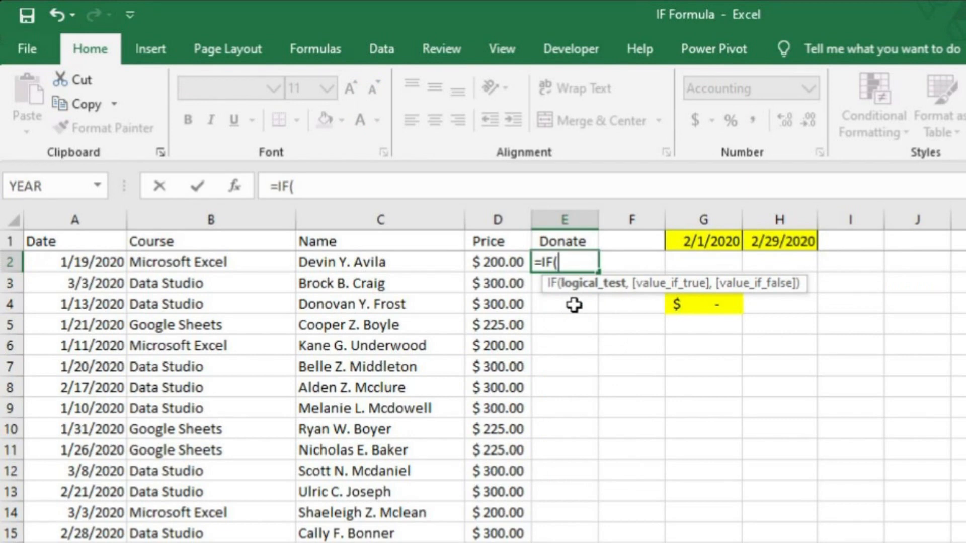
text(And)
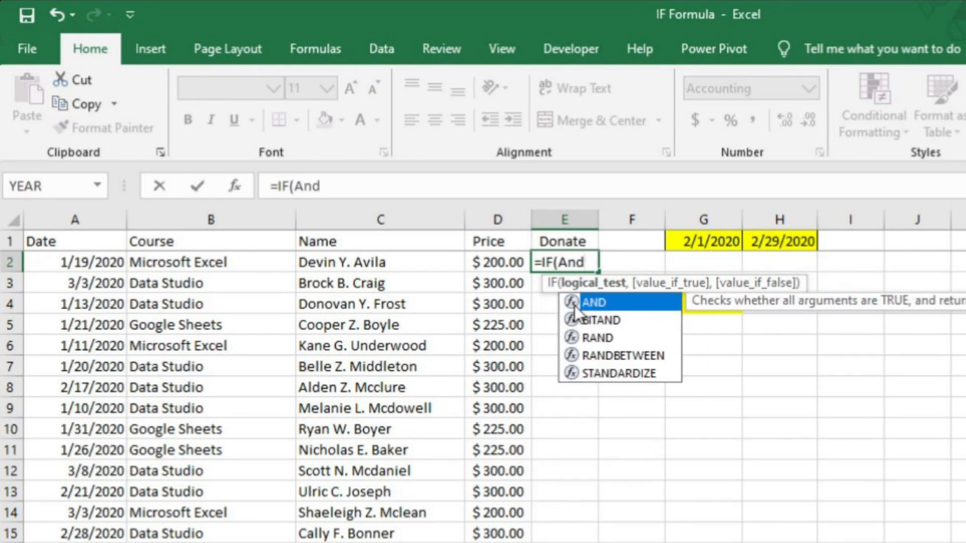
double_click(593, 302)
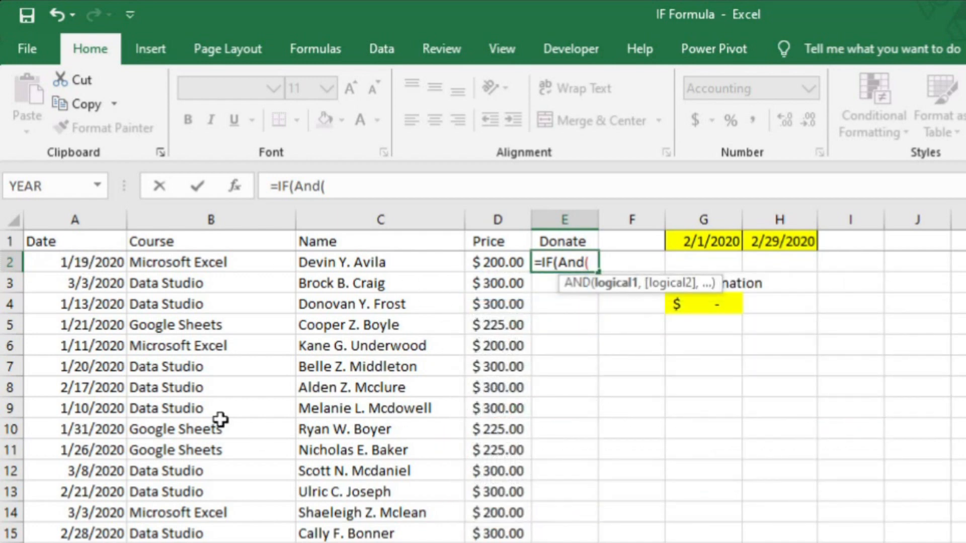
Step: Build the AND test A2>=$G$1, A2<=$H$1 comparing the date to the absolute start and end dates
click(74, 261)
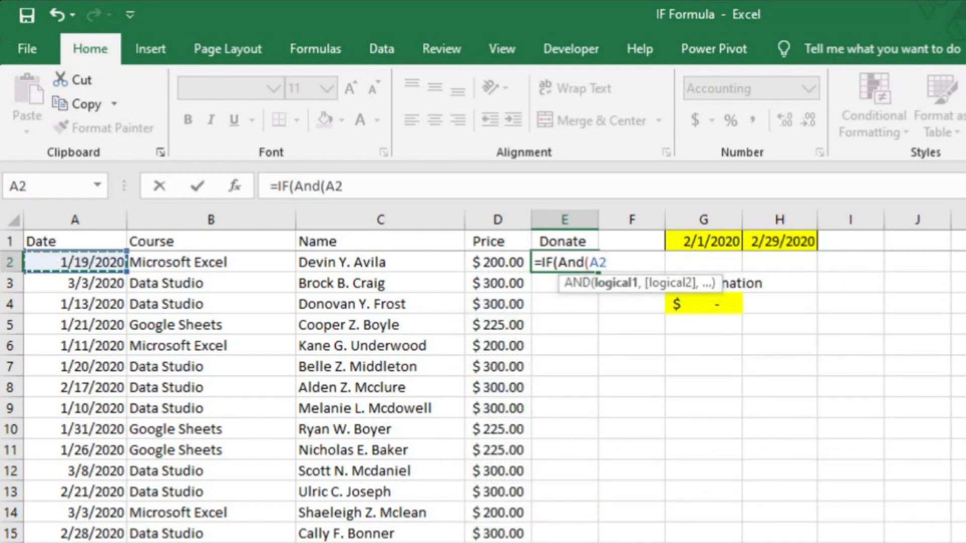
text(>)
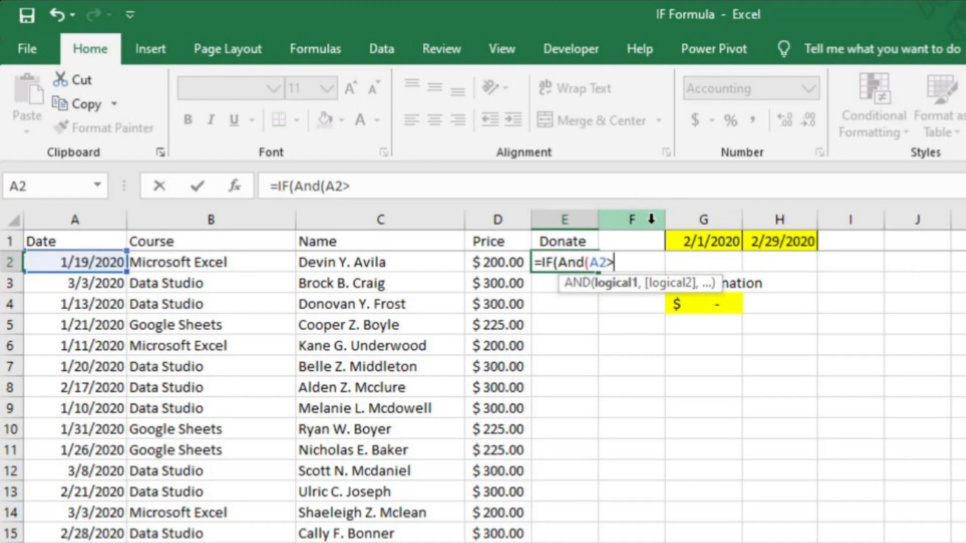
click(703, 241)
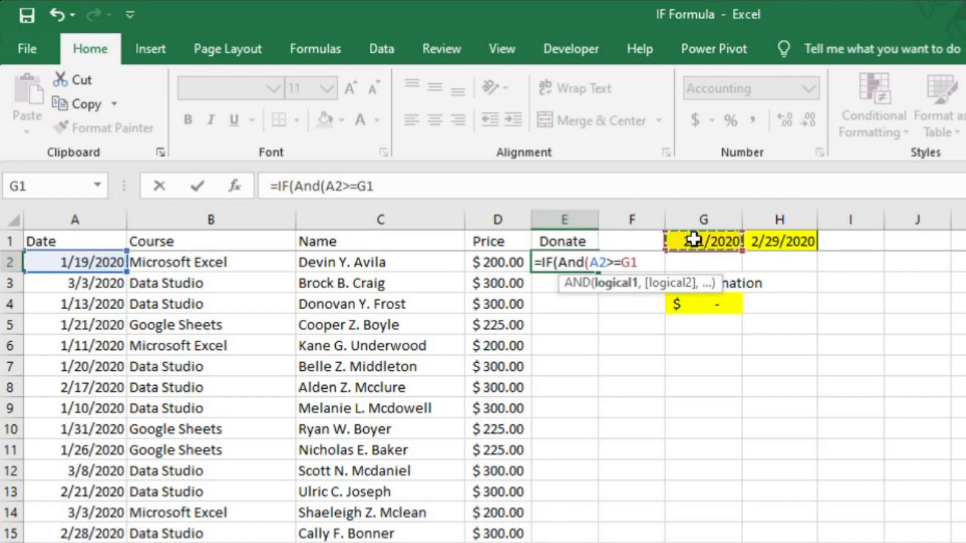
key(f4)
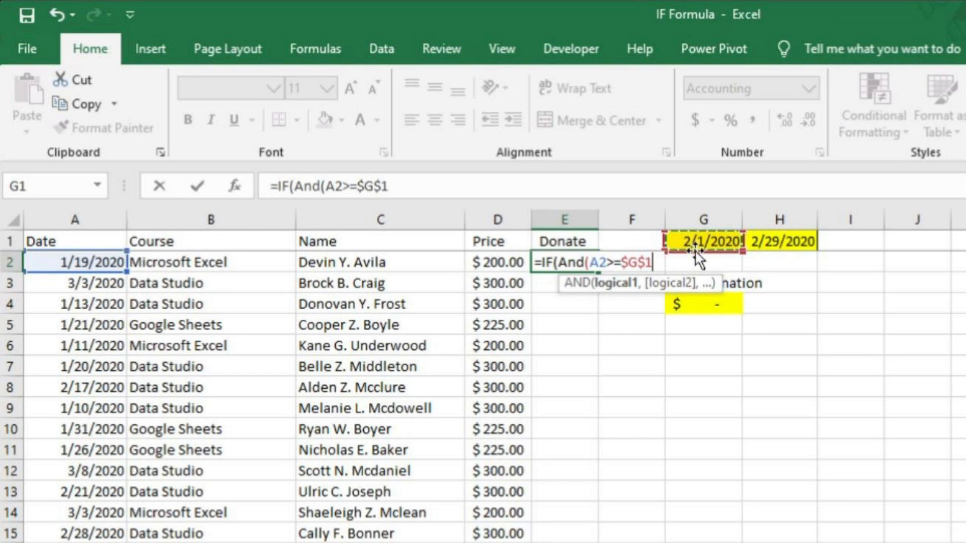
text(,)
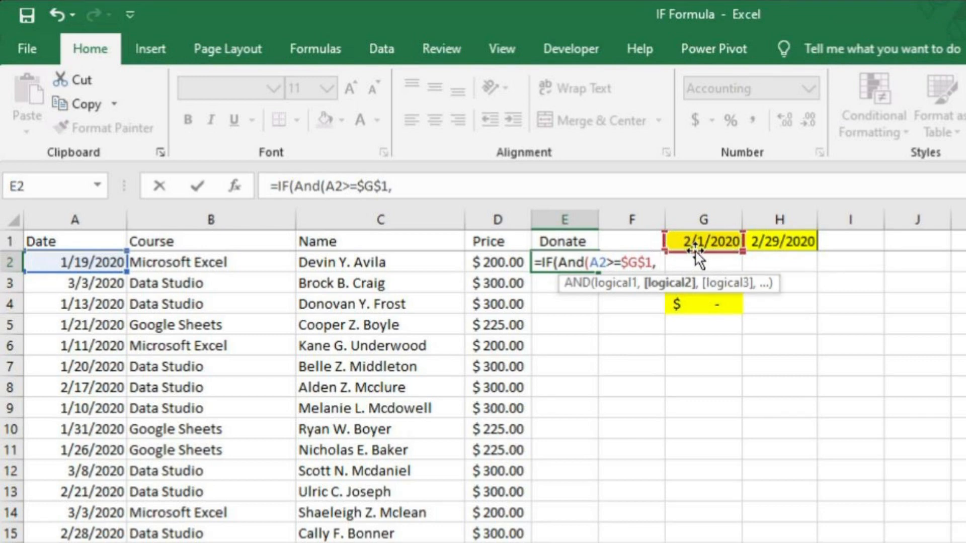
mouse_move(628, 350)
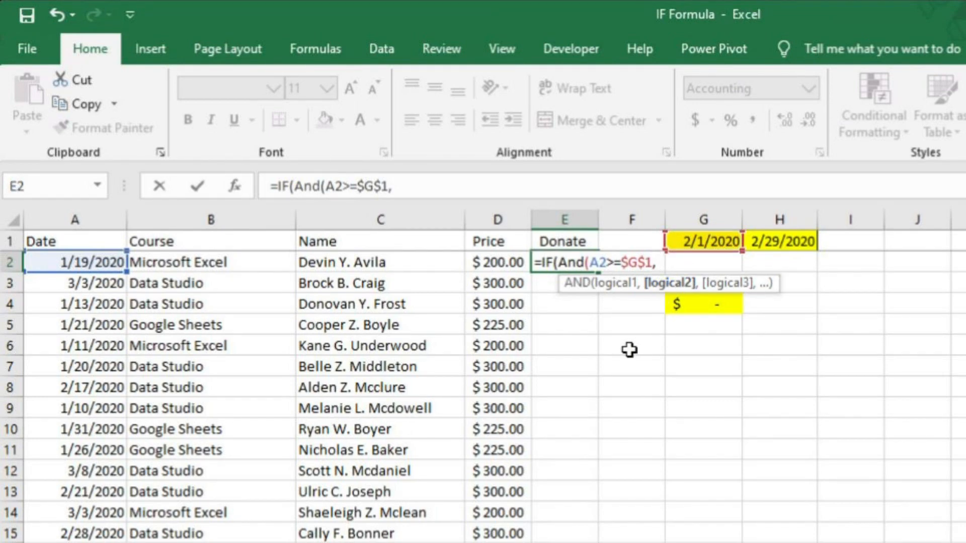
click(73, 262)
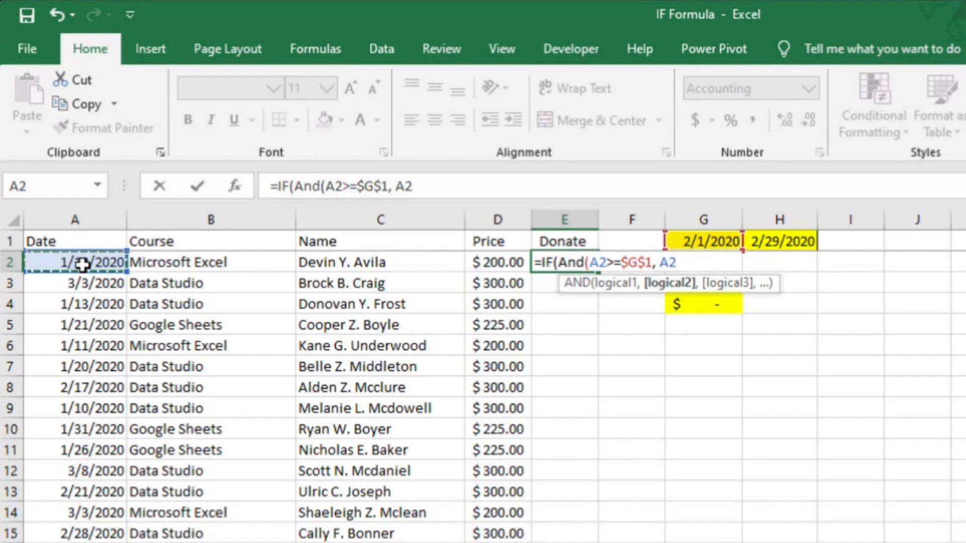
text(<=)
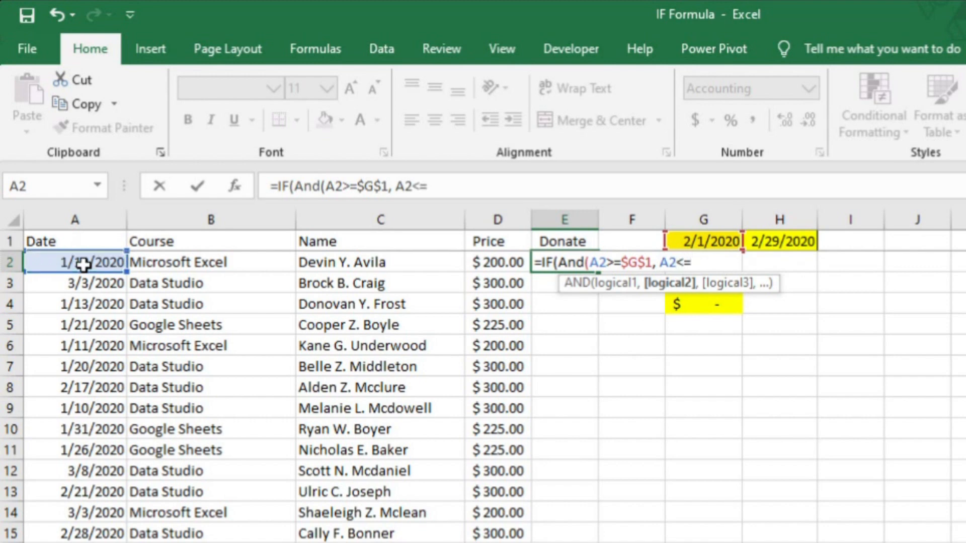
click(778, 241)
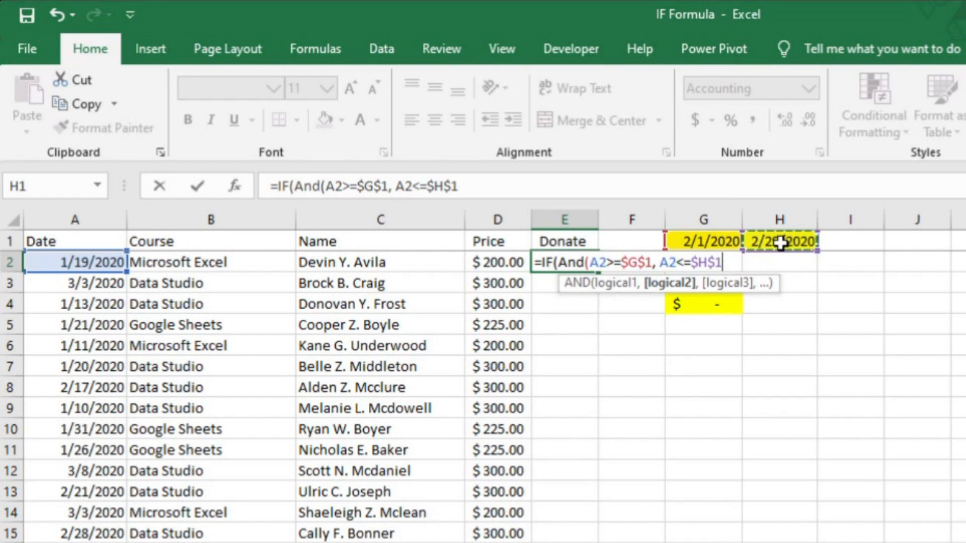
key(f4)
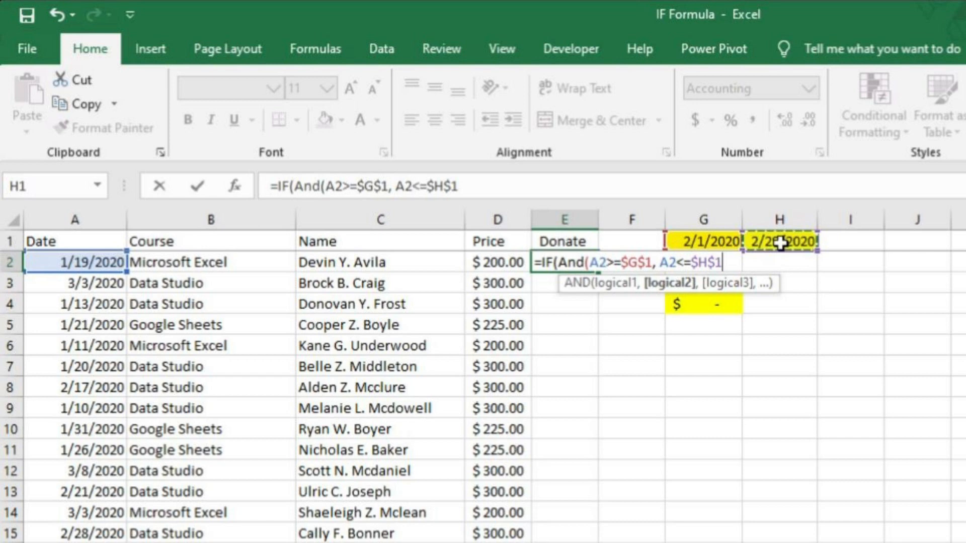
text(),)
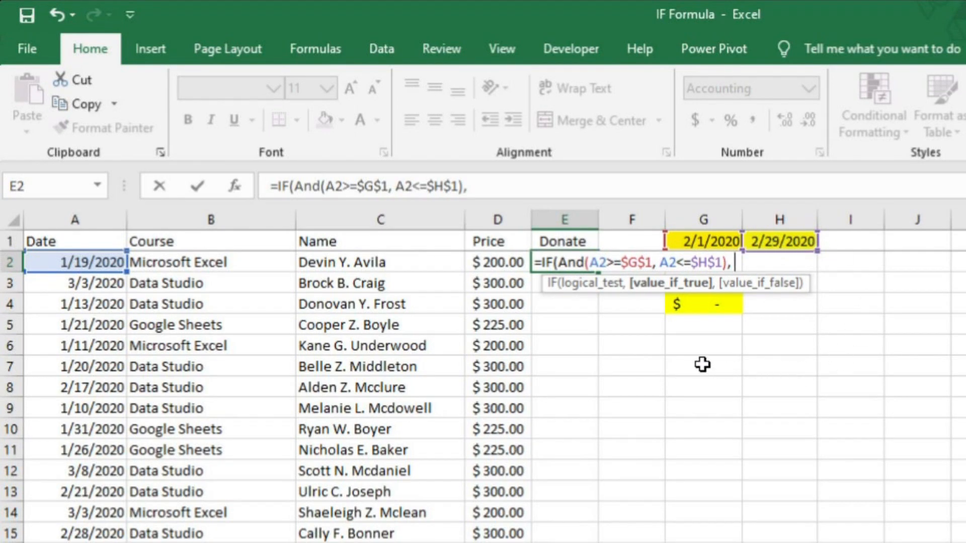
mouse_move(668, 290)
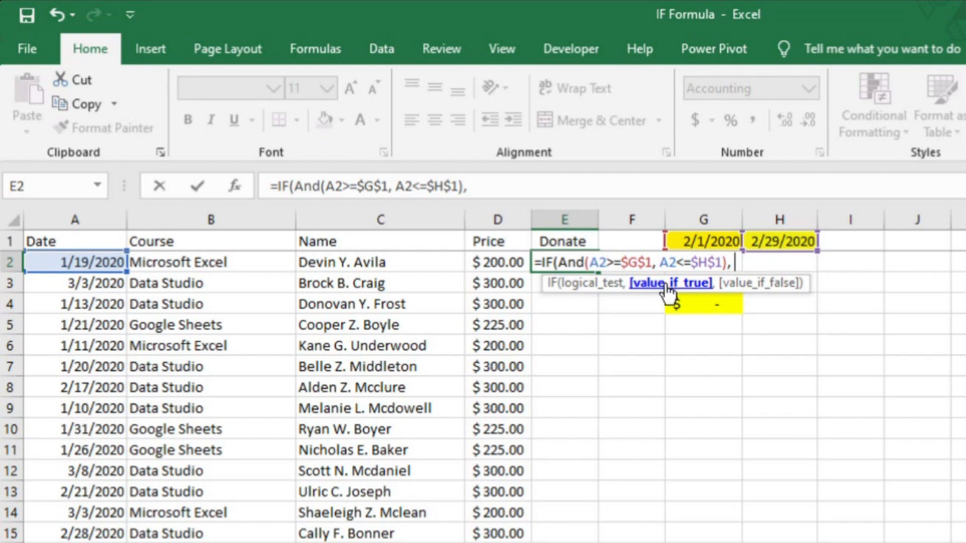
mouse_move(658, 313)
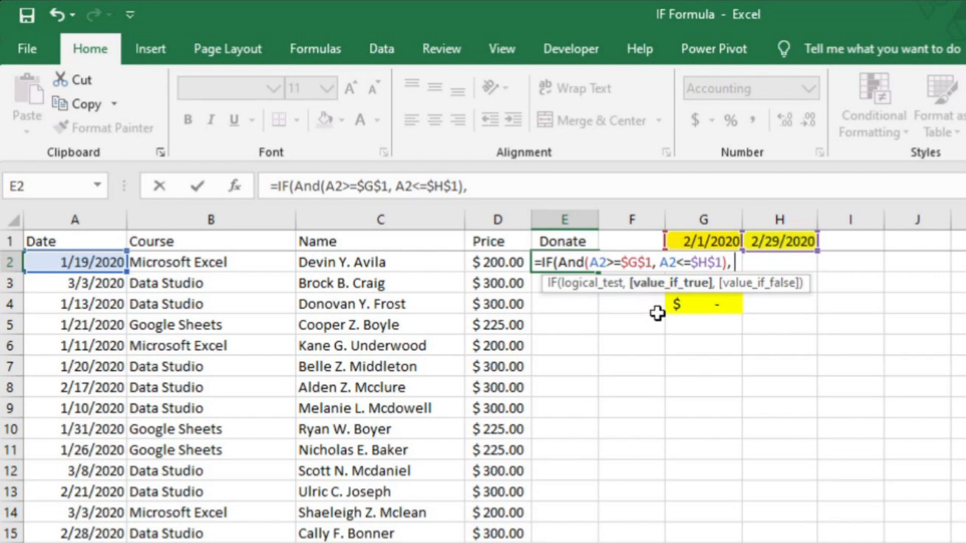
mouse_move(651, 320)
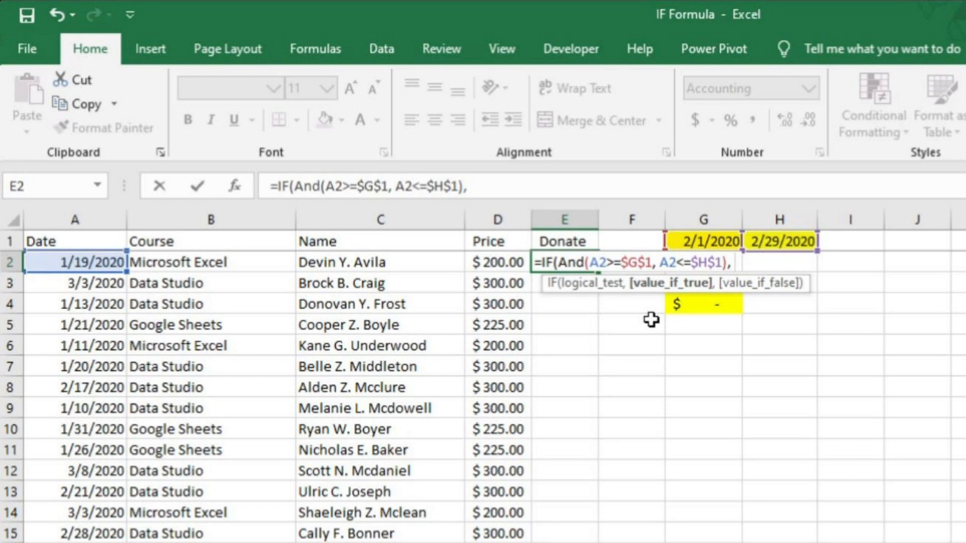
Step: Complete the formula with SUM(D2*0.1) as the donation when true and 0 otherwise
text(sum()
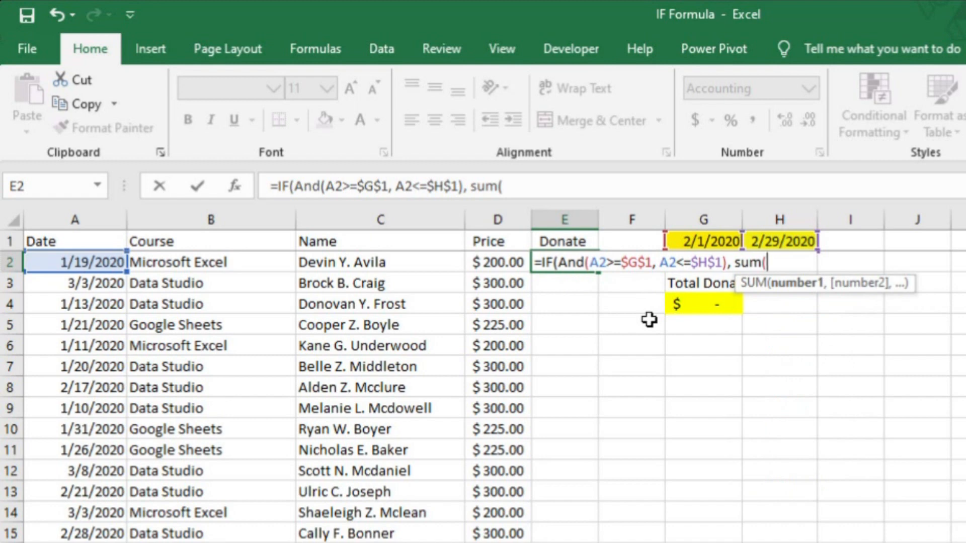
click(496, 263)
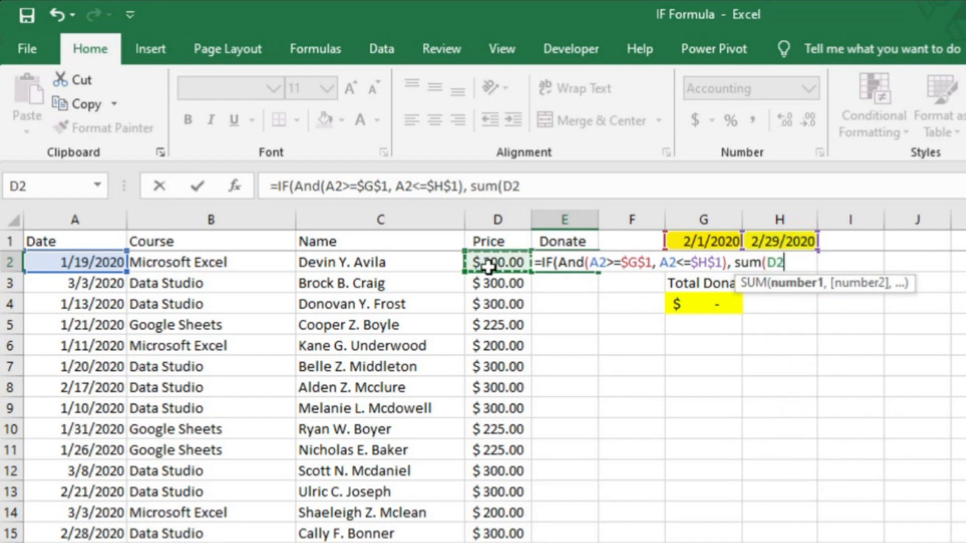
text(*)
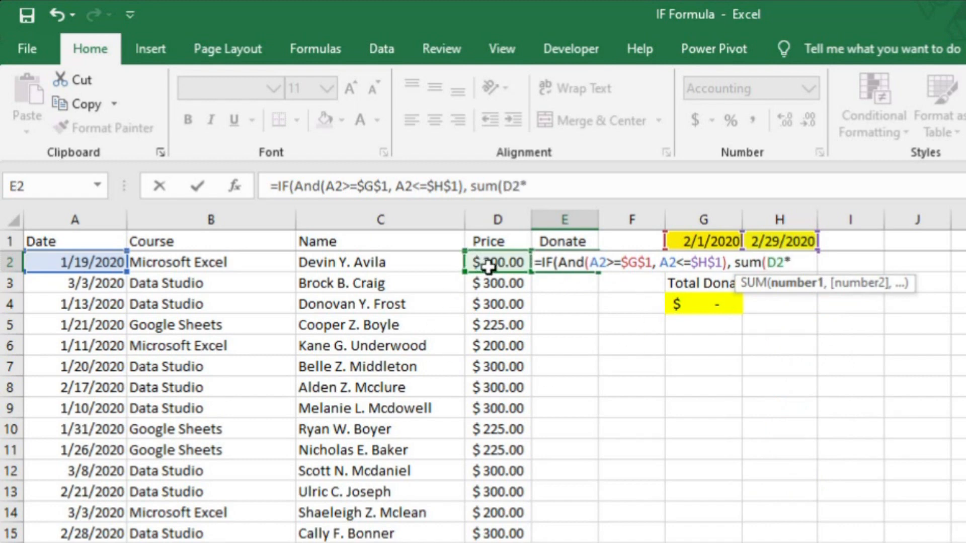
text(.1)
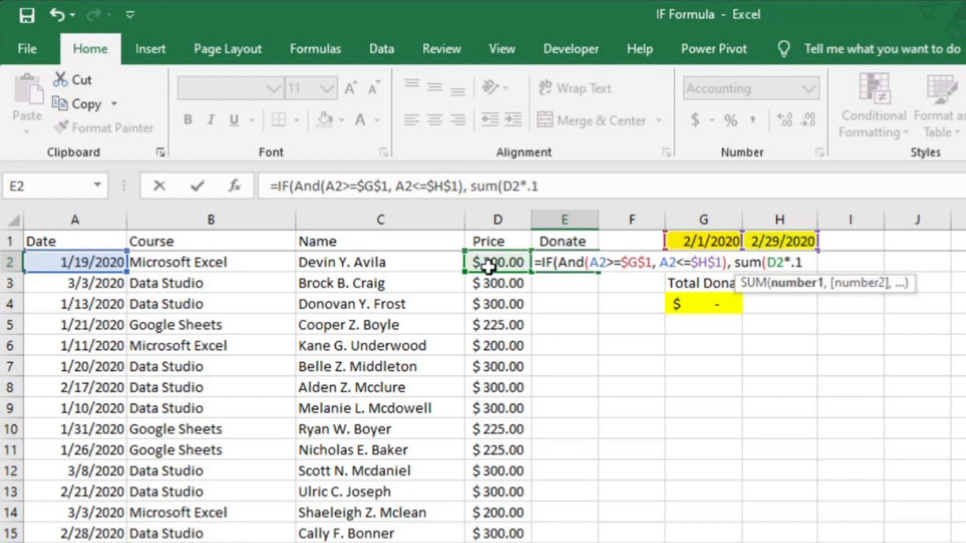
text())
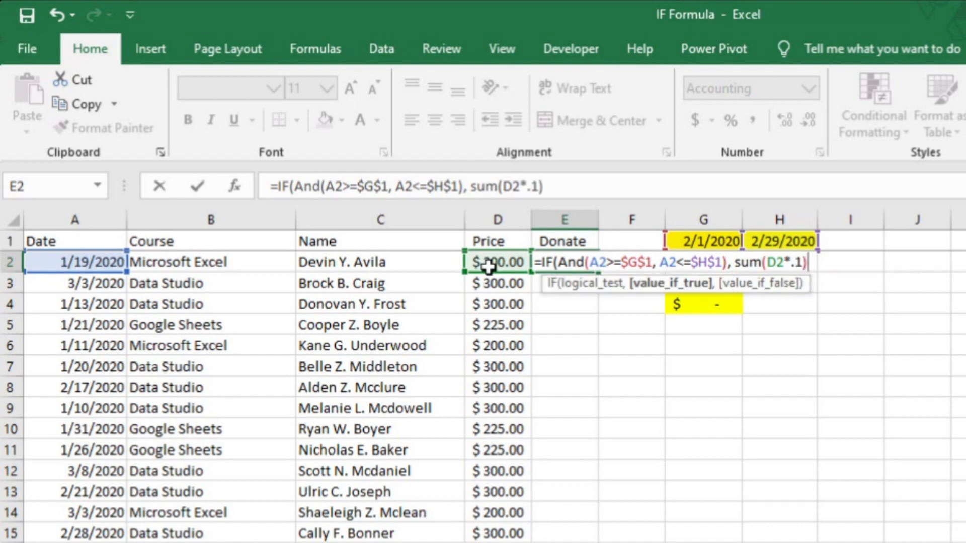
text(,)
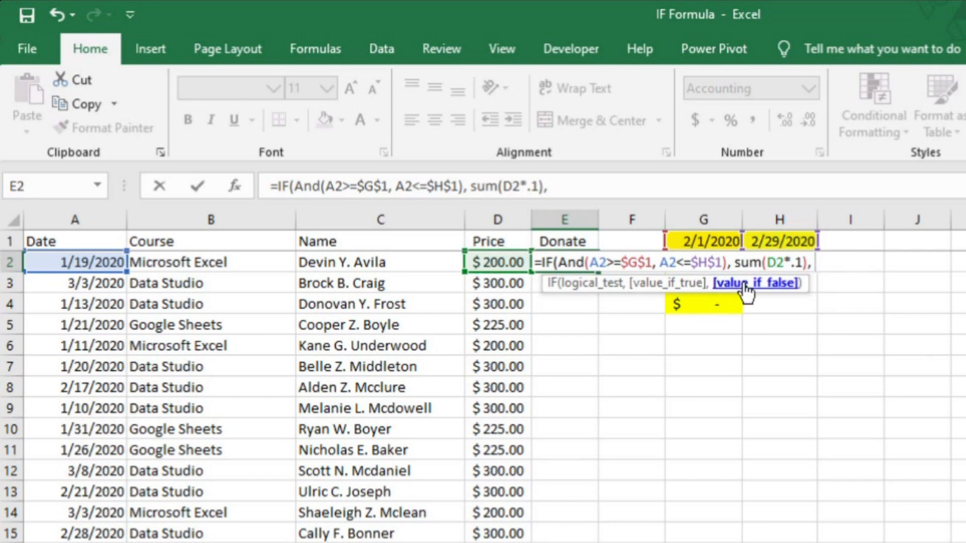
mouse_move(499, 273)
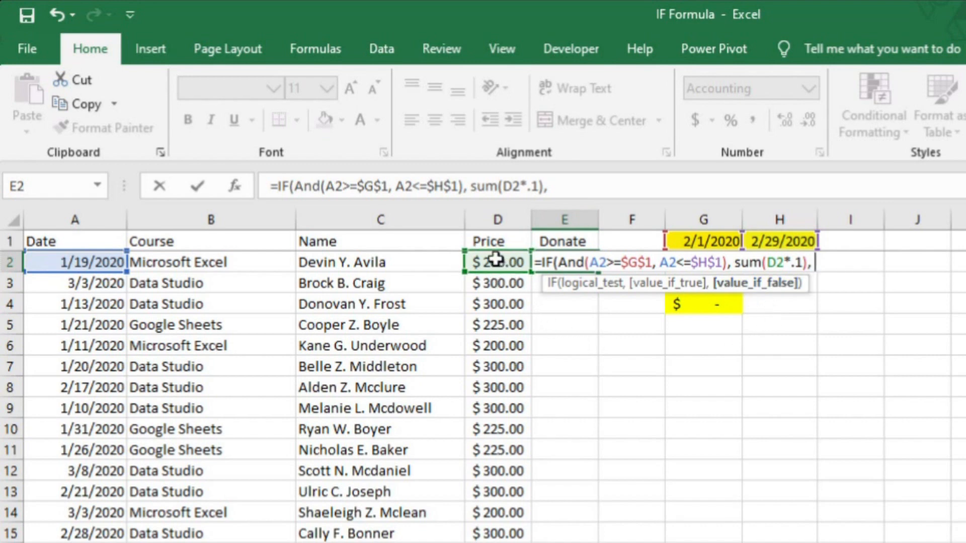
text(0)
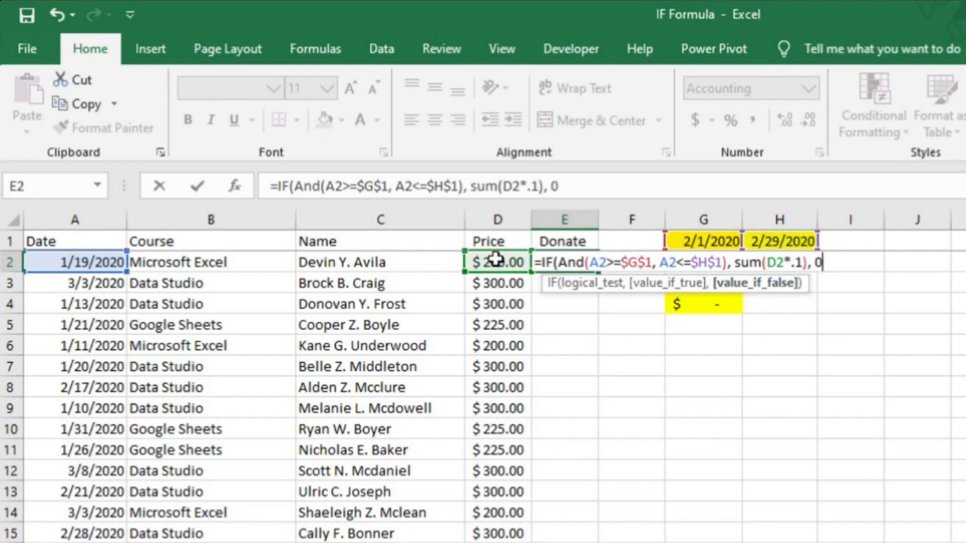
text())
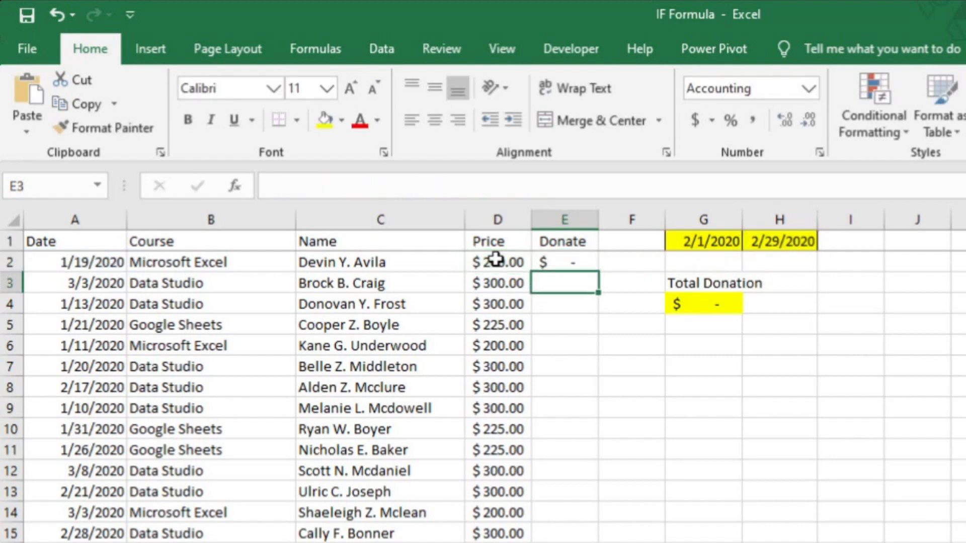
Step: Fill the donation formula down the Donate column, totalling $1,030.00
click(561, 262)
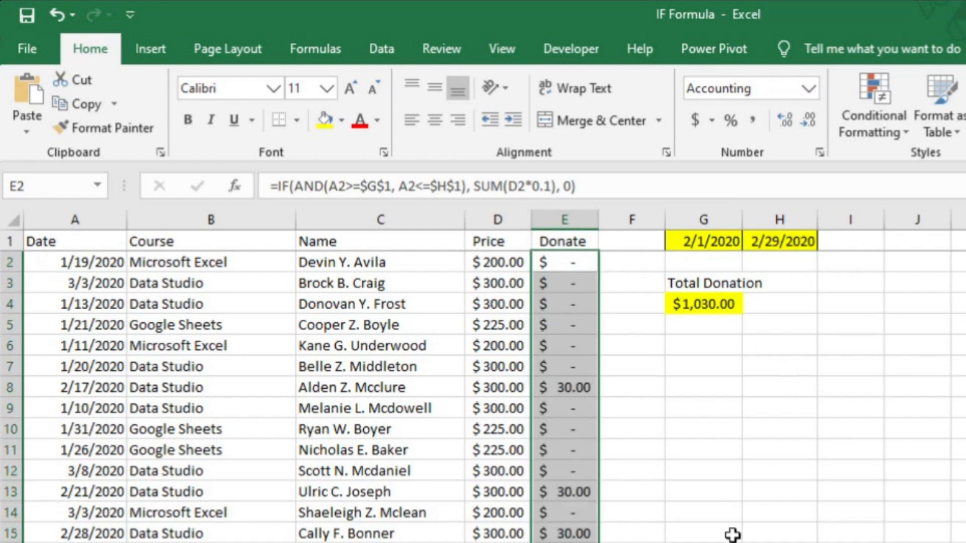
mouse_move(676, 371)
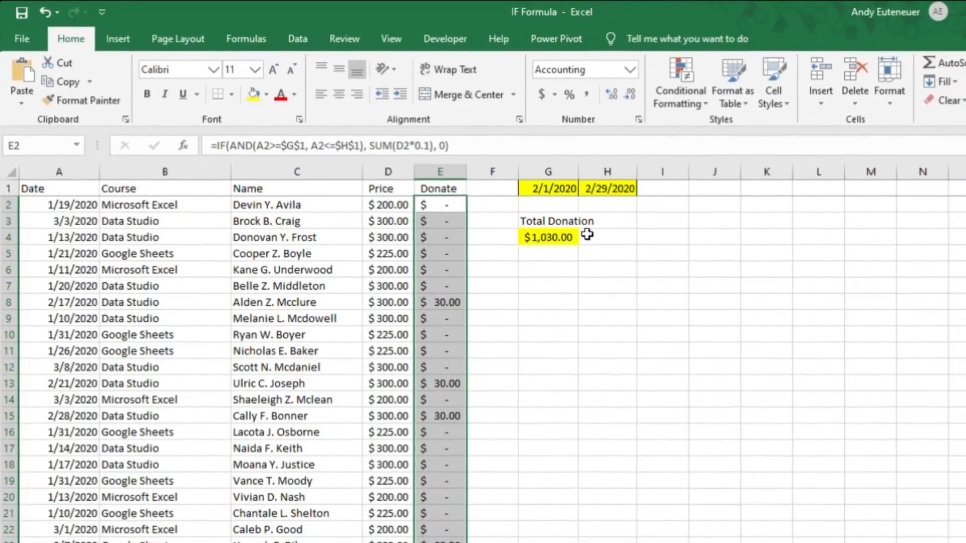
Step: Move to the IF_Blank sheet and select the empty Price cells starting at C2
click(330, 490)
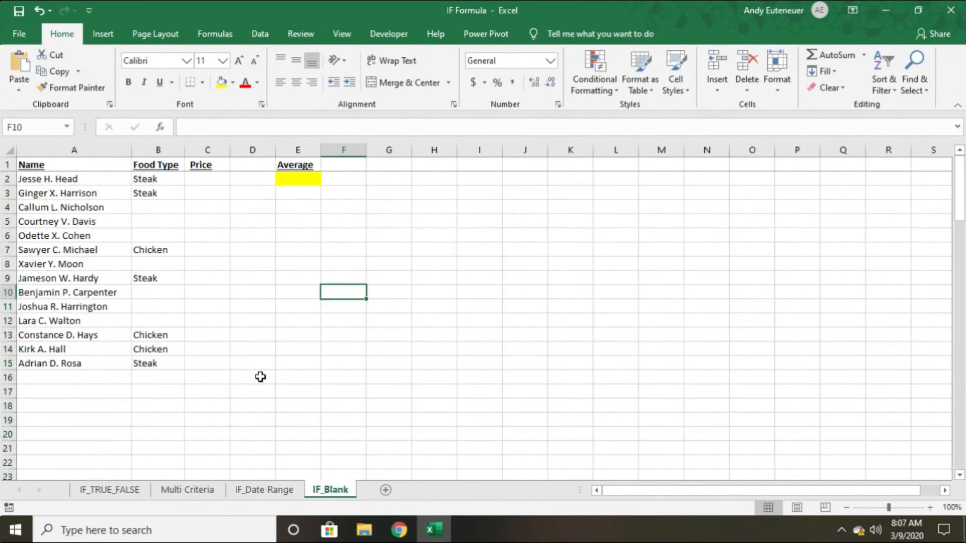
mouse_move(204, 192)
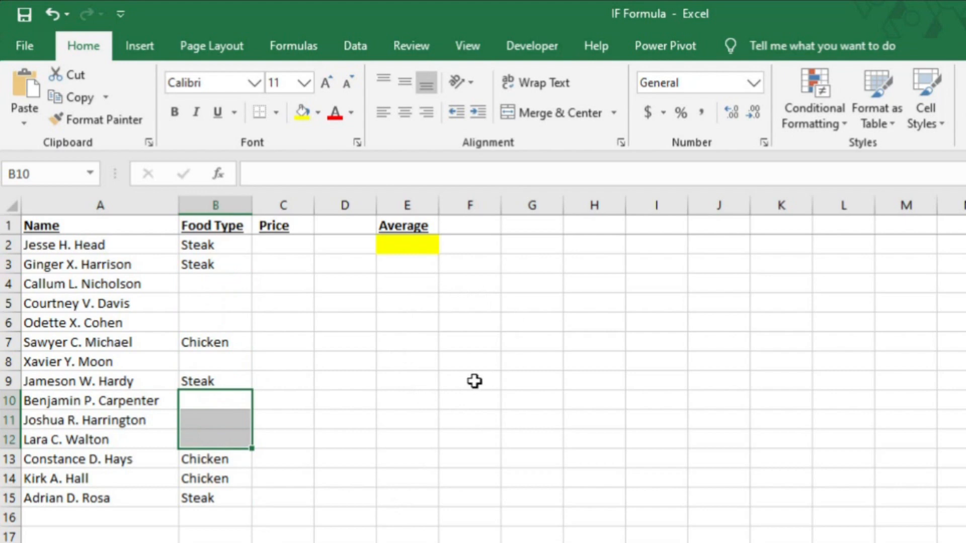
click(282, 244)
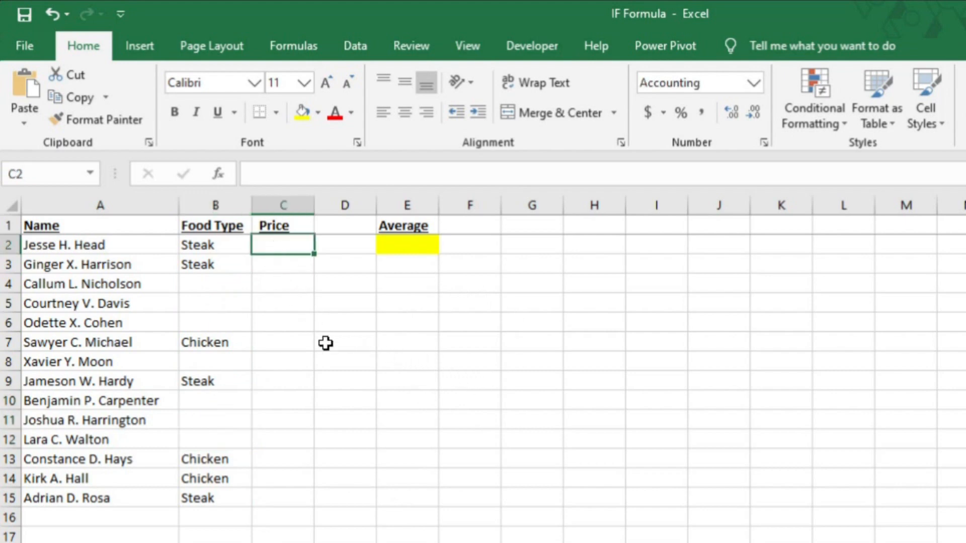
click(405, 244)
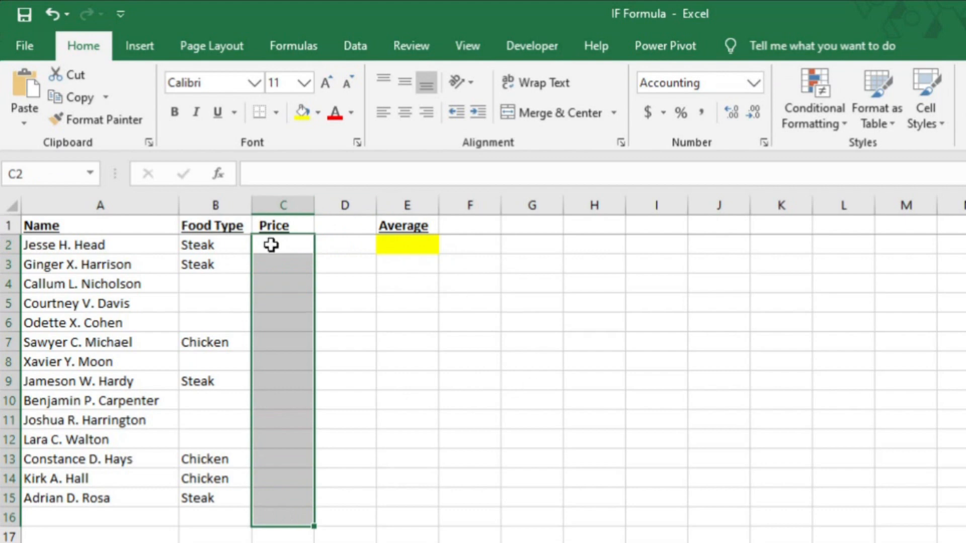
click(283, 246)
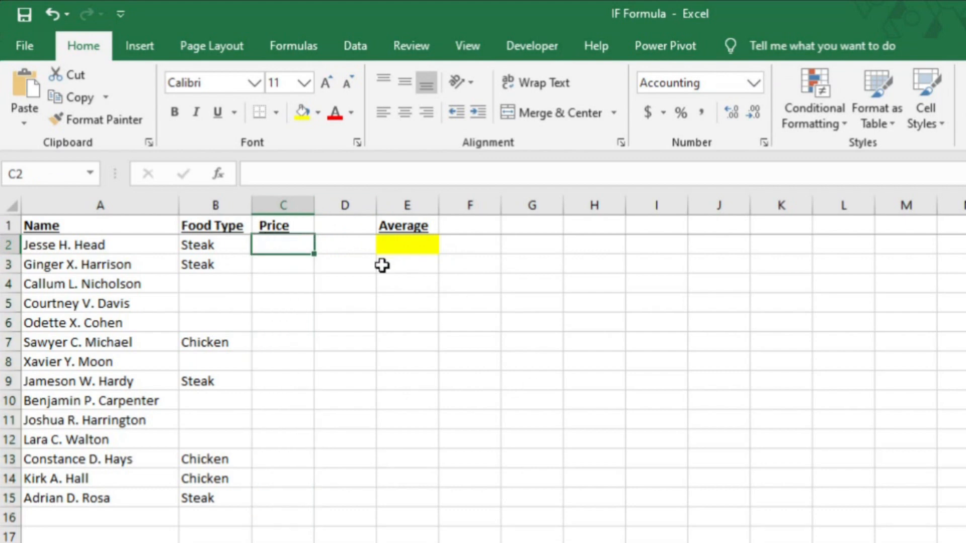
Step: Enter =IFS(B2="Chicken",15,B2="Steak",20) for Price and =Average( in E2, blanks giving #N/A
text(=IFS(B2)
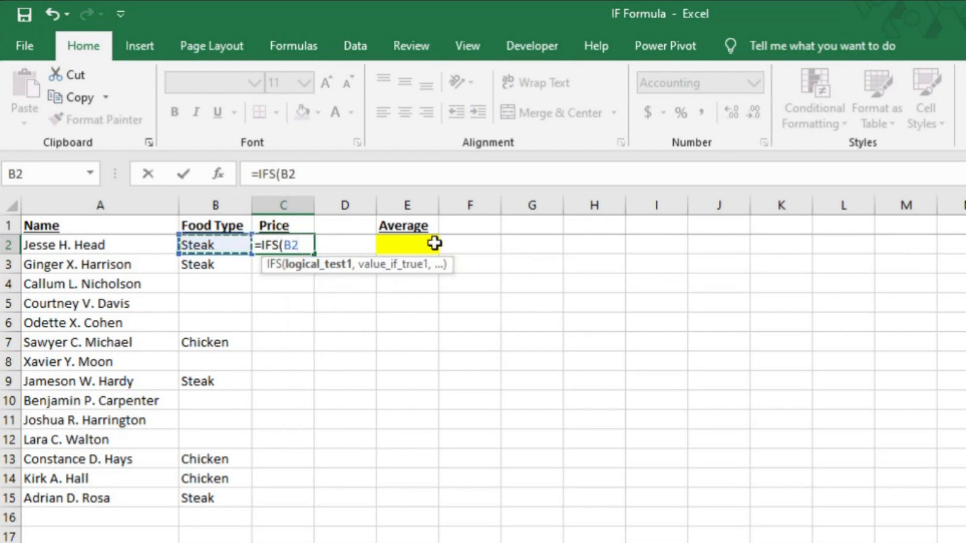
text(="Chicken", 15, B2)
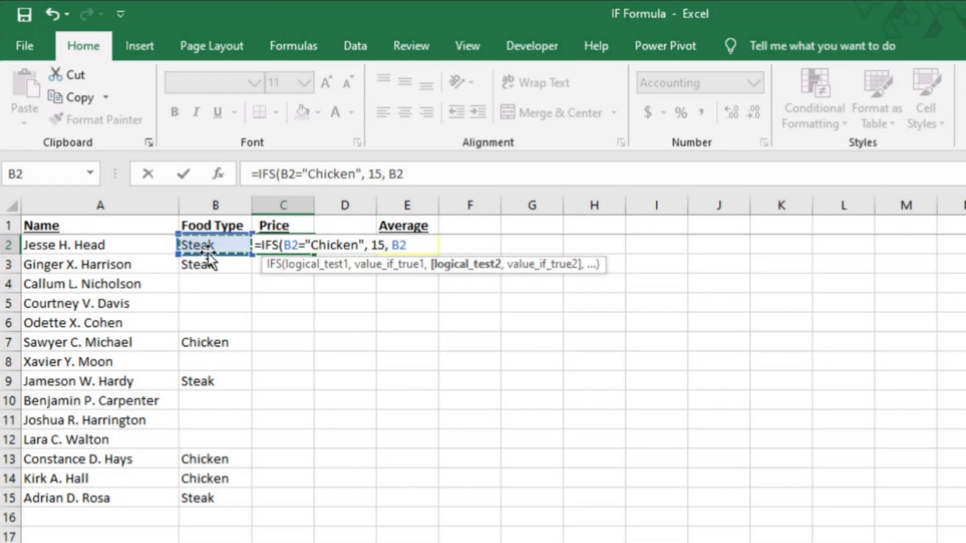
text(="Steak", 20))
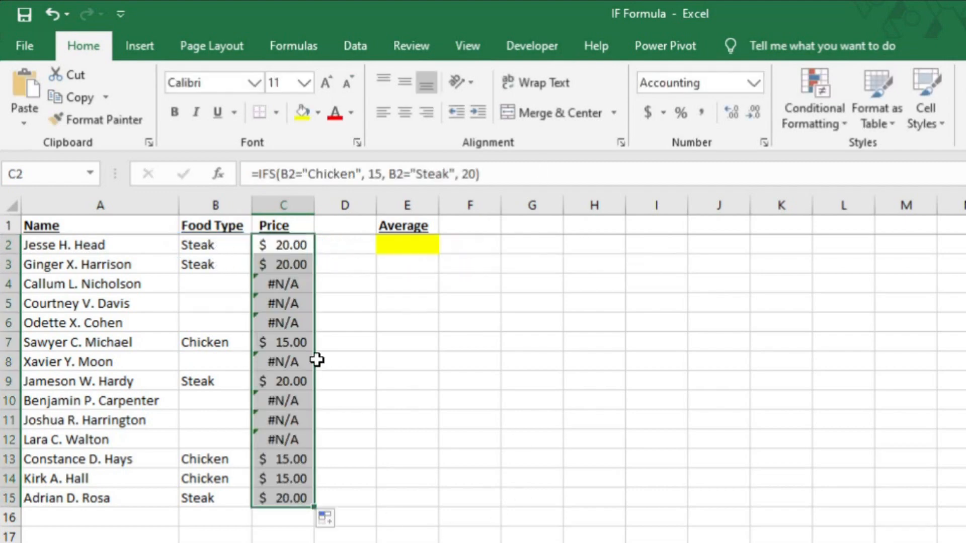
click(406, 245)
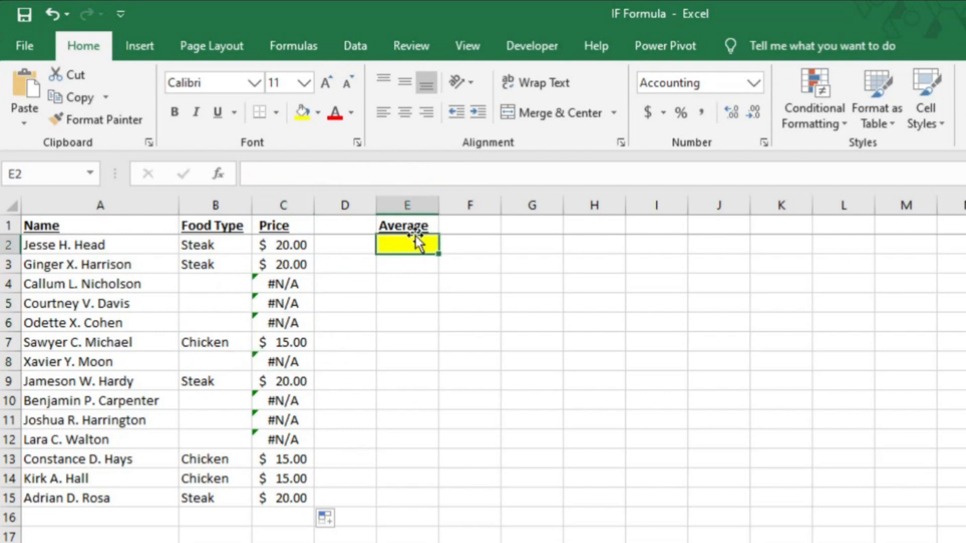
text(=Average()
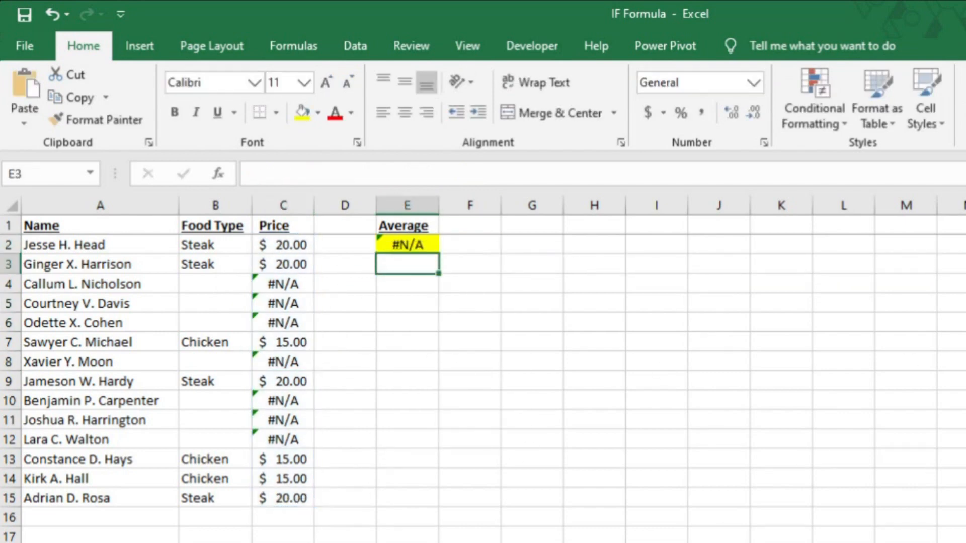
mouse_move(306, 500)
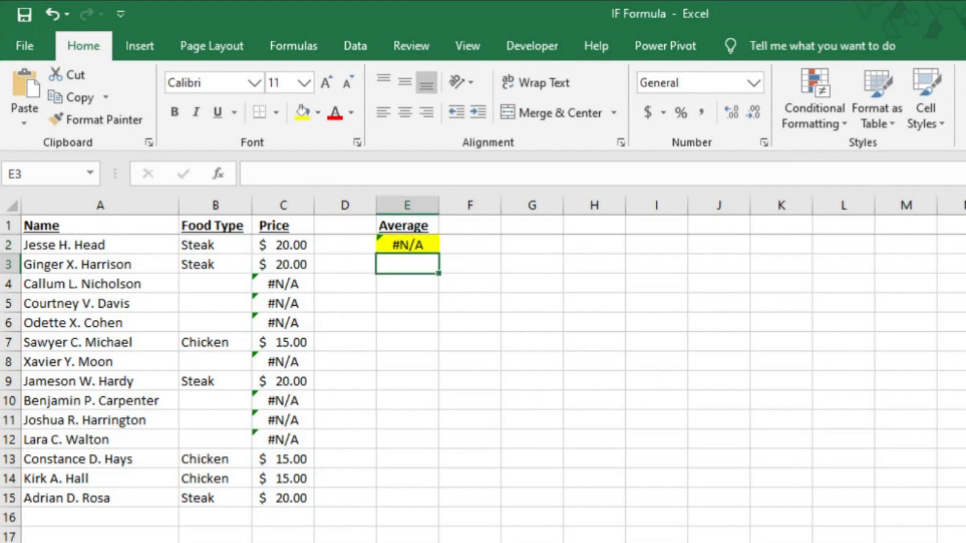
Step: Extend the C2 IFS formula with a B2="","" condition so blank food types return empty
click(406, 244)
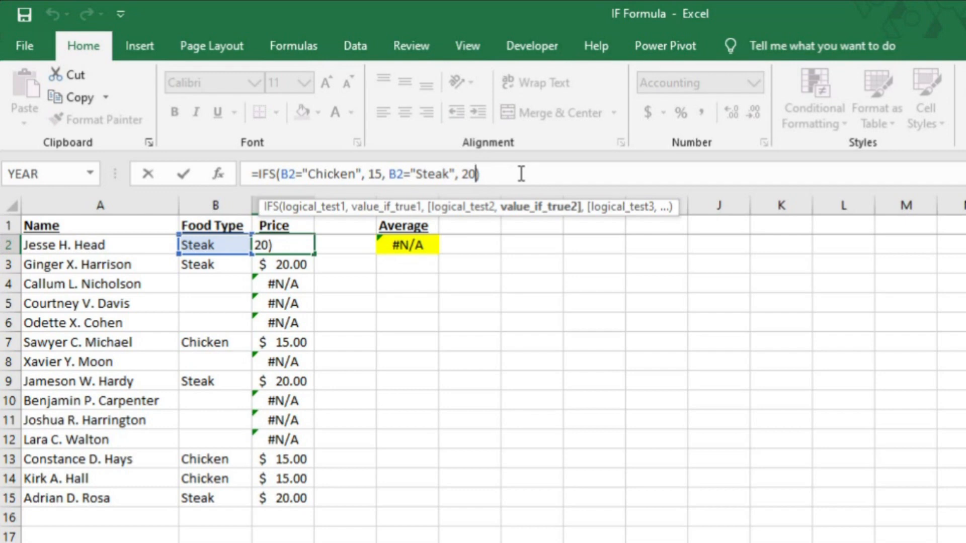
text(,)
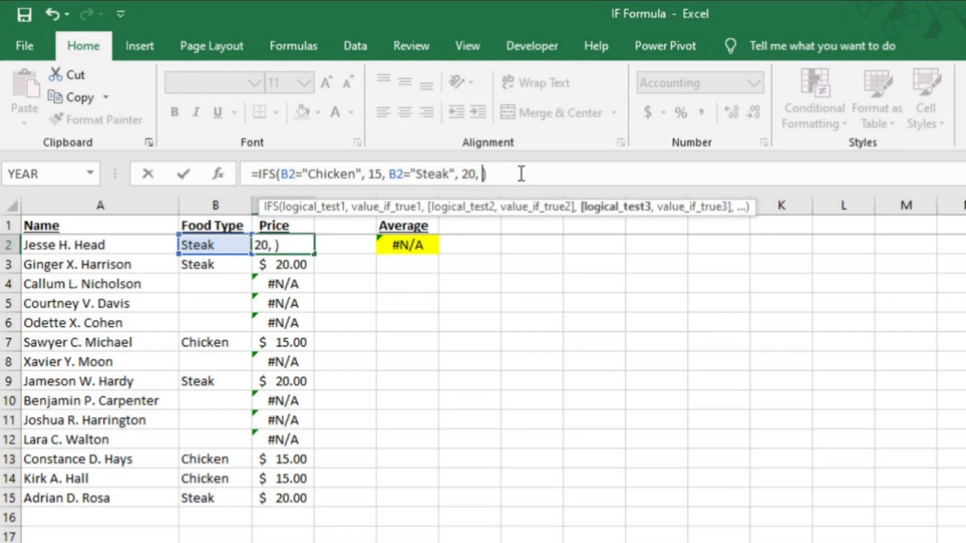
mouse_move(330, 224)
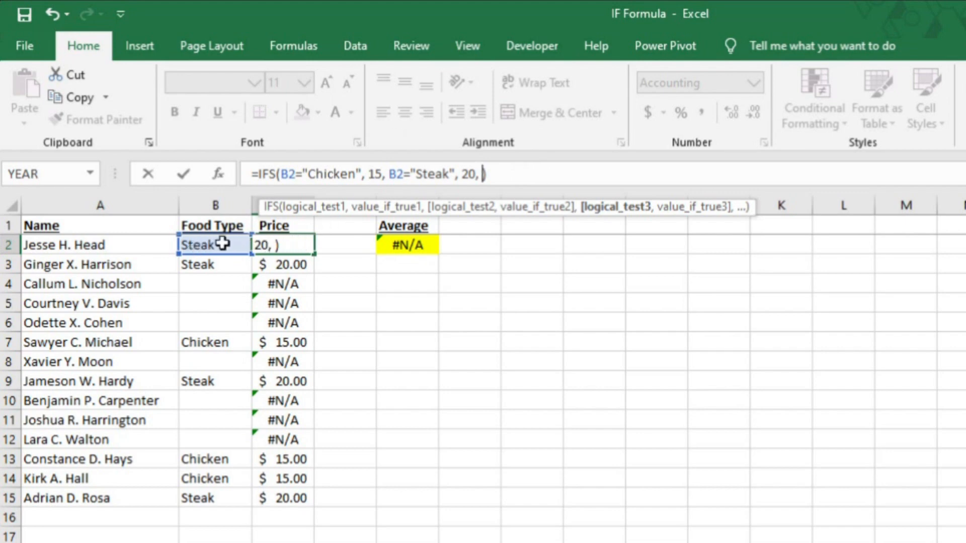
text(B2=)
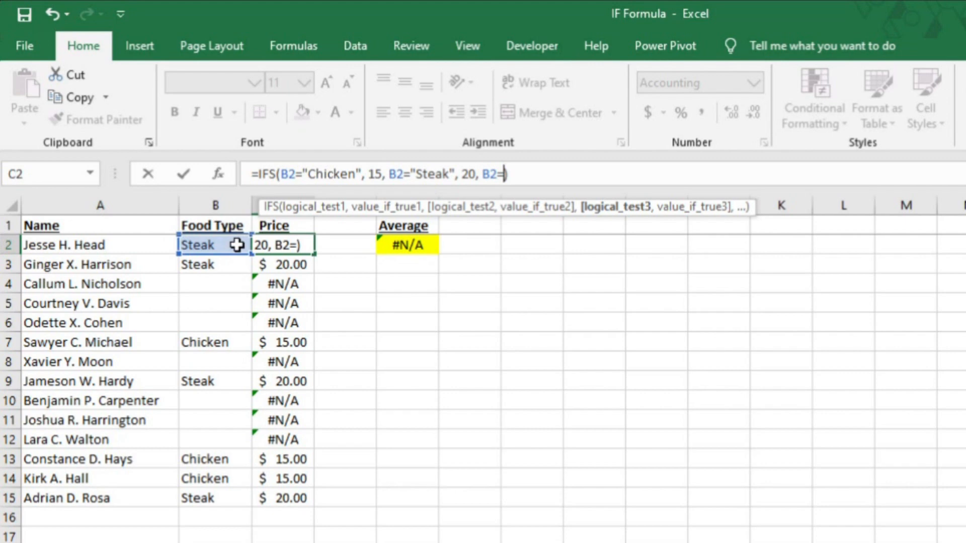
text("")
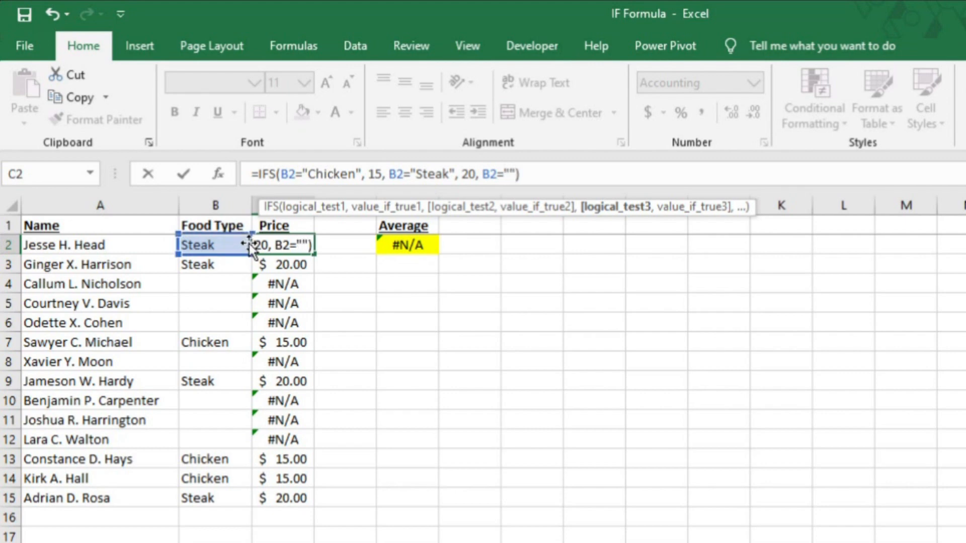
text(,)
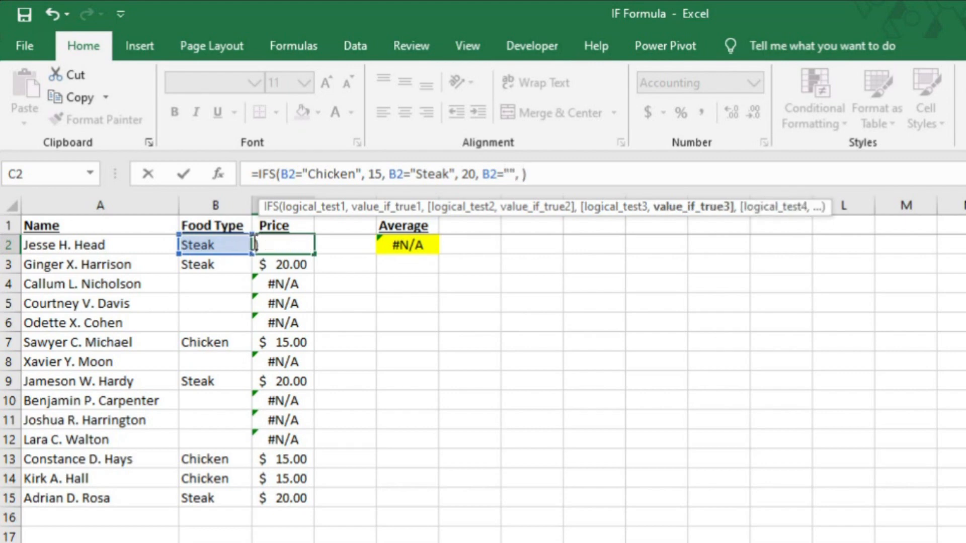
text("")
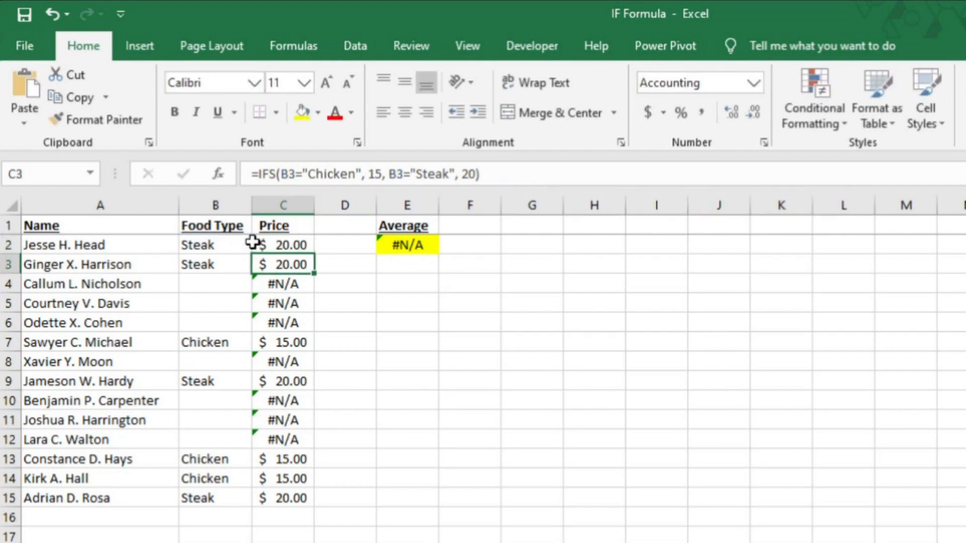
Step: Fill the revised IFS formula down the Price column and confirm the Average reads $17.86
click(283, 244)
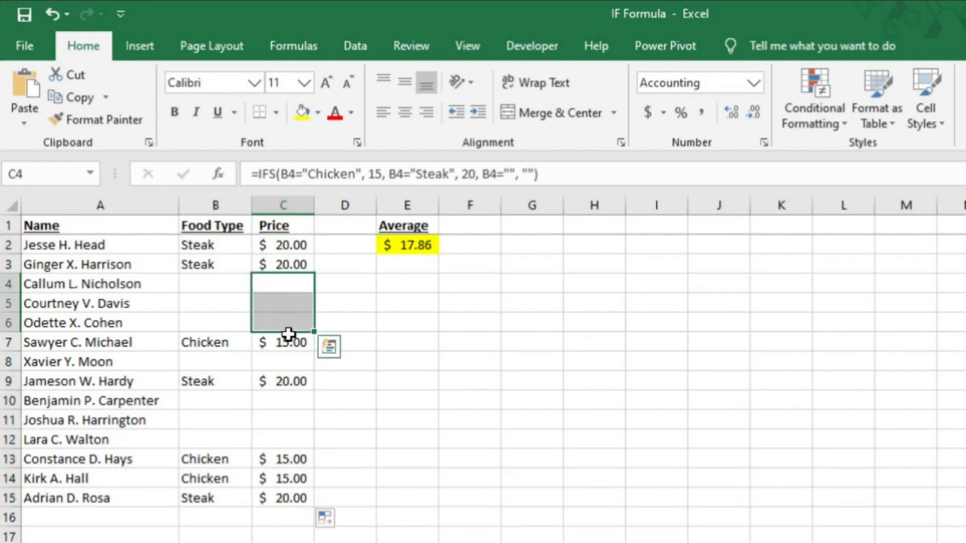
click(406, 245)
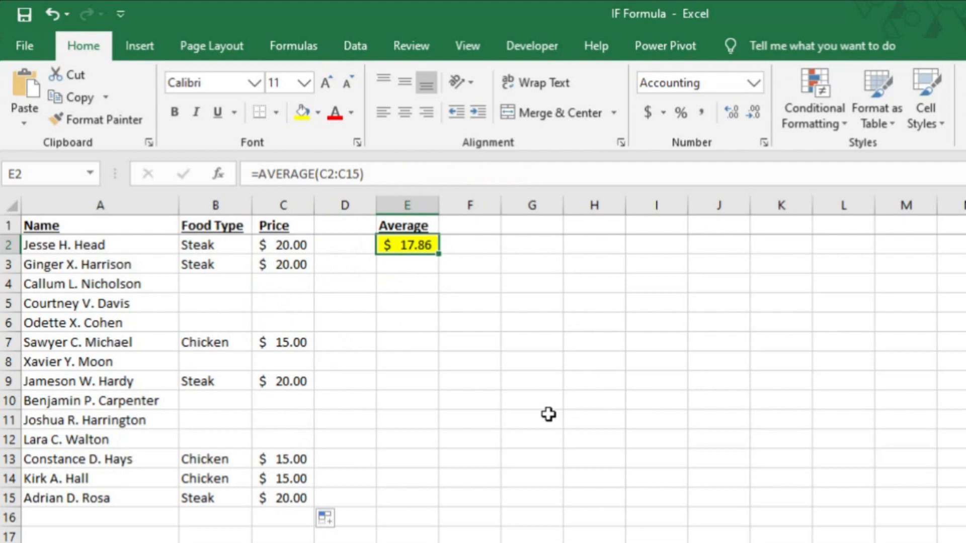
mouse_move(578, 447)
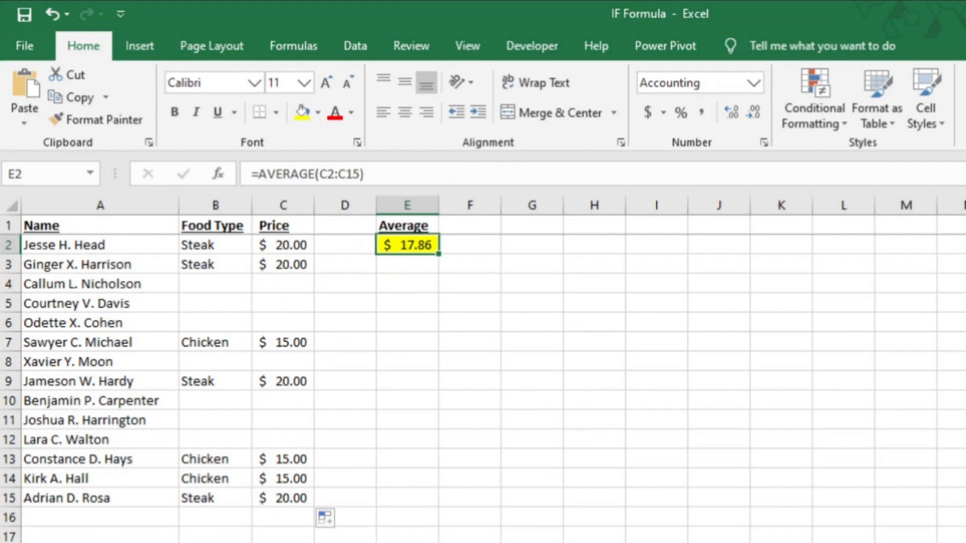
mouse_move(175, 345)
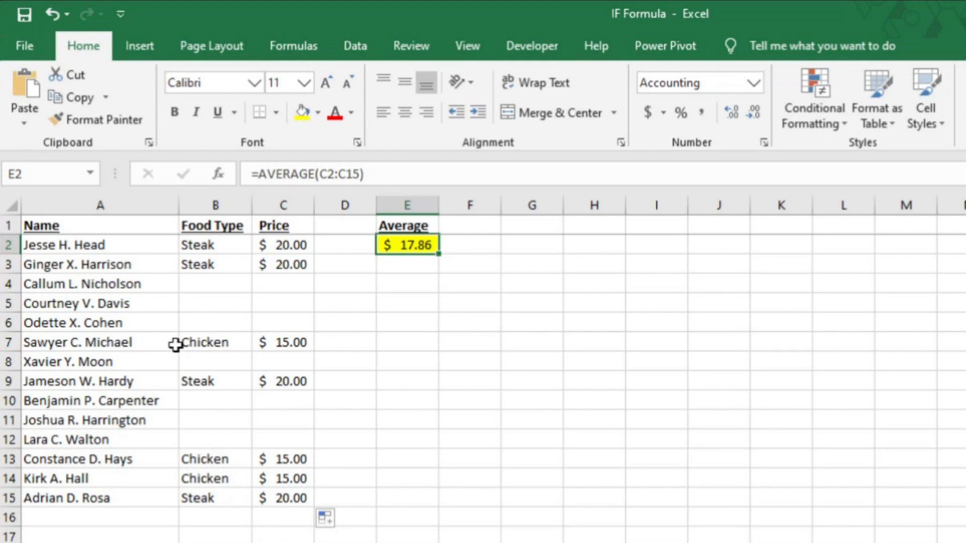
mouse_move(139, 282)
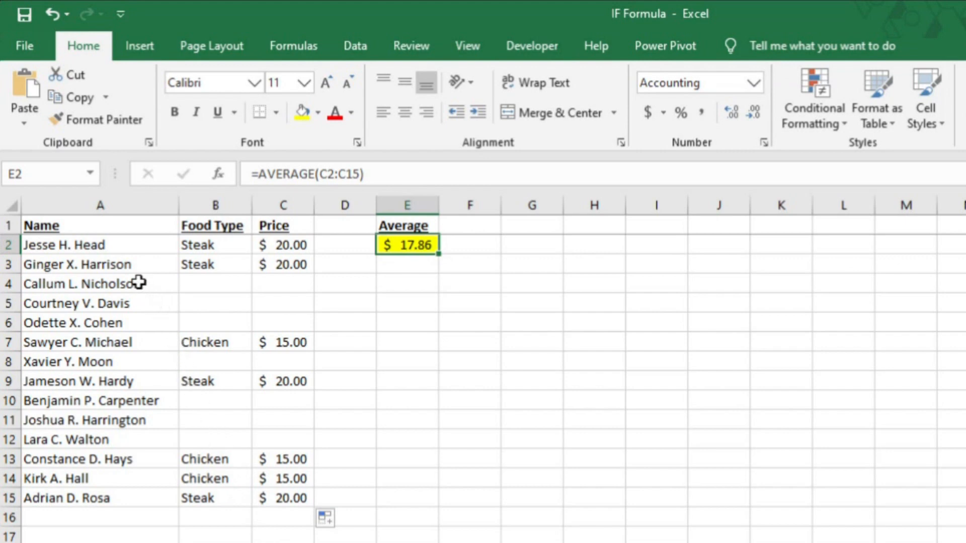